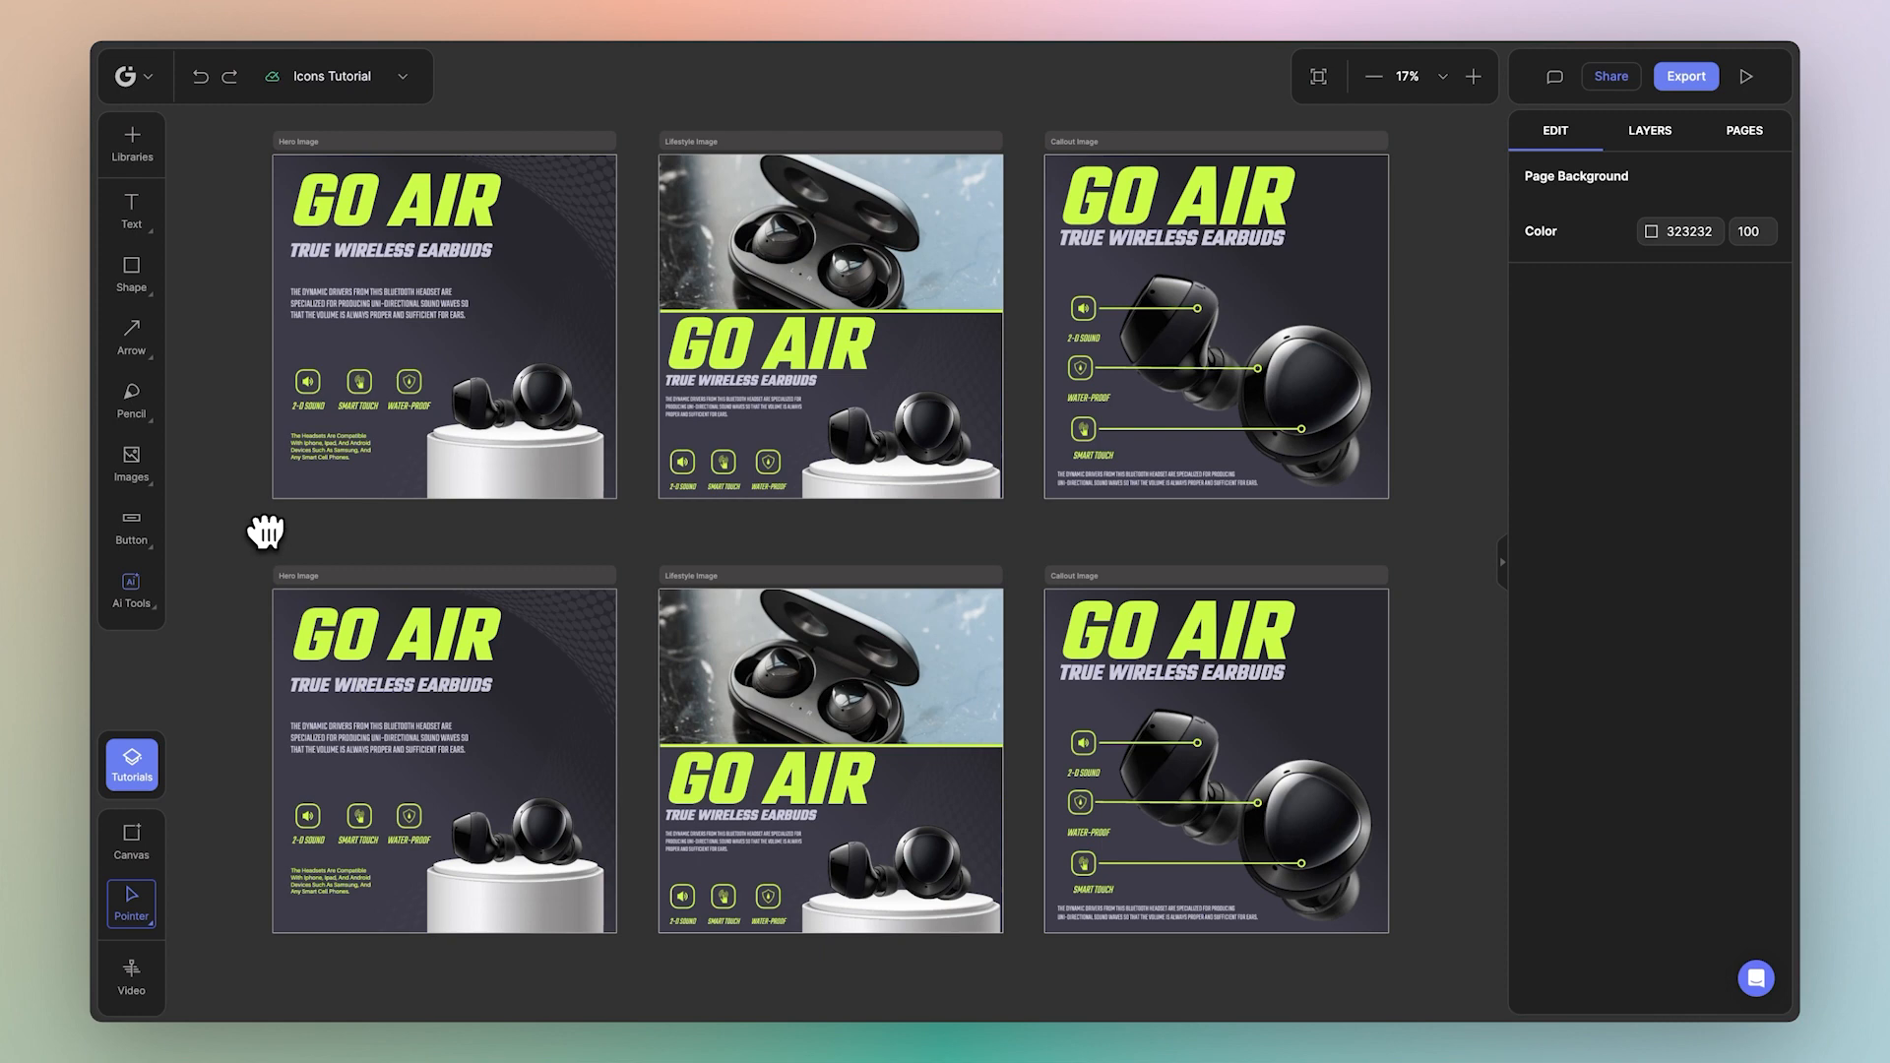
mouse_move(247, 539)
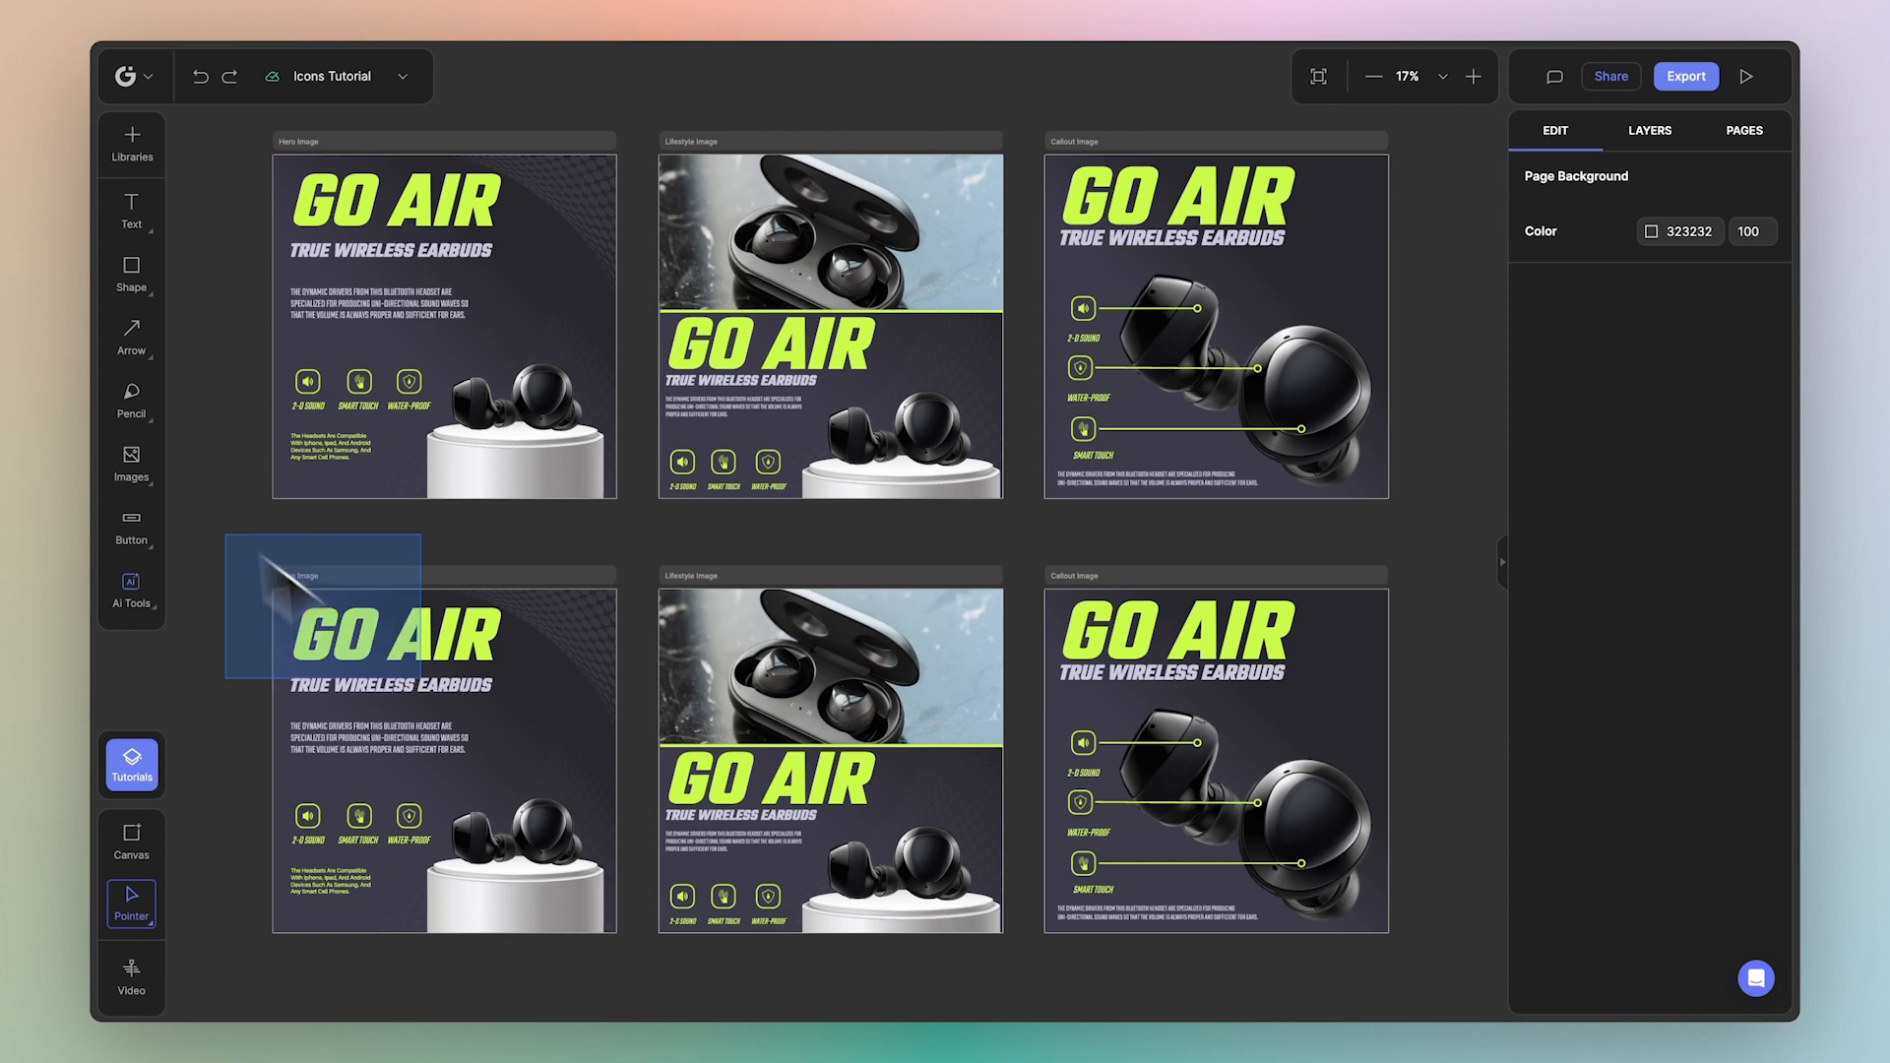
Step: Marquee-select the three bottom-row GO AIR canvases and review their batch Images, Text and Layers
drag(319, 555, 1459, 982)
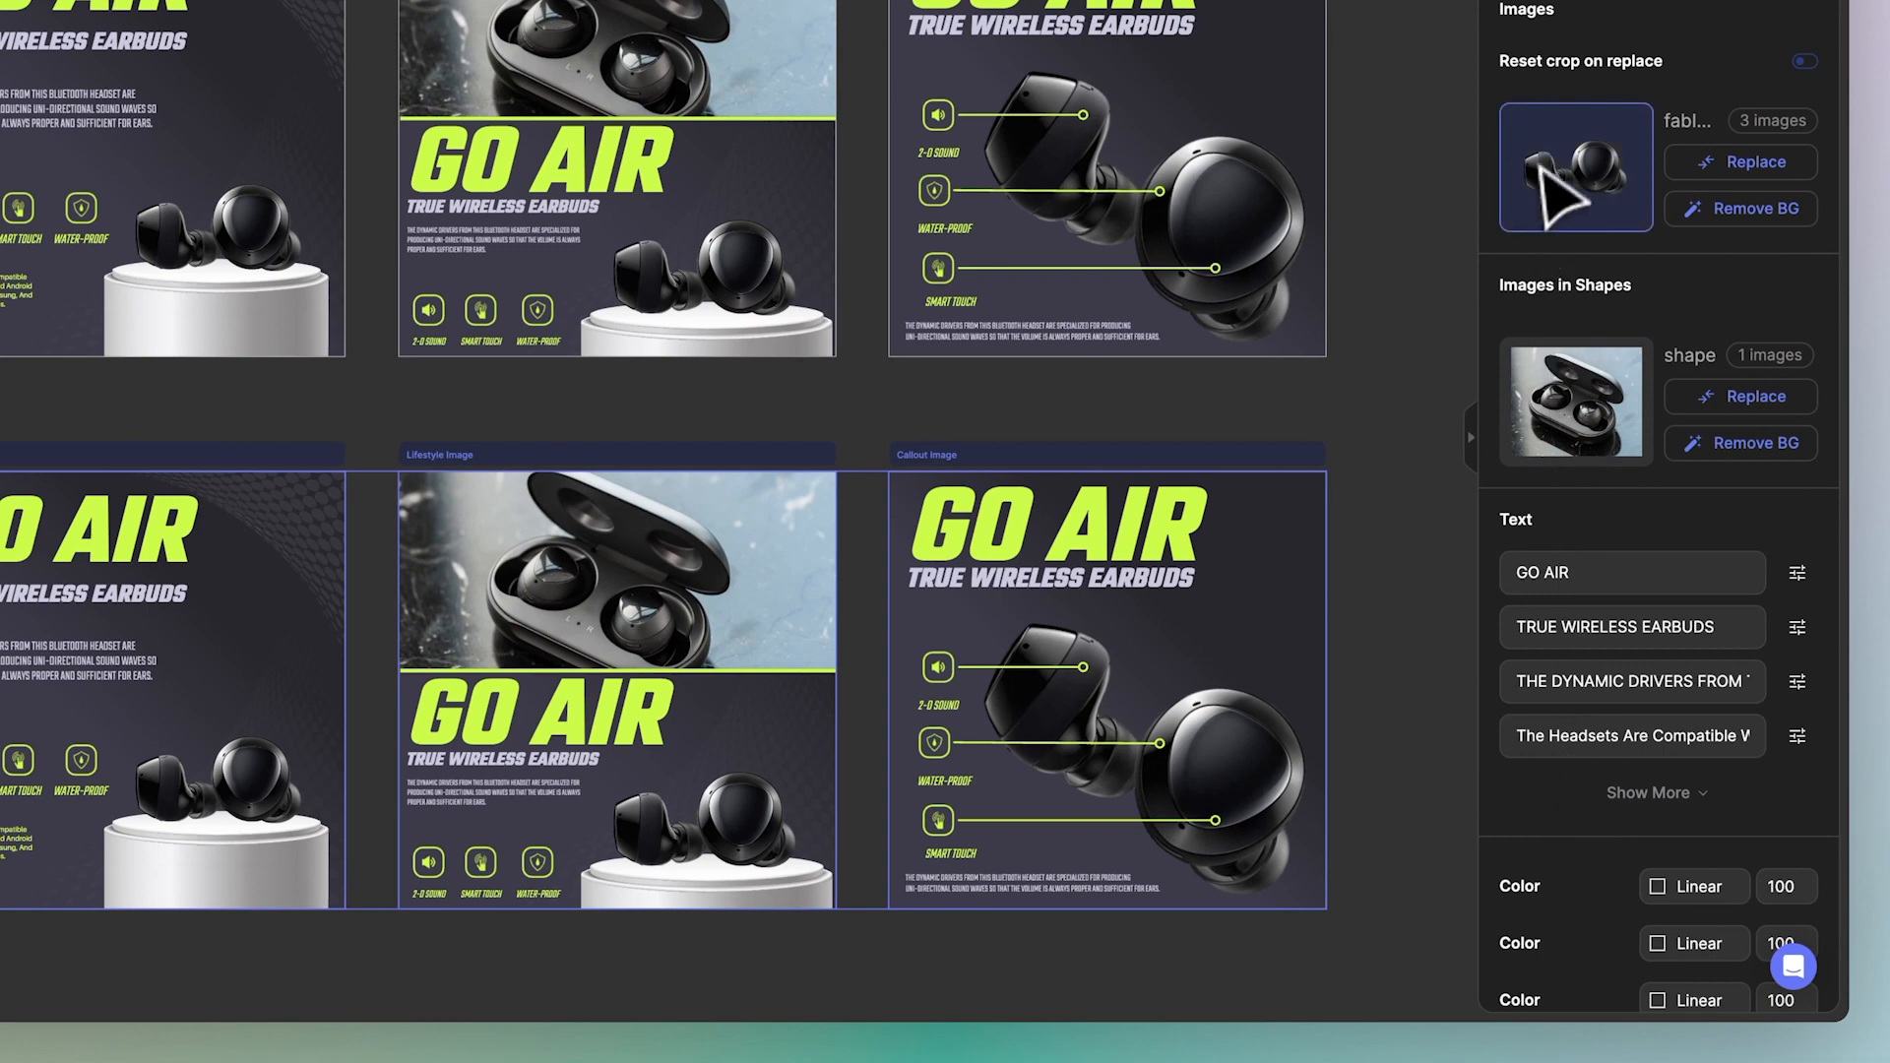
click(1575, 401)
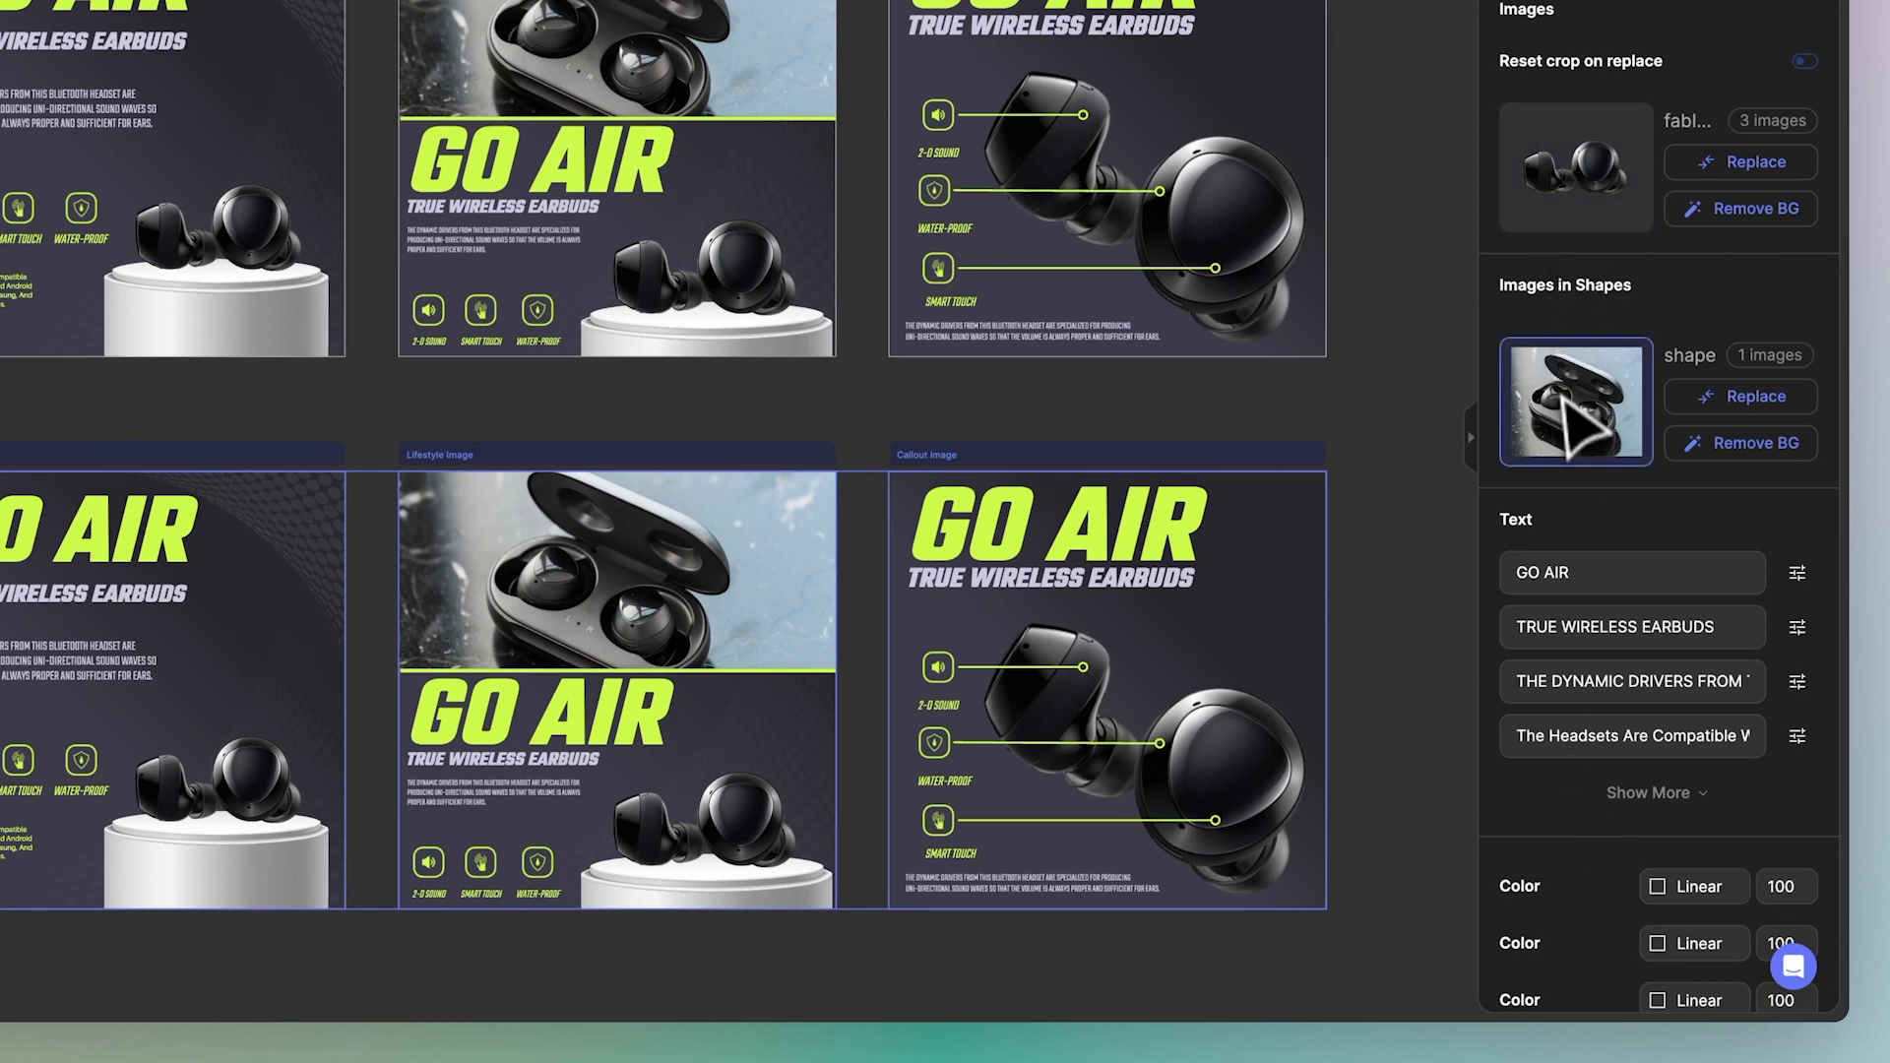
scroll(down, 3)
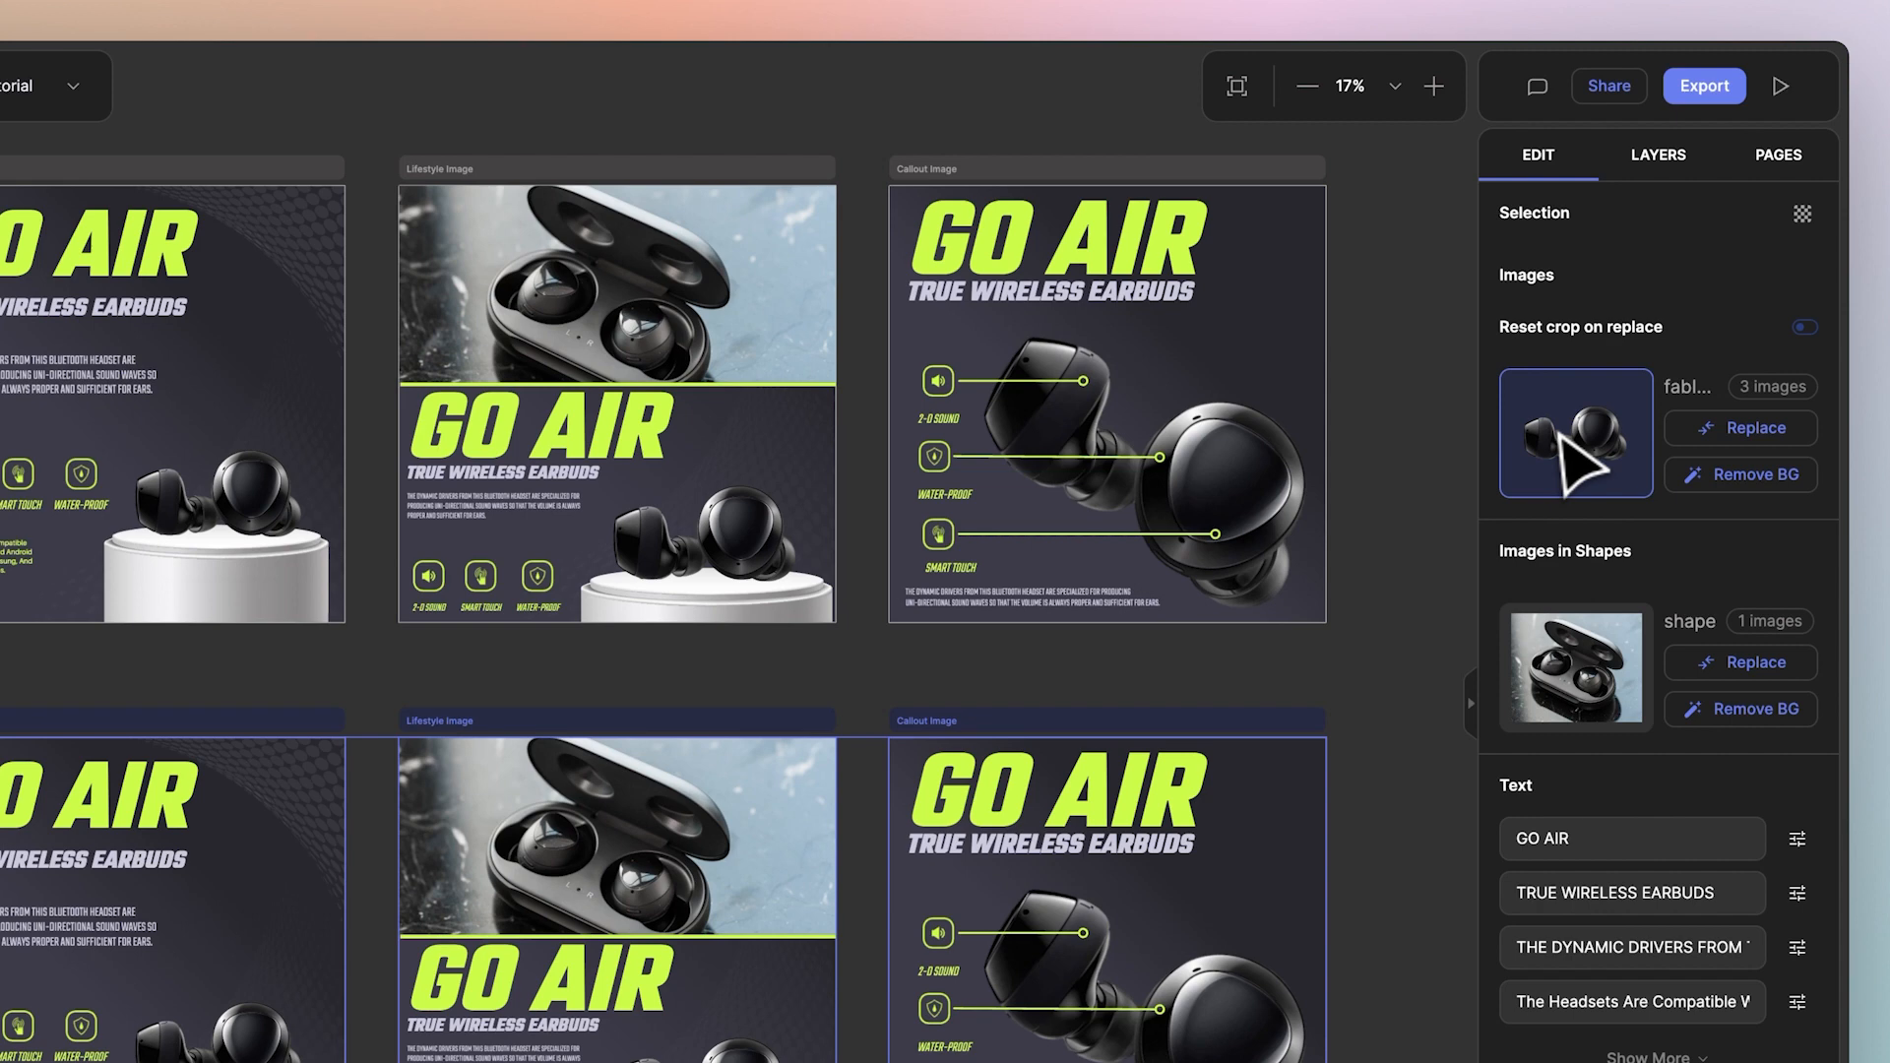
mouse_move(1589, 469)
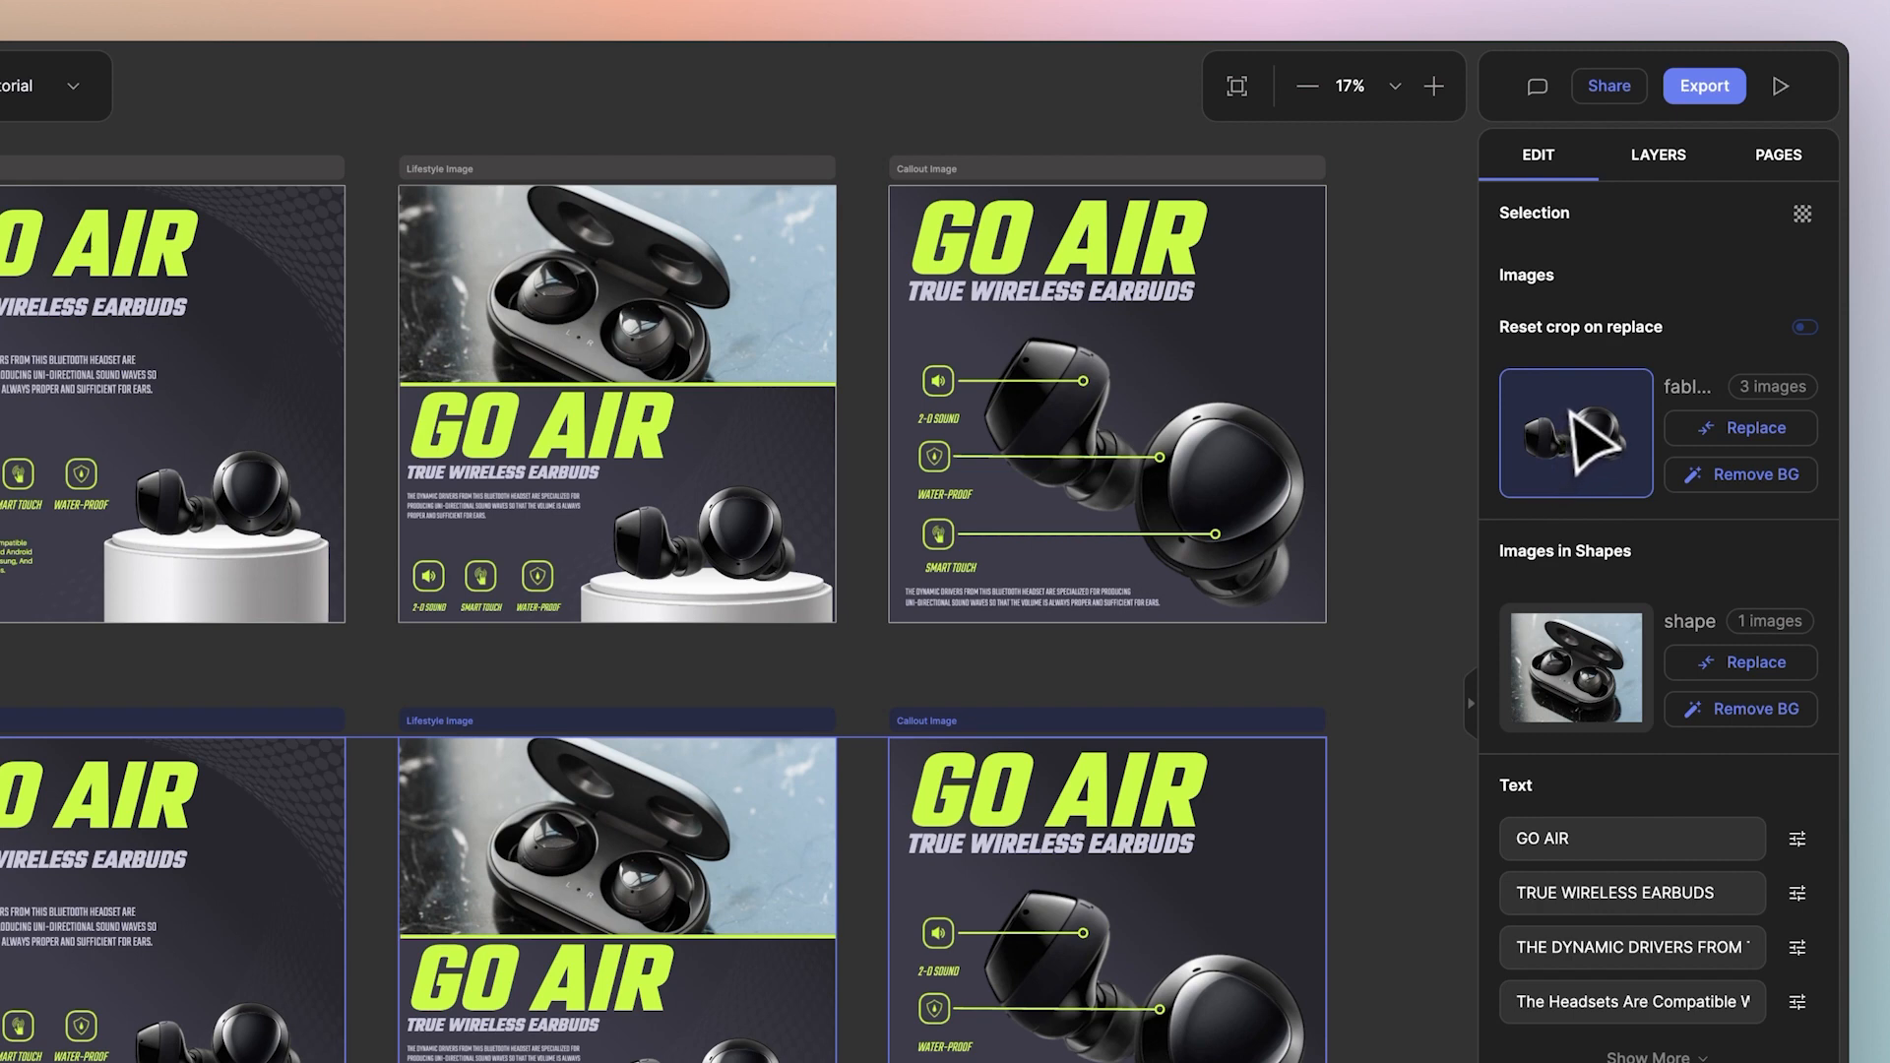
mouse_move(1290, 711)
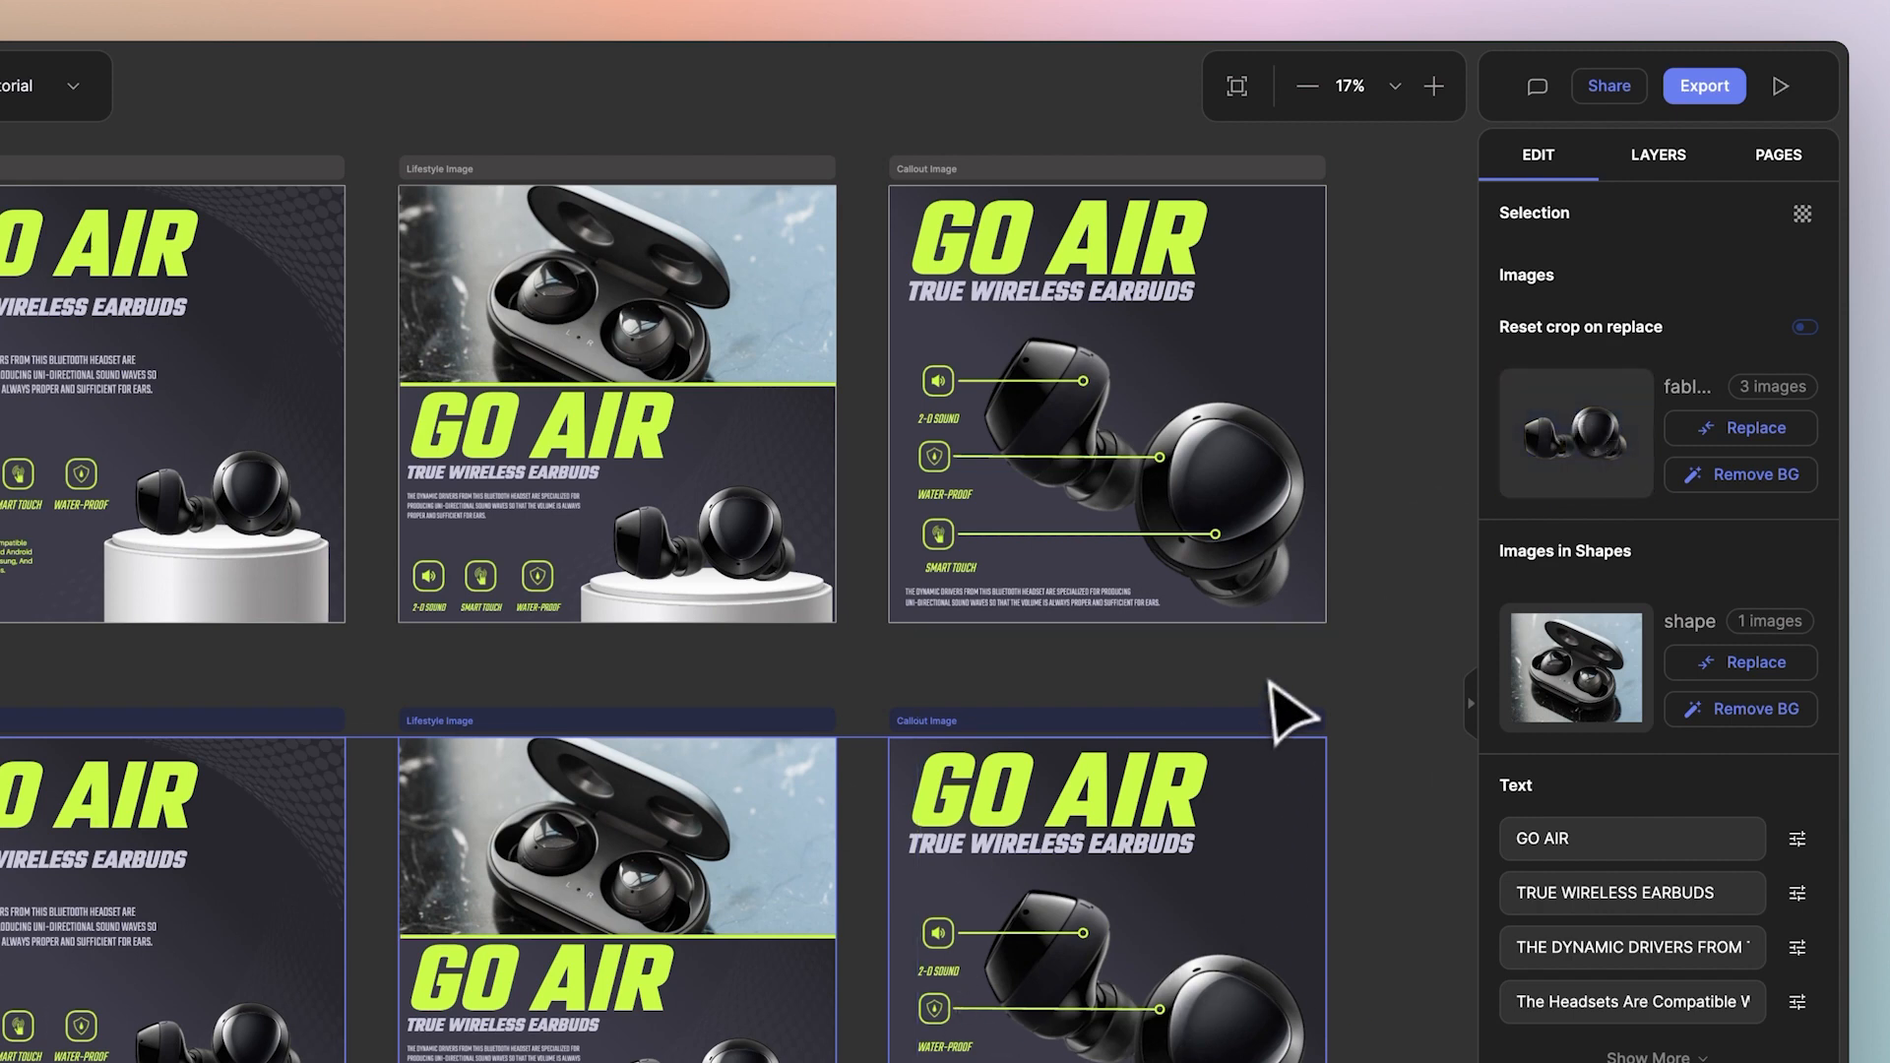
click(1575, 433)
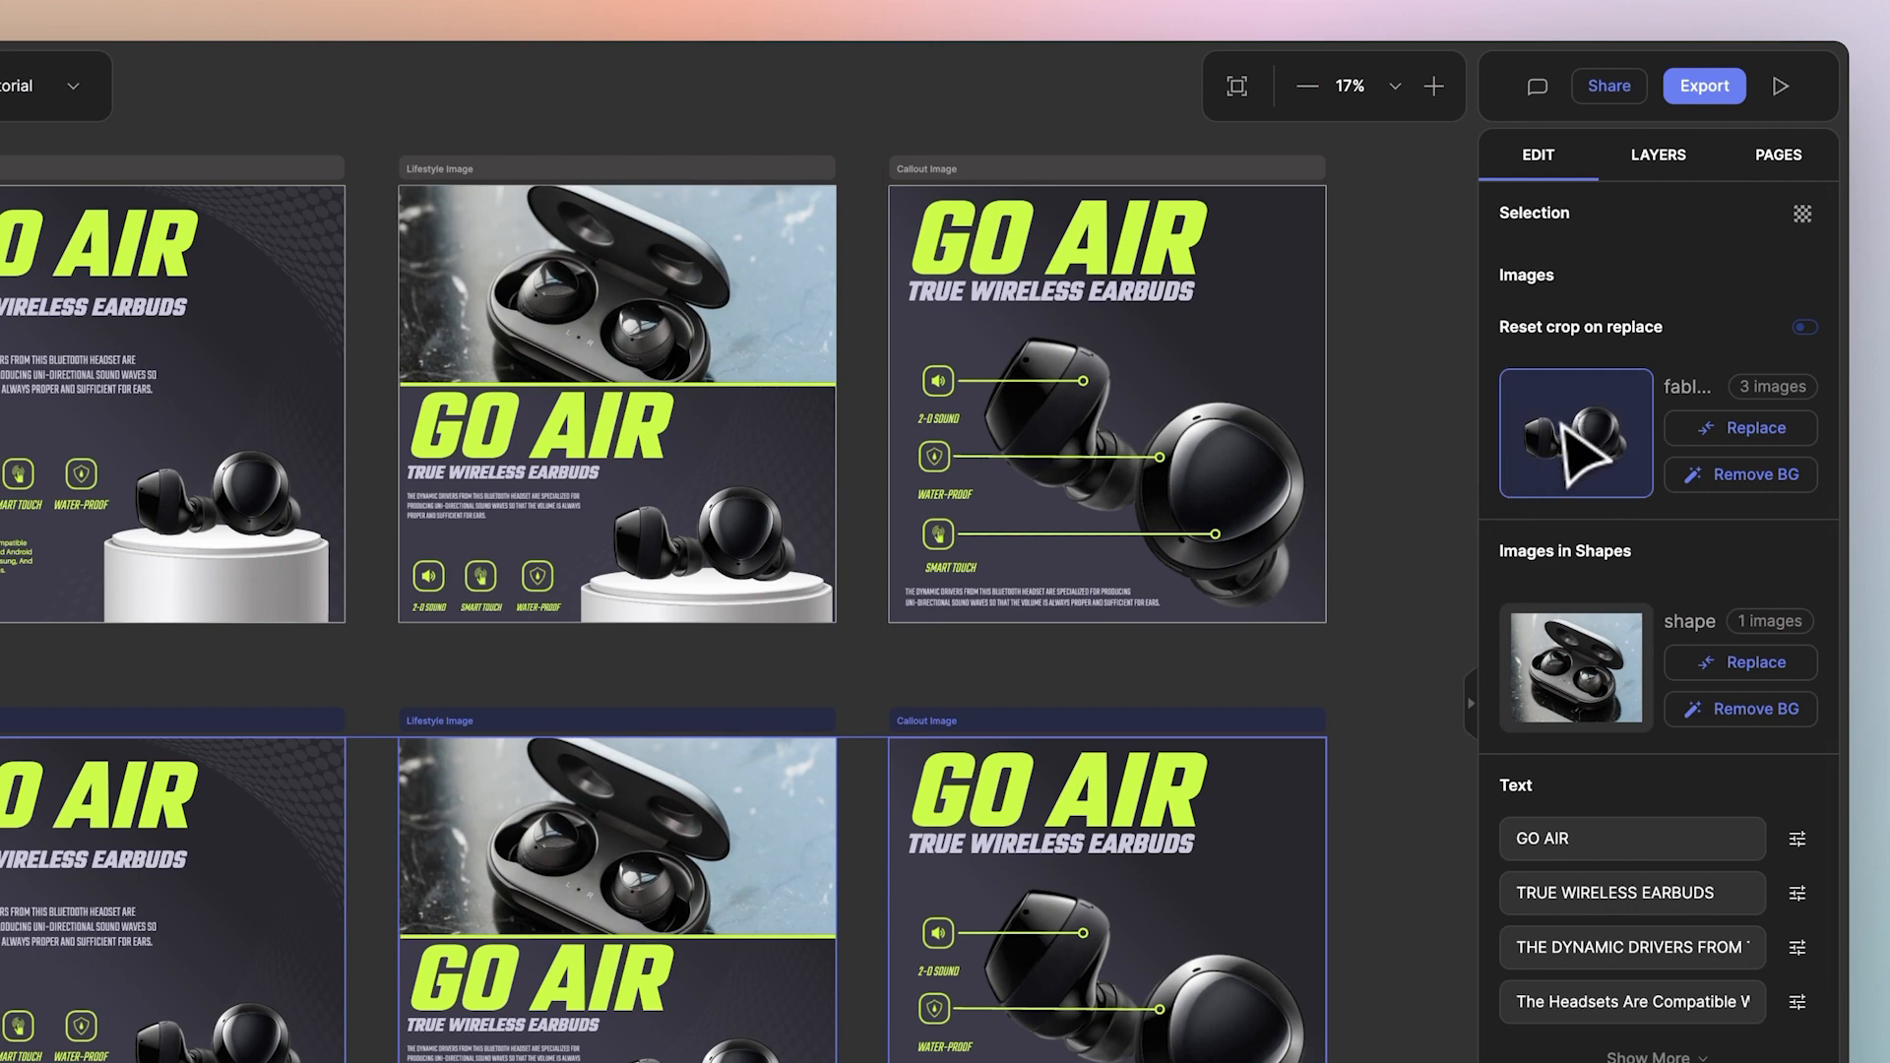
mouse_move(1563, 481)
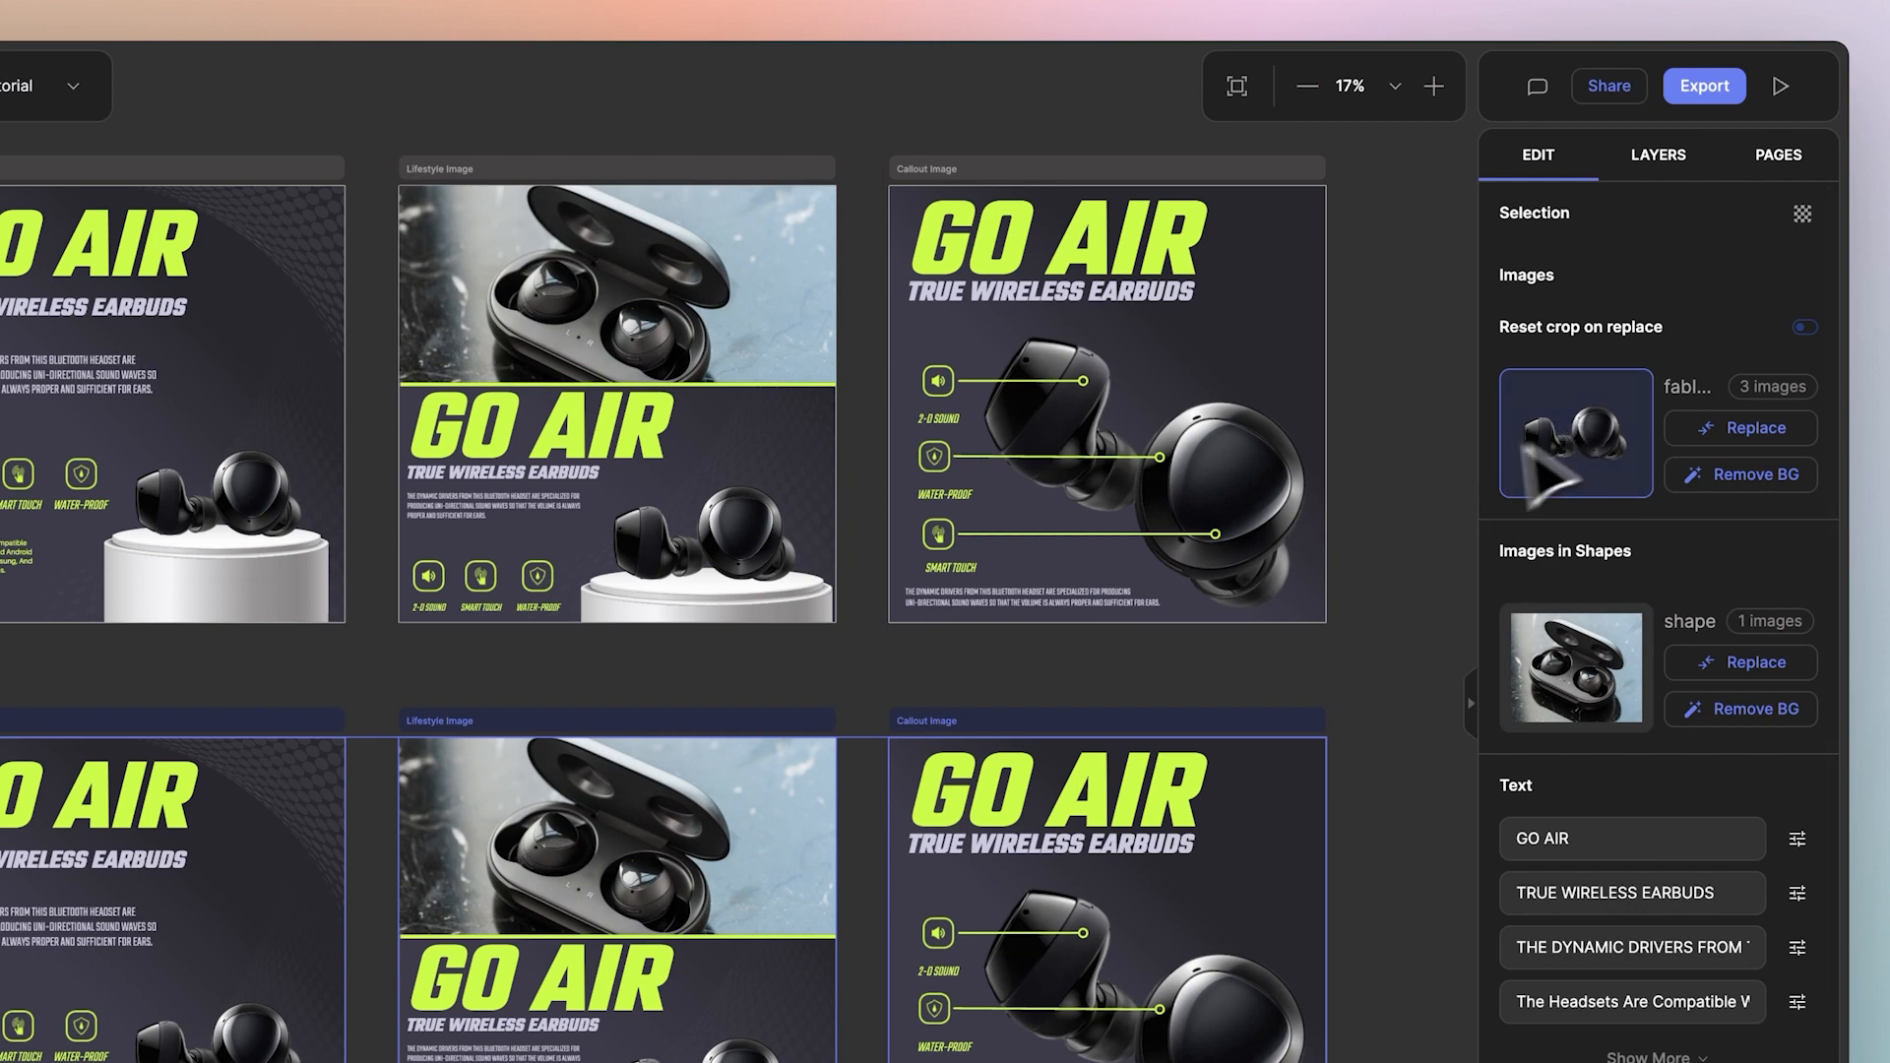
mouse_move(790, 851)
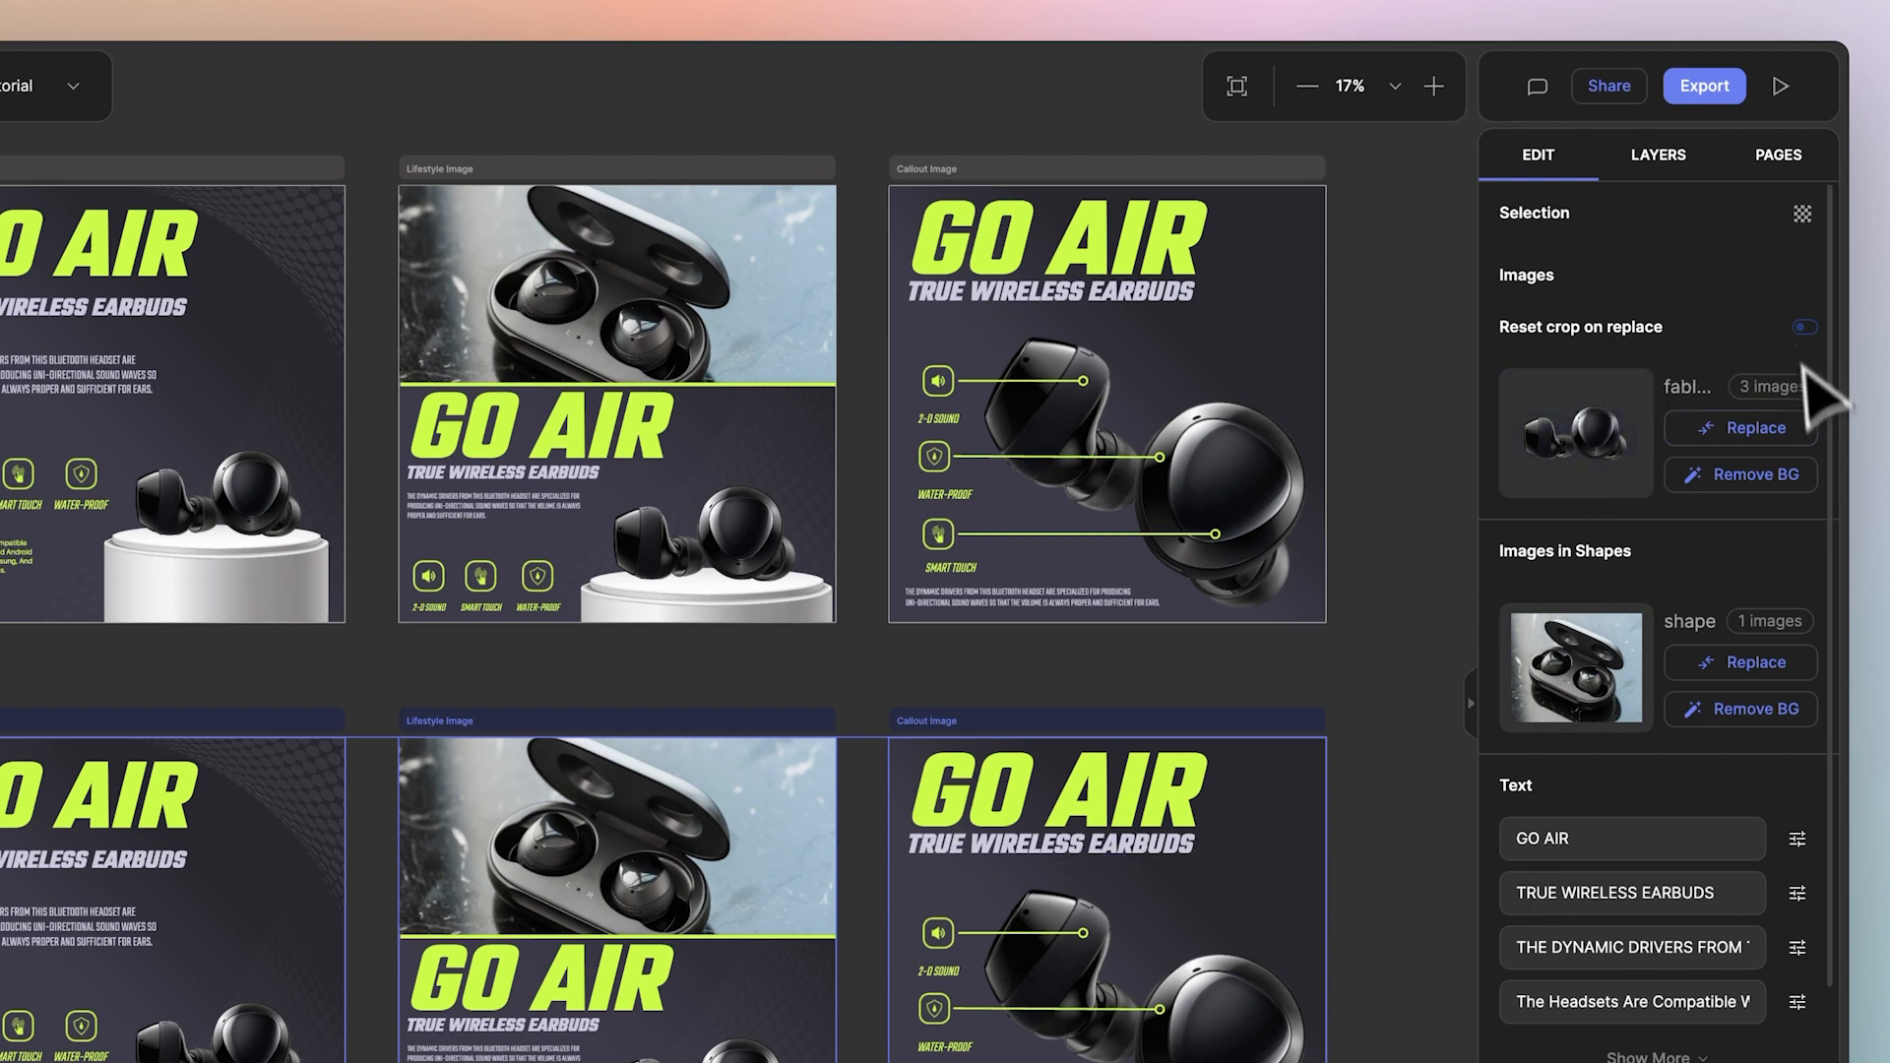
mouse_move(1700, 518)
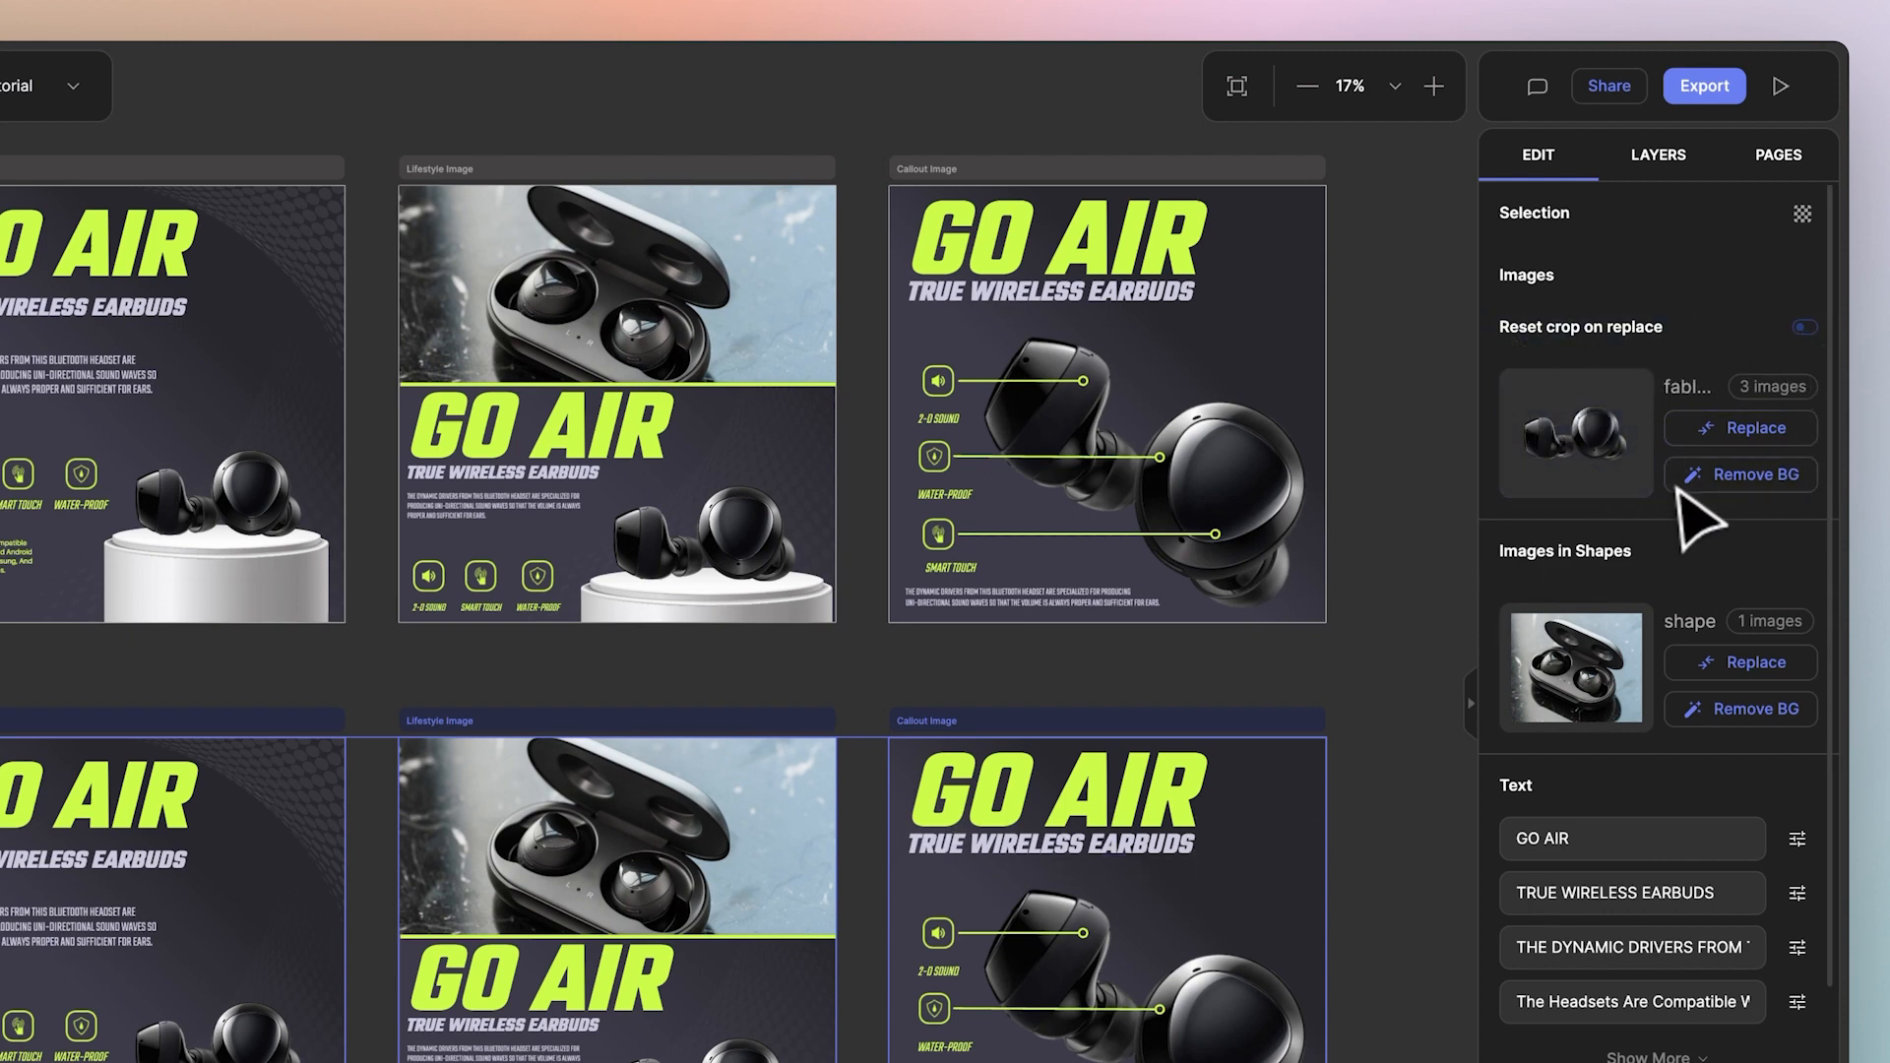
mouse_move(1629, 579)
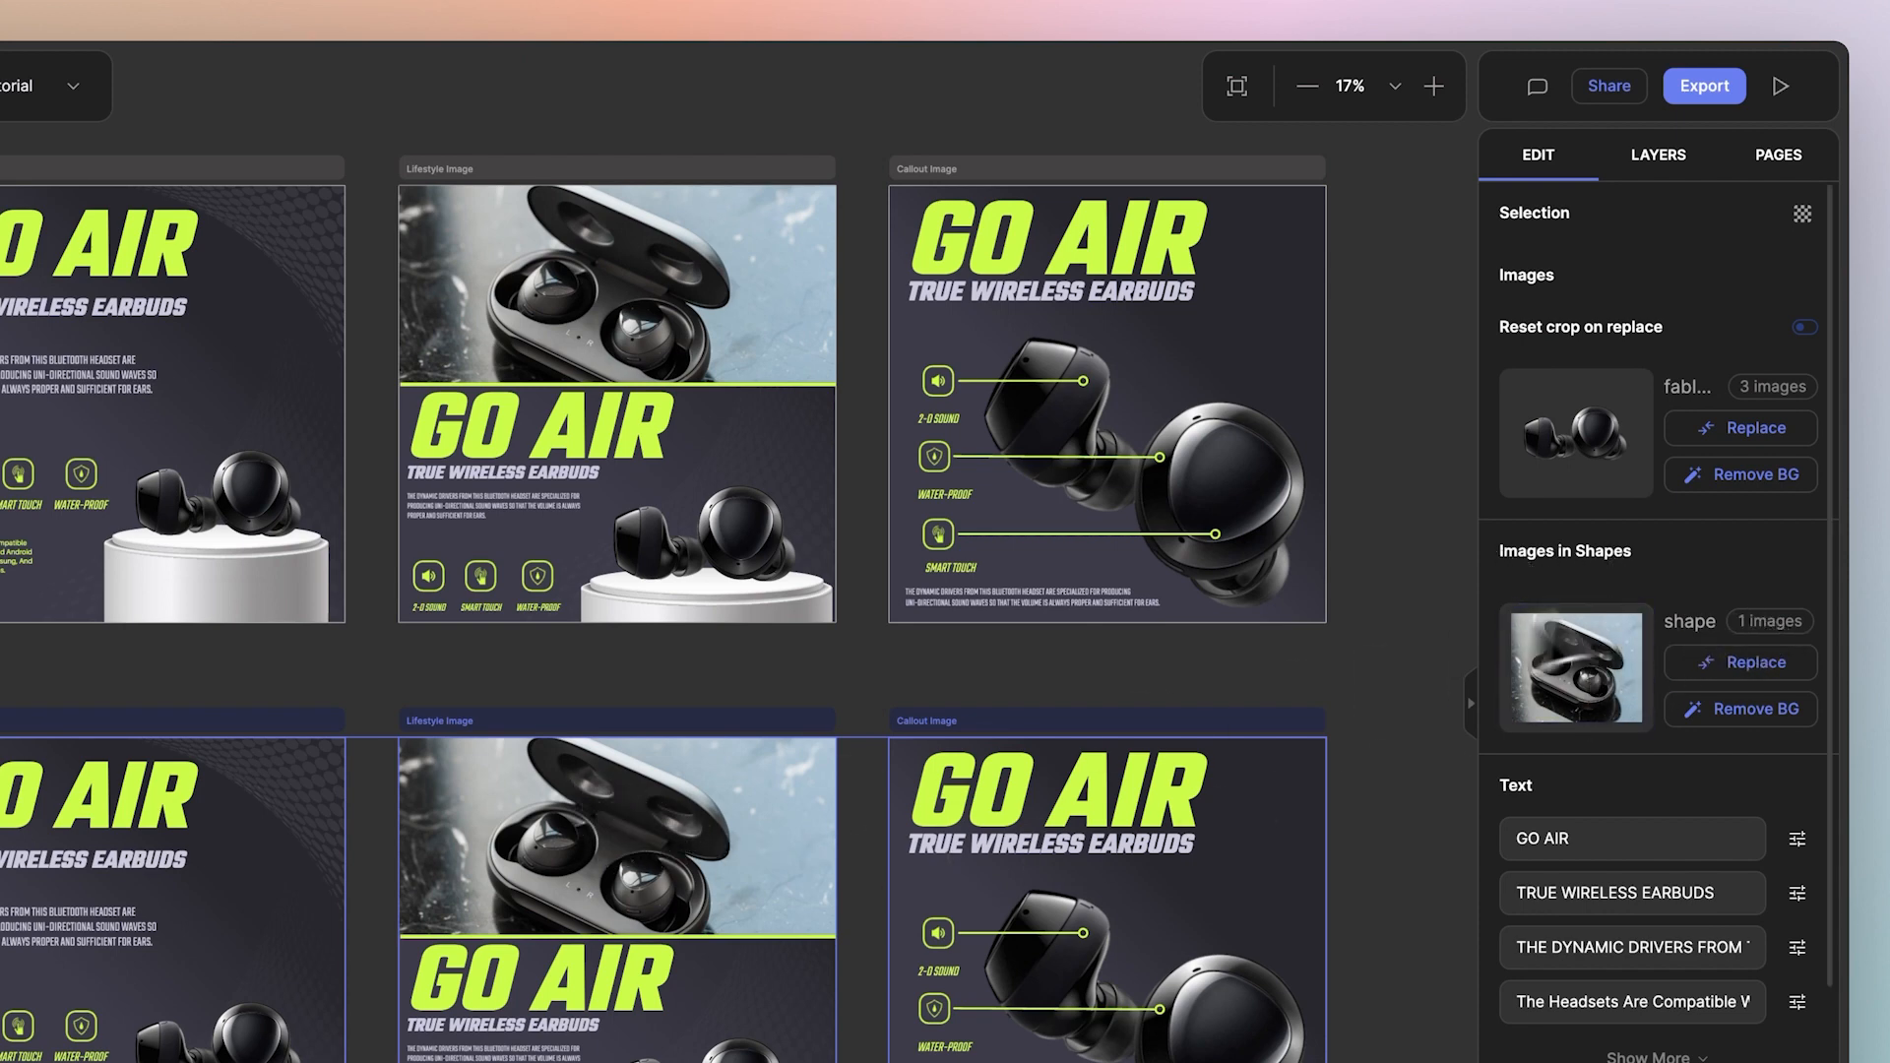
mouse_move(1739, 662)
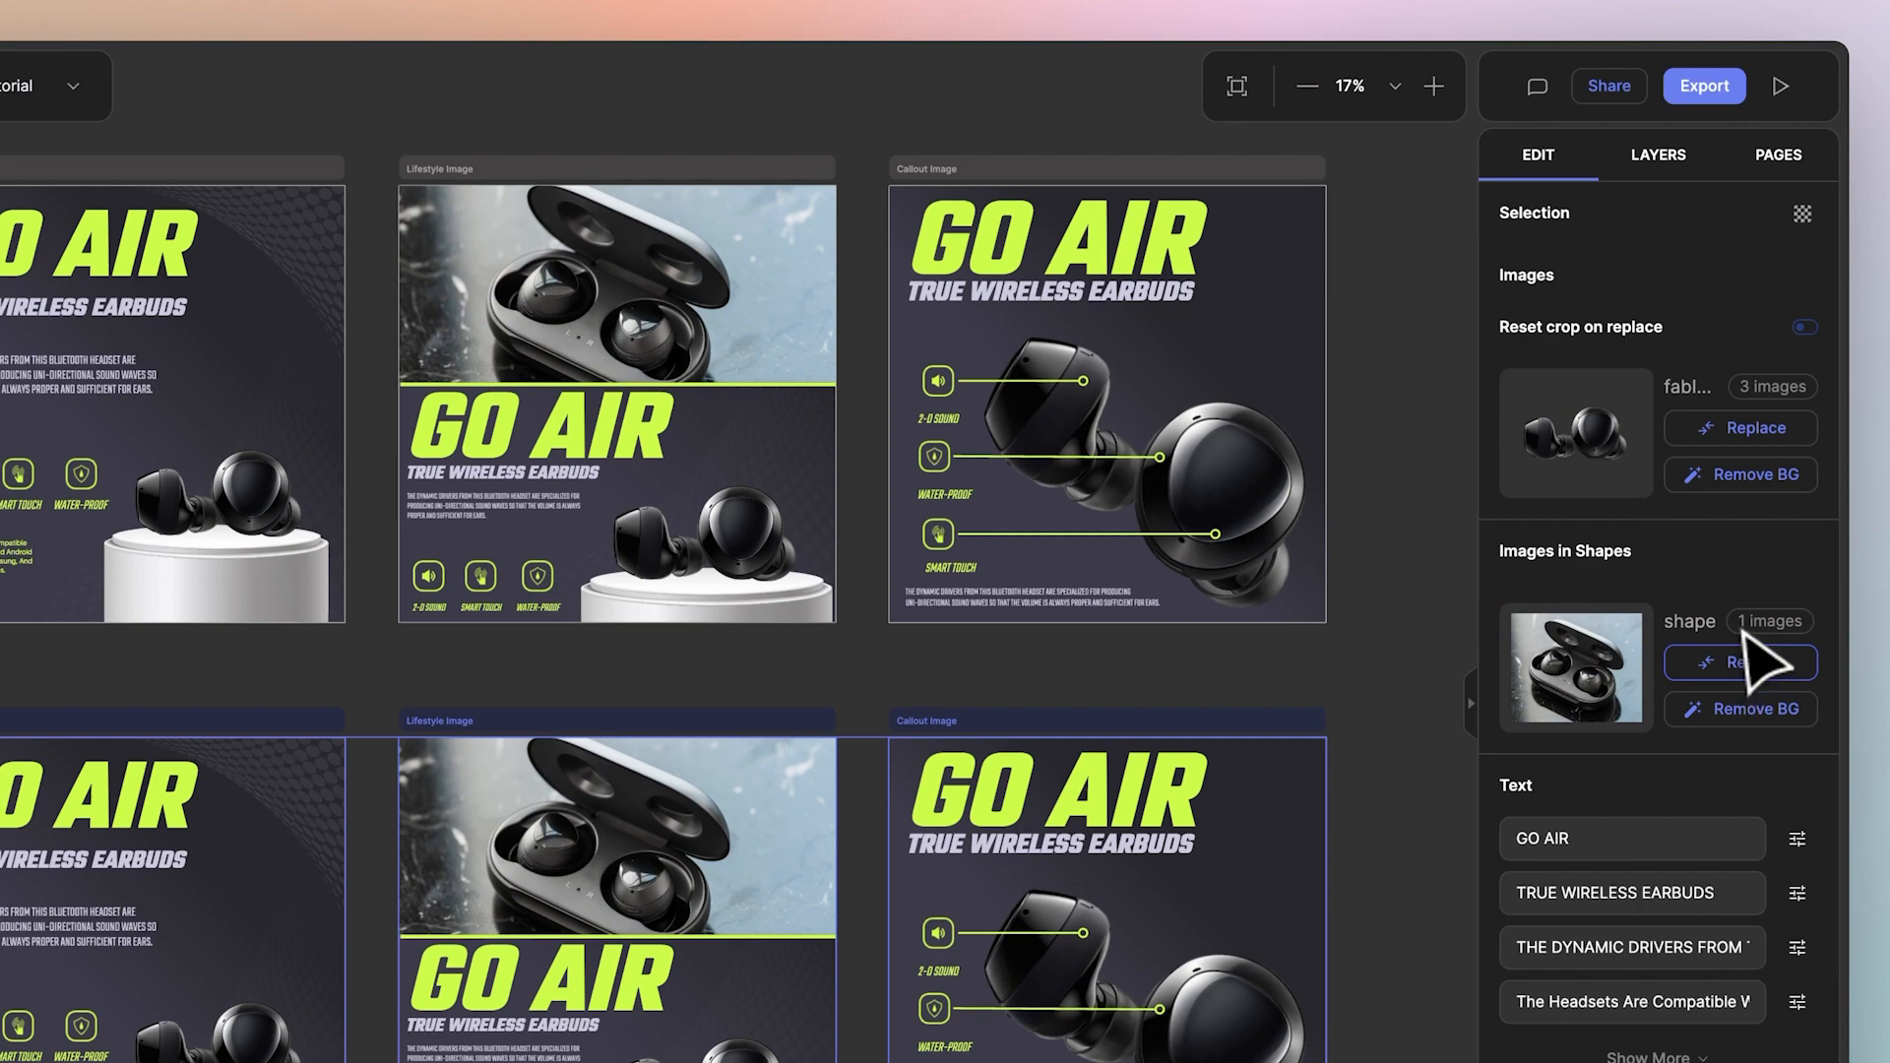
mouse_move(1700, 839)
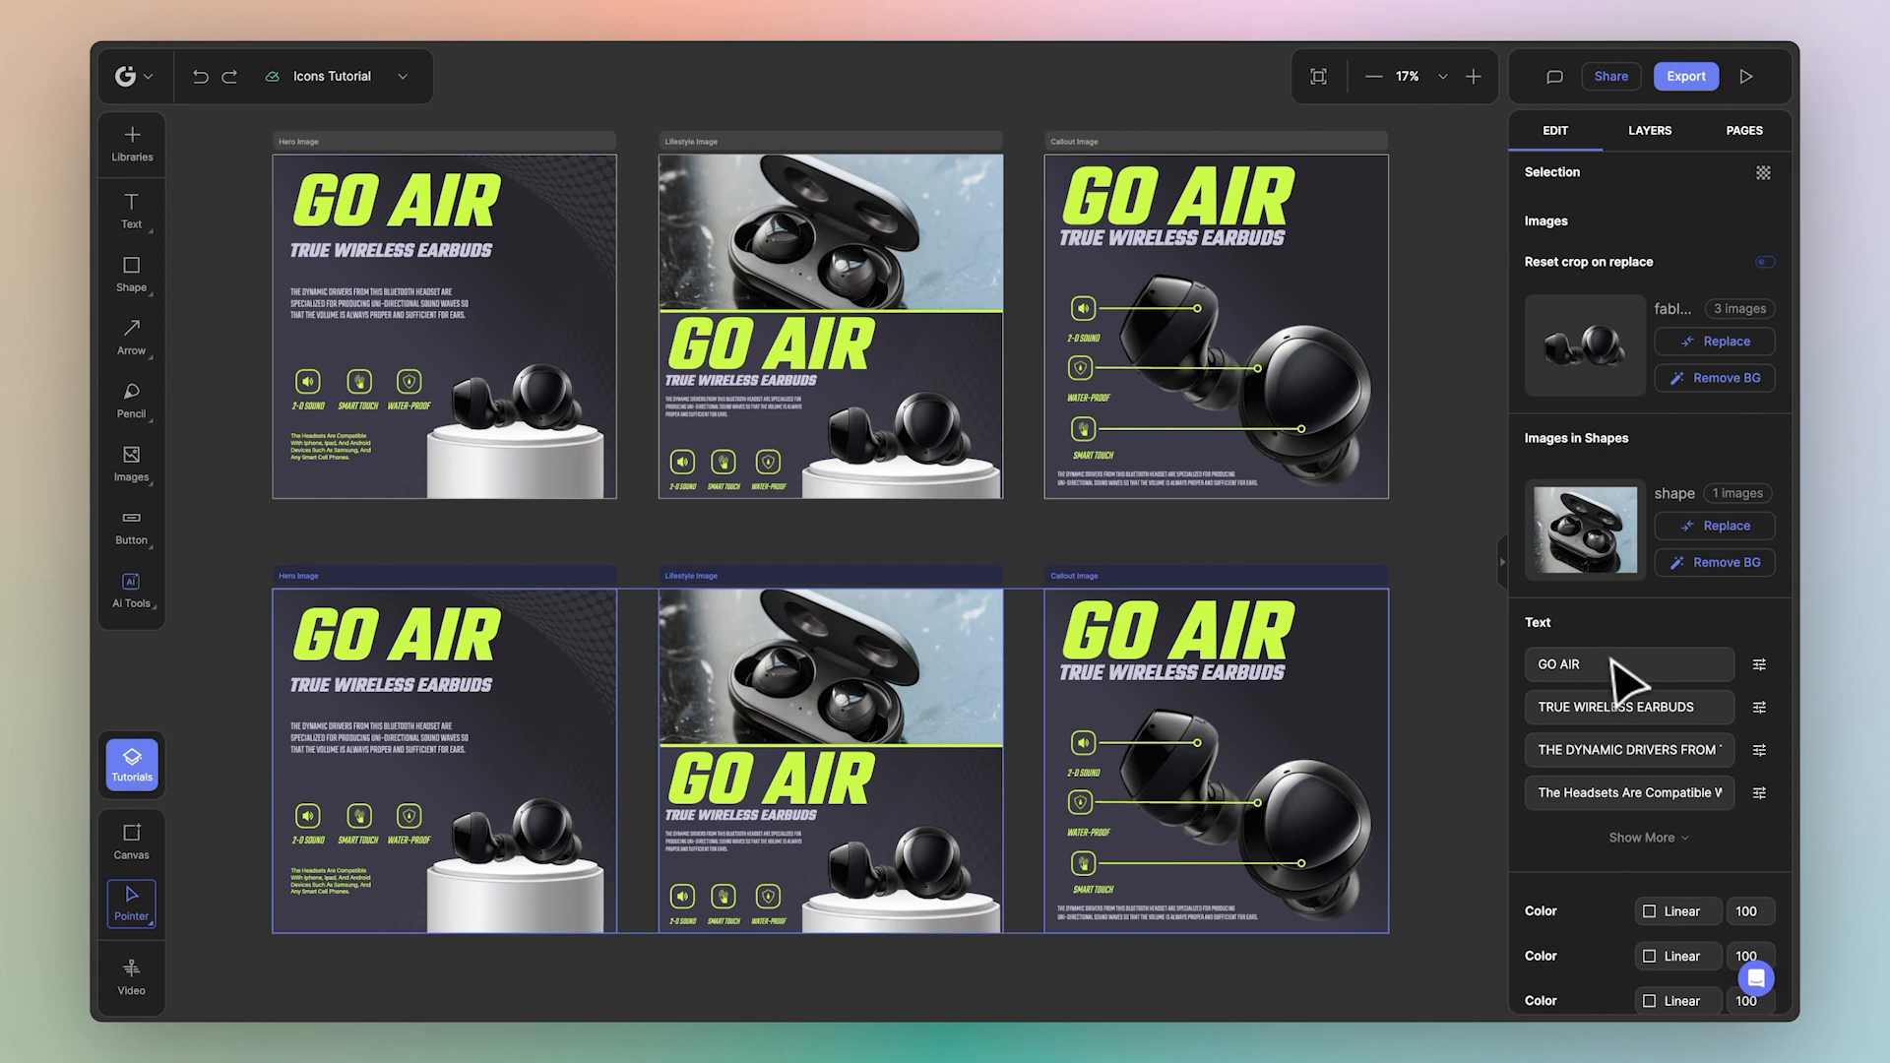
mouse_move(1603, 676)
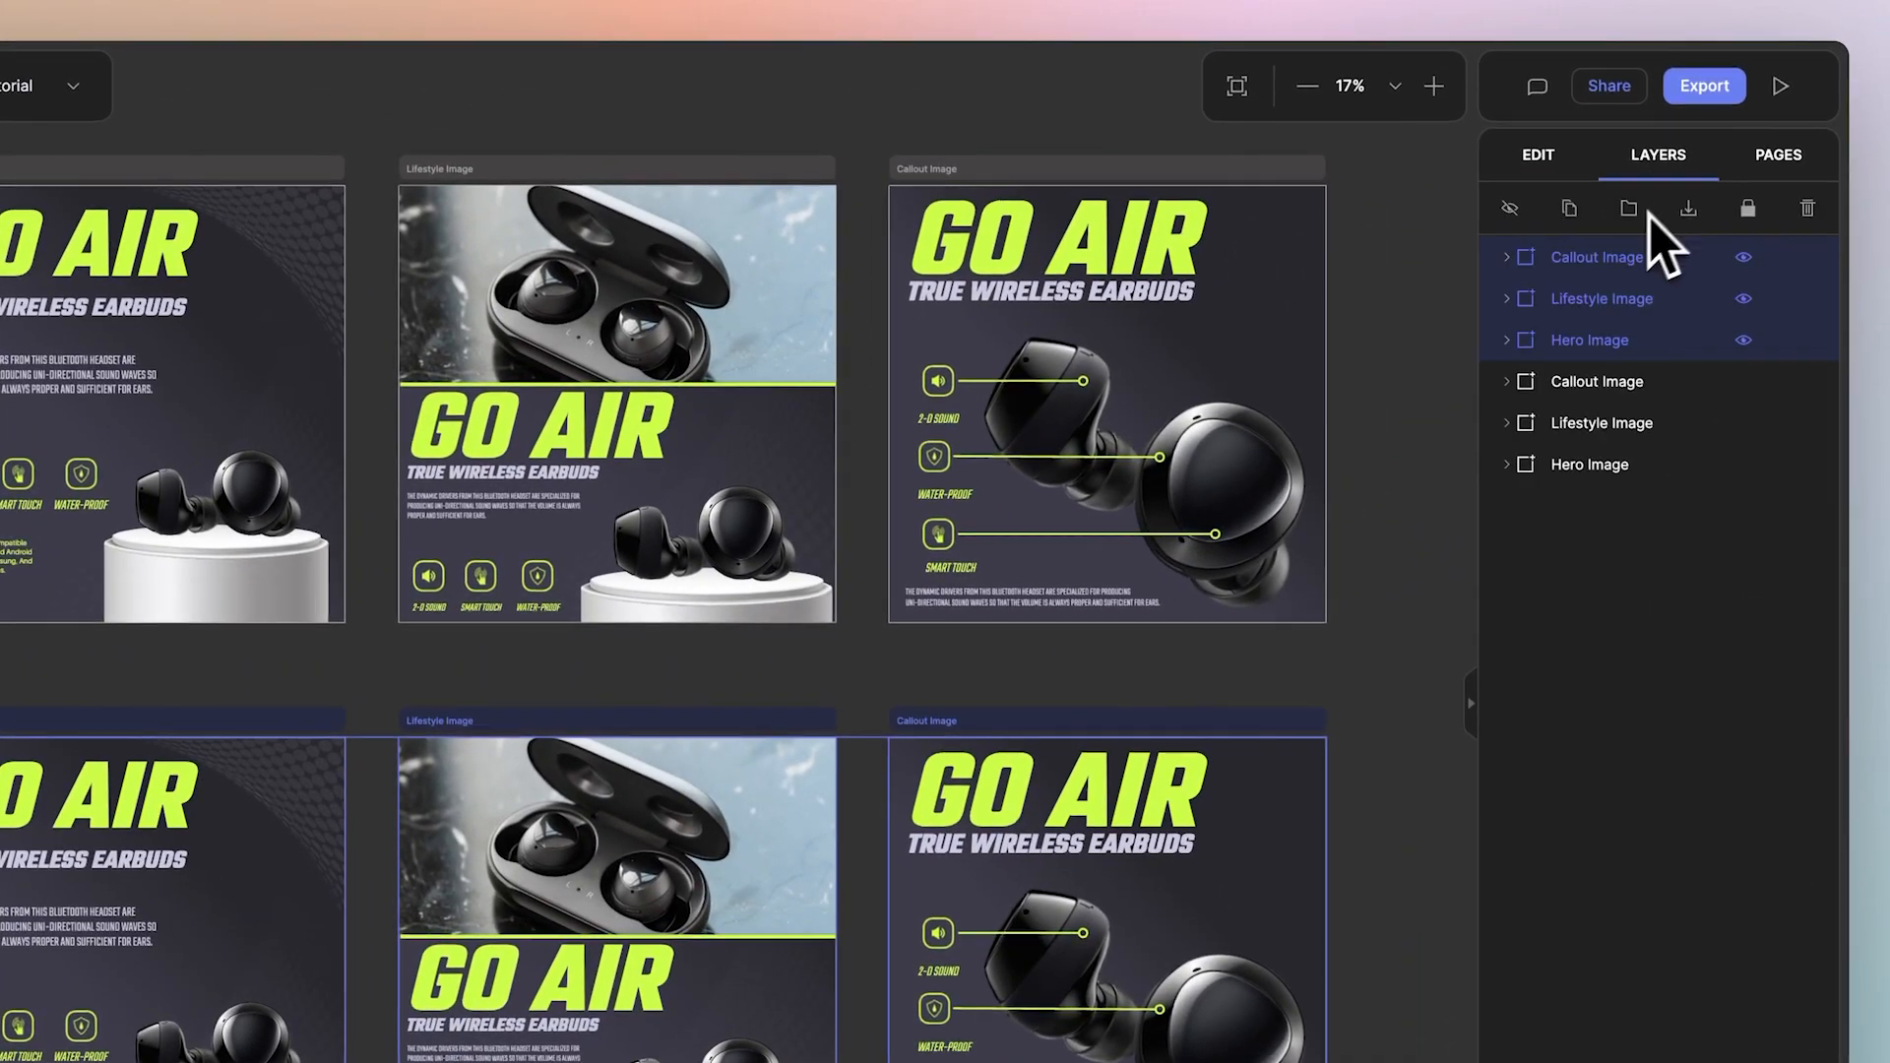
Step: Expand the canvases' fabImage layers and scroll the Edit panel to the shared Color section
click(1508, 256)
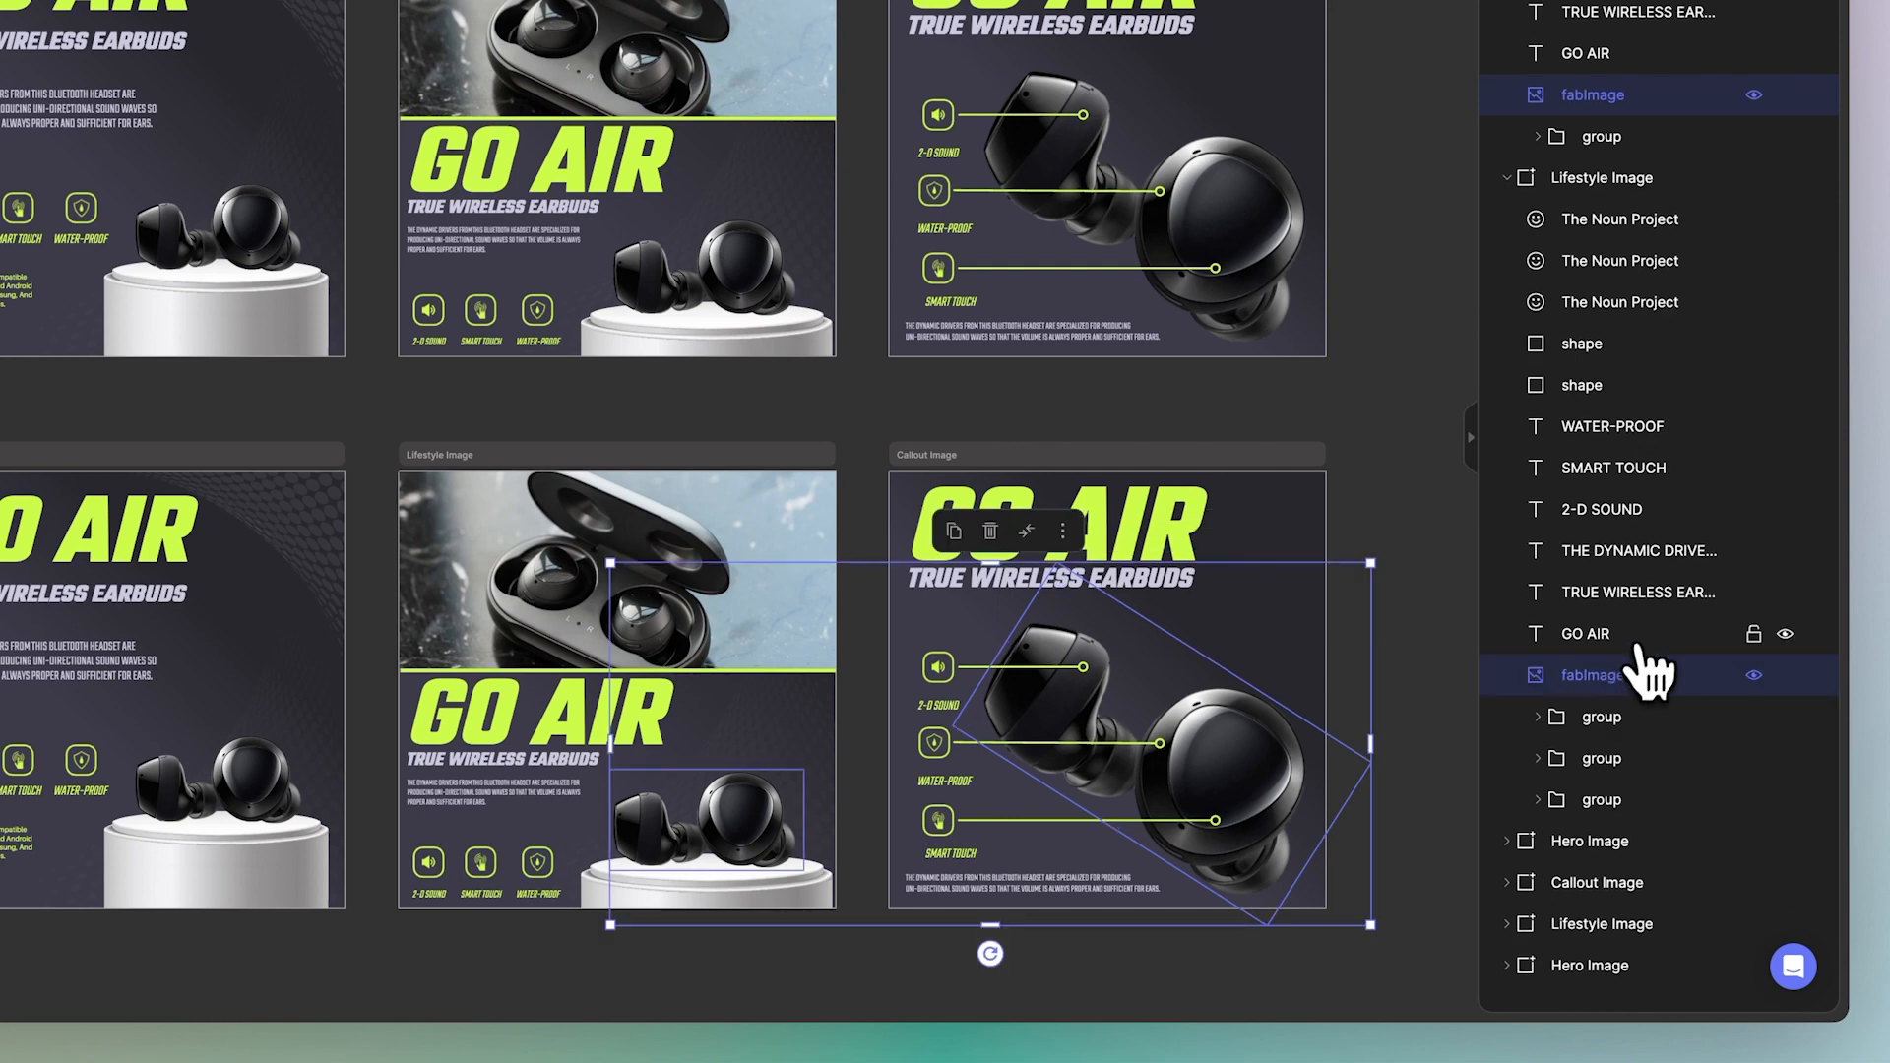
scroll(down, 3)
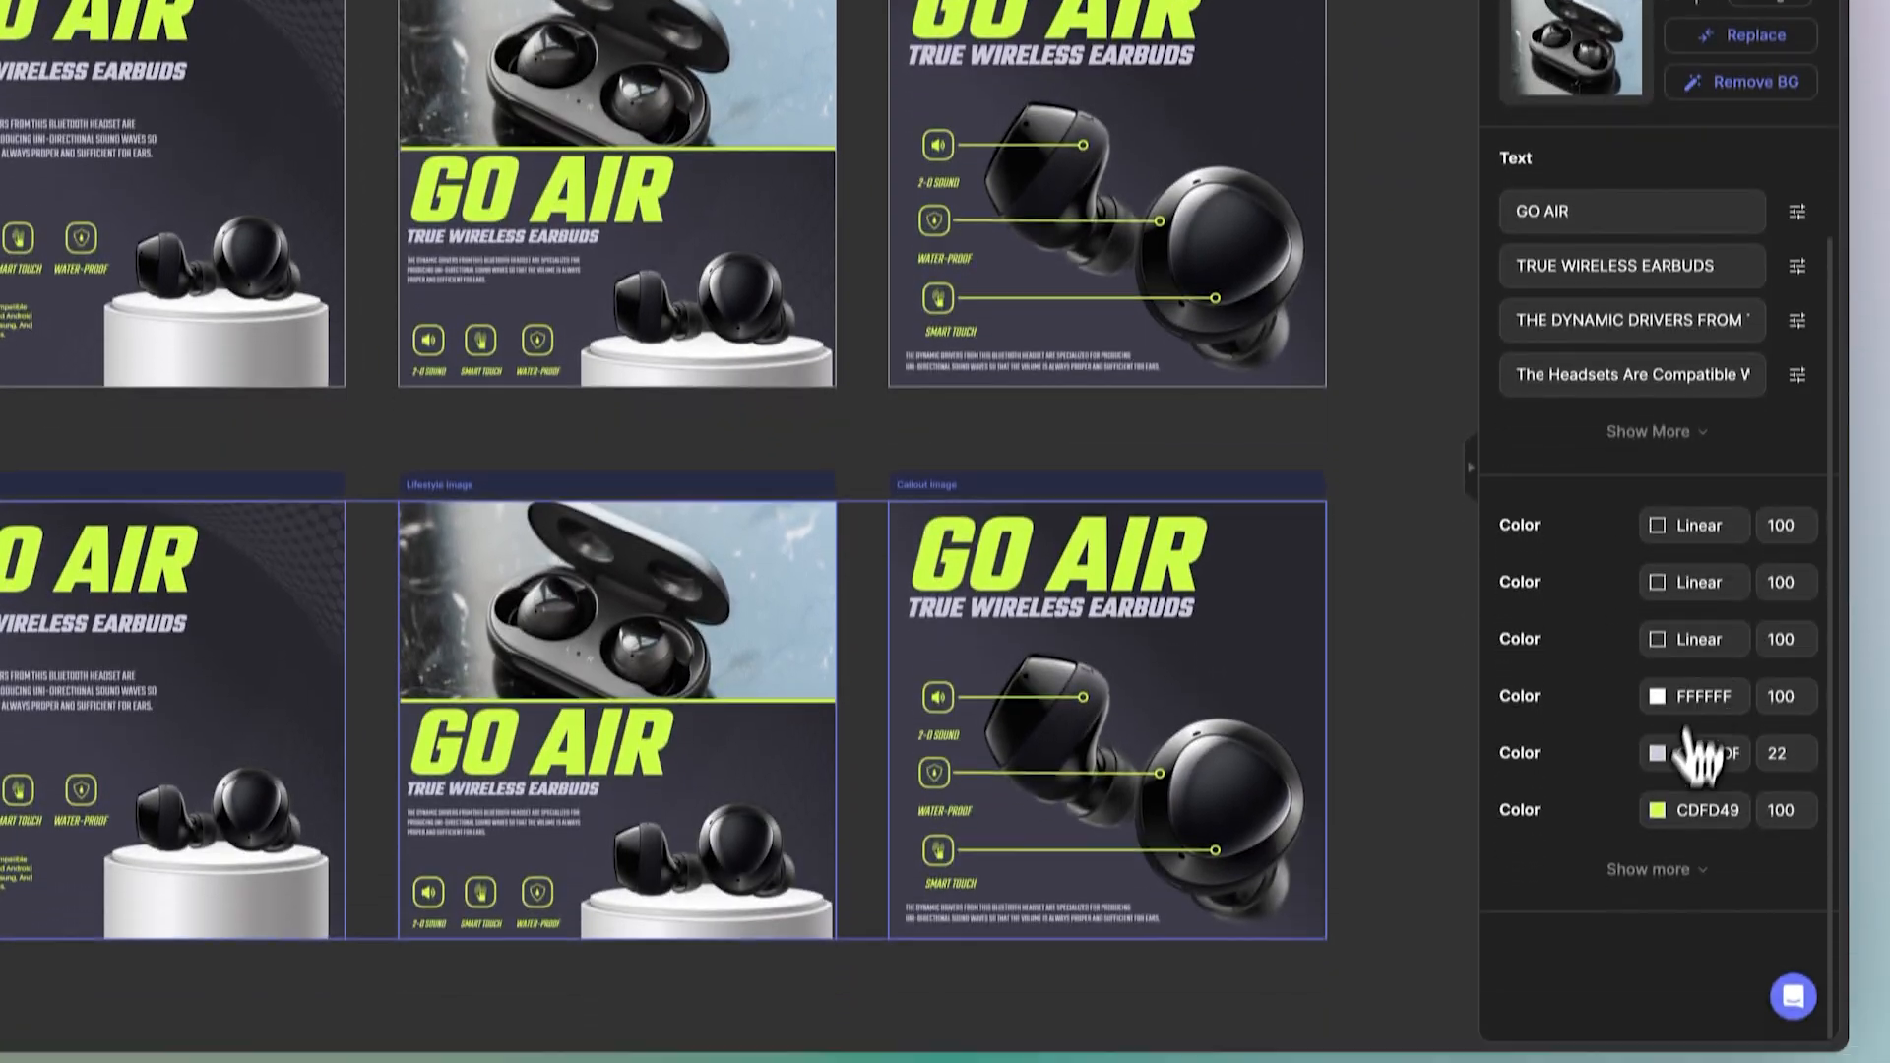
Step: Inspect the shared lime green accent swatch CDFD49 in the color picker
click(1656, 753)
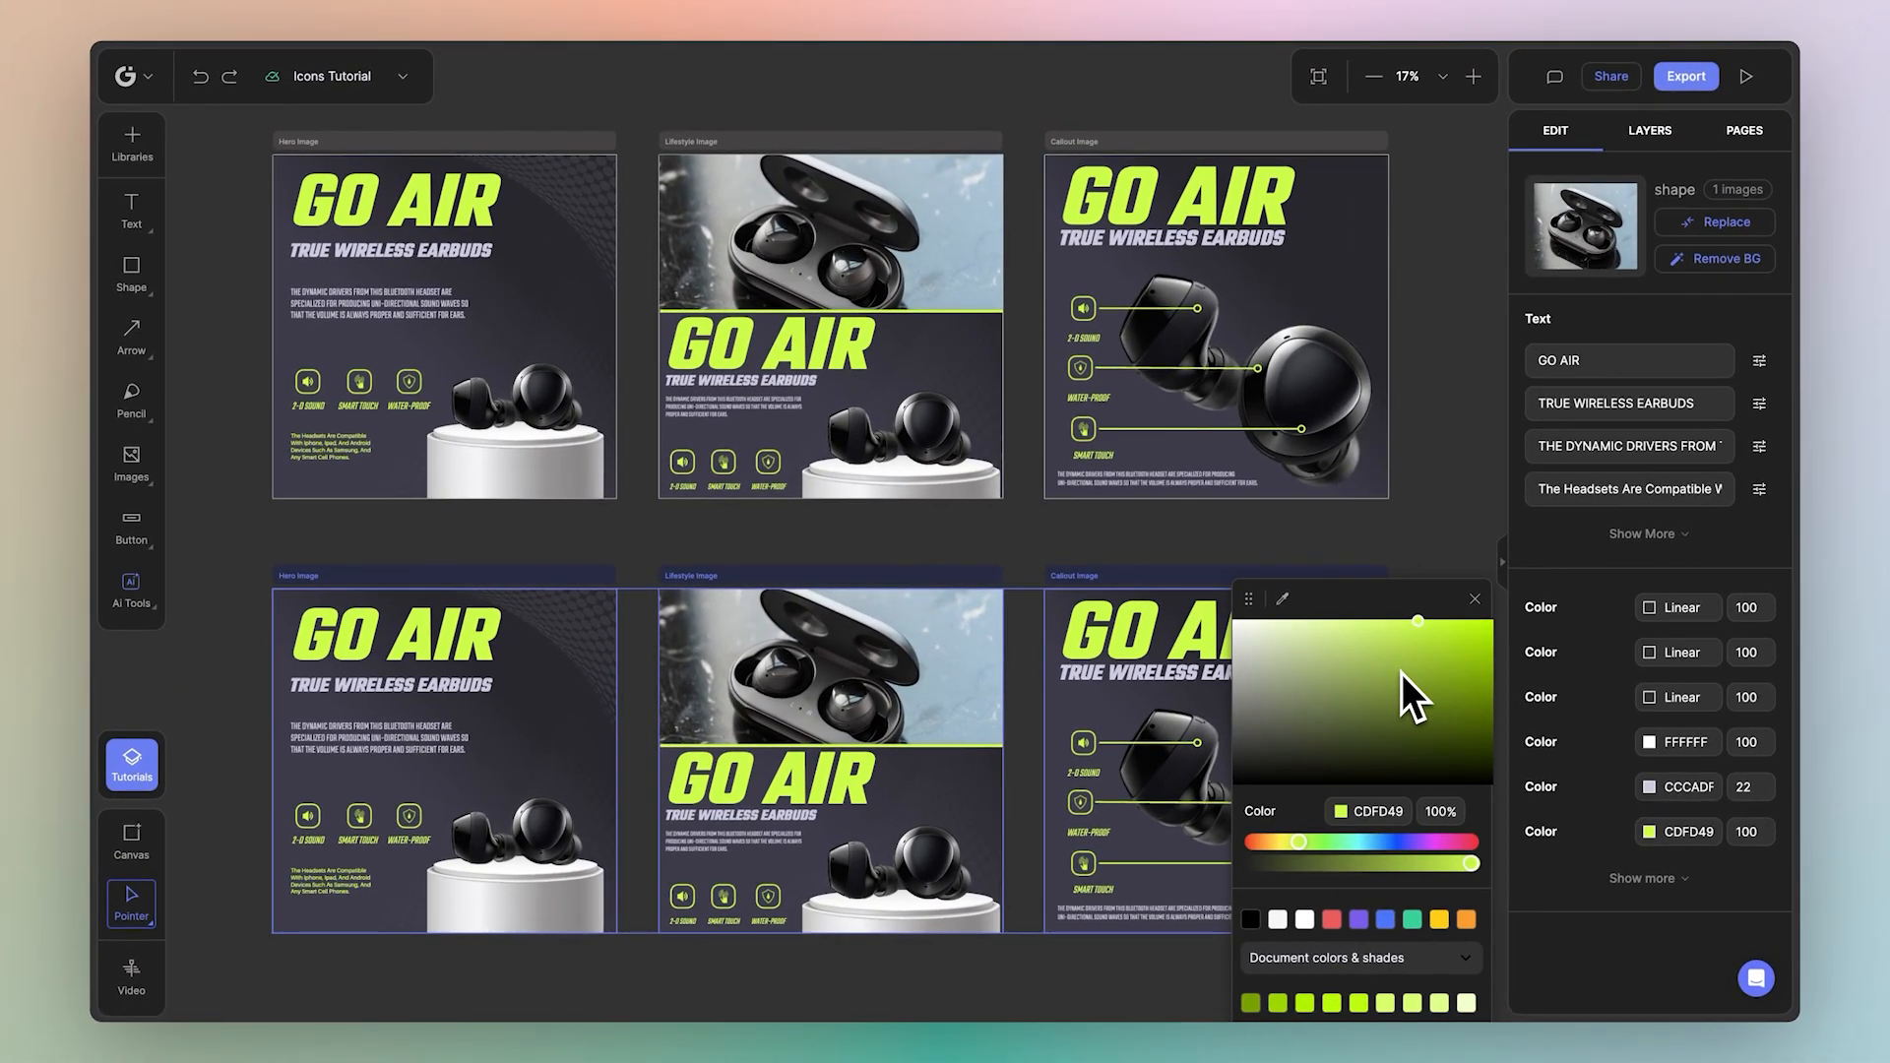
mouse_move(1448, 632)
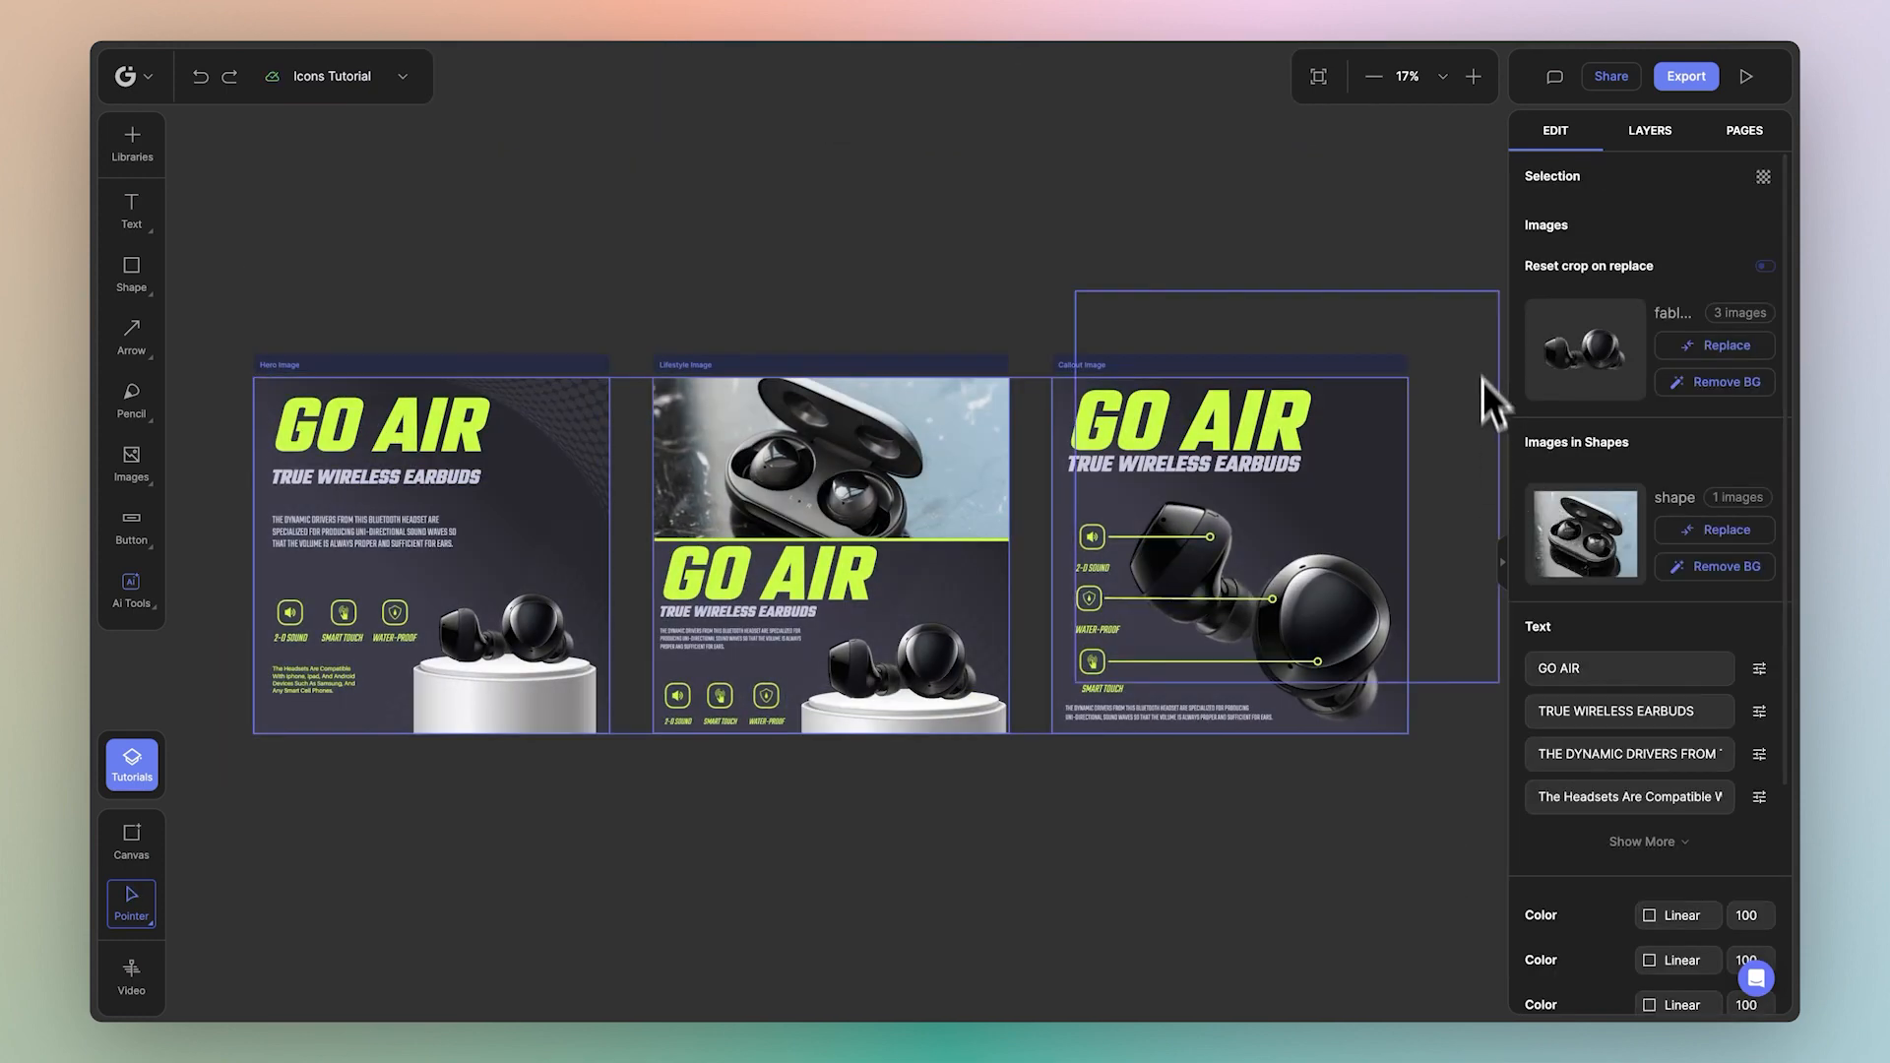
Step: Upload the black-and-yellow headset JPG from the Products folder via Replace Image
click(1725, 346)
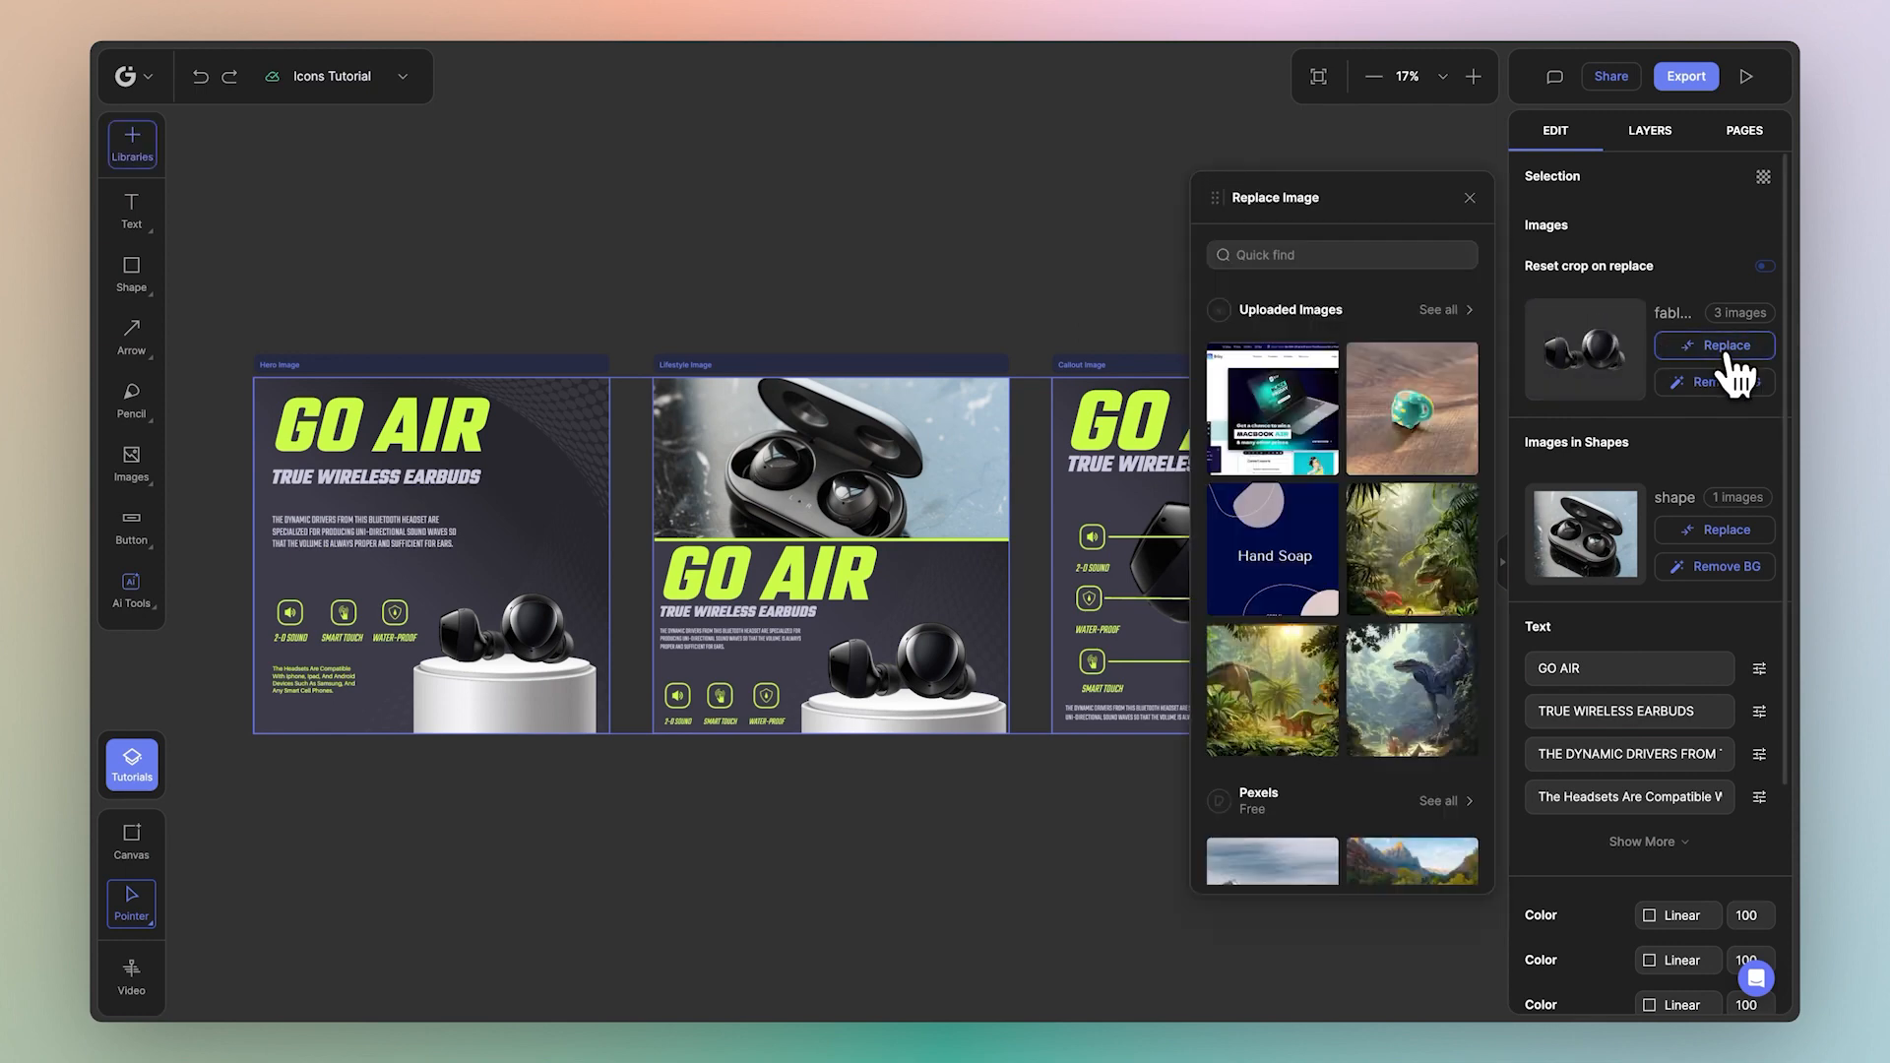
click(1447, 309)
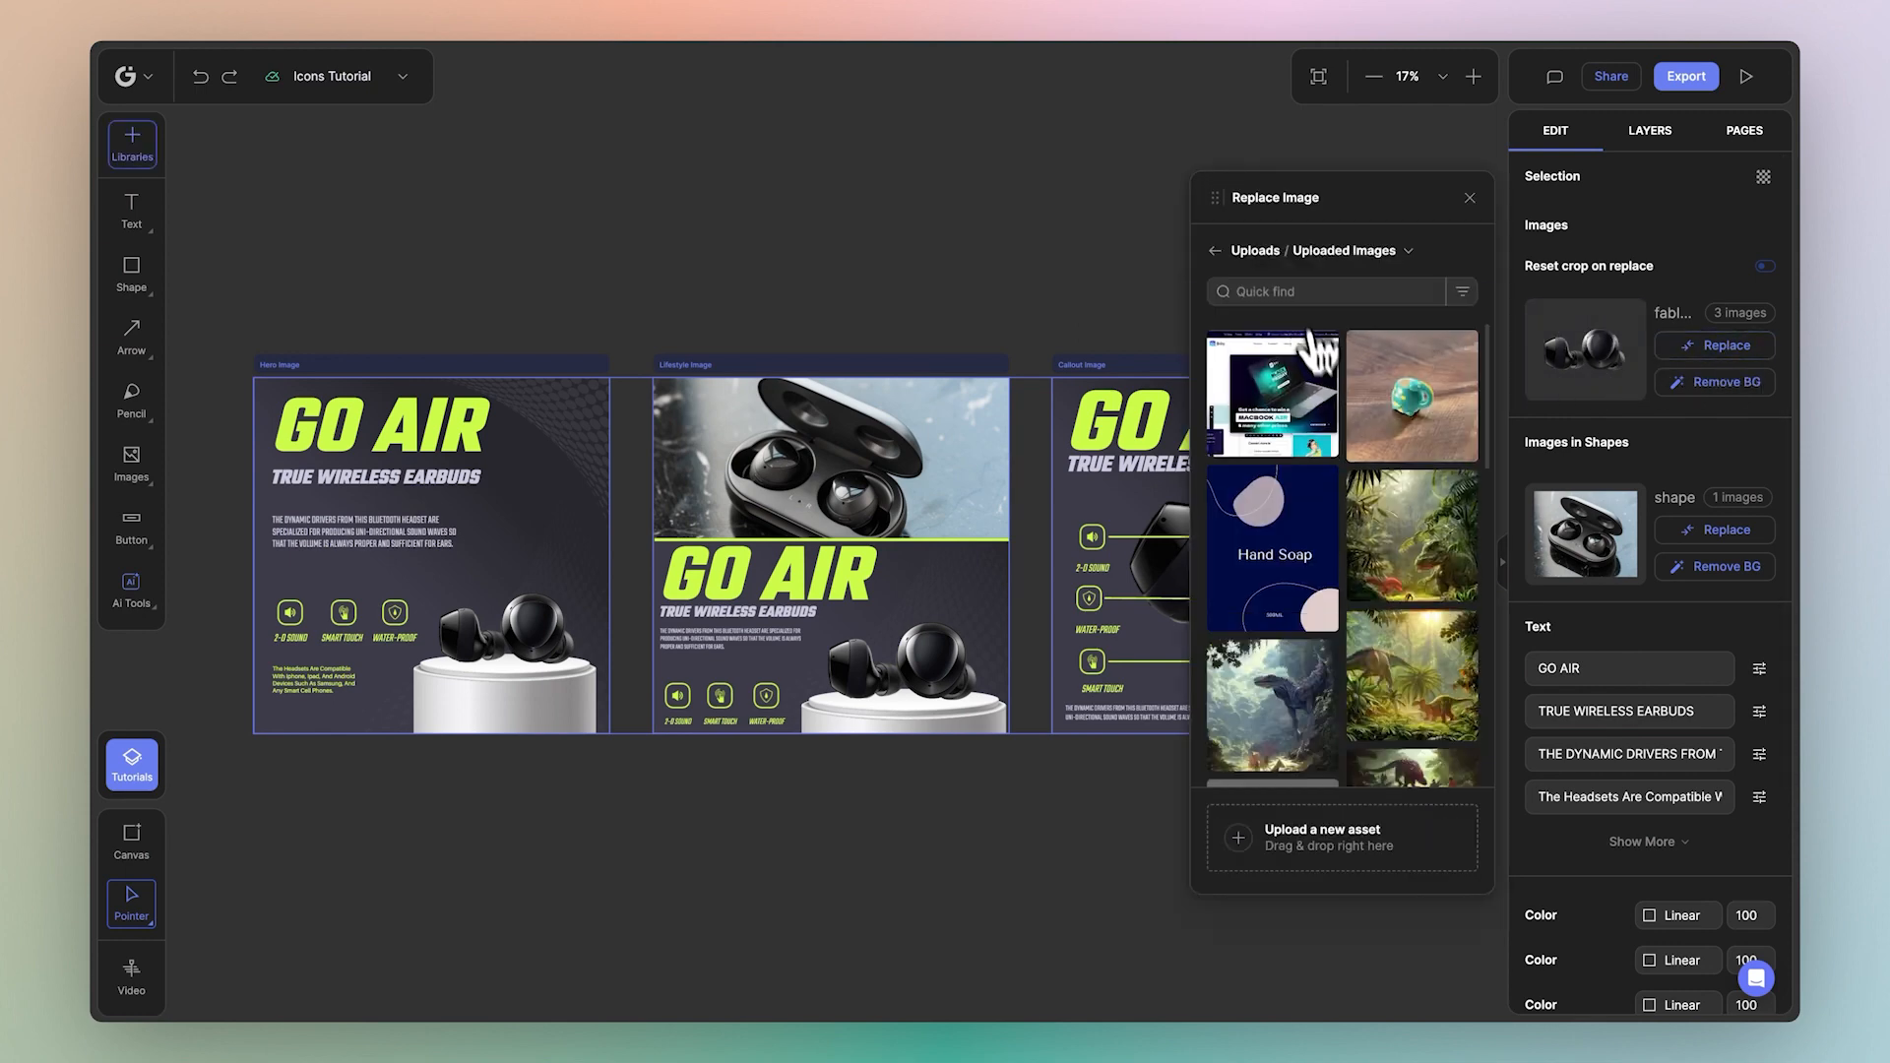
click(1319, 839)
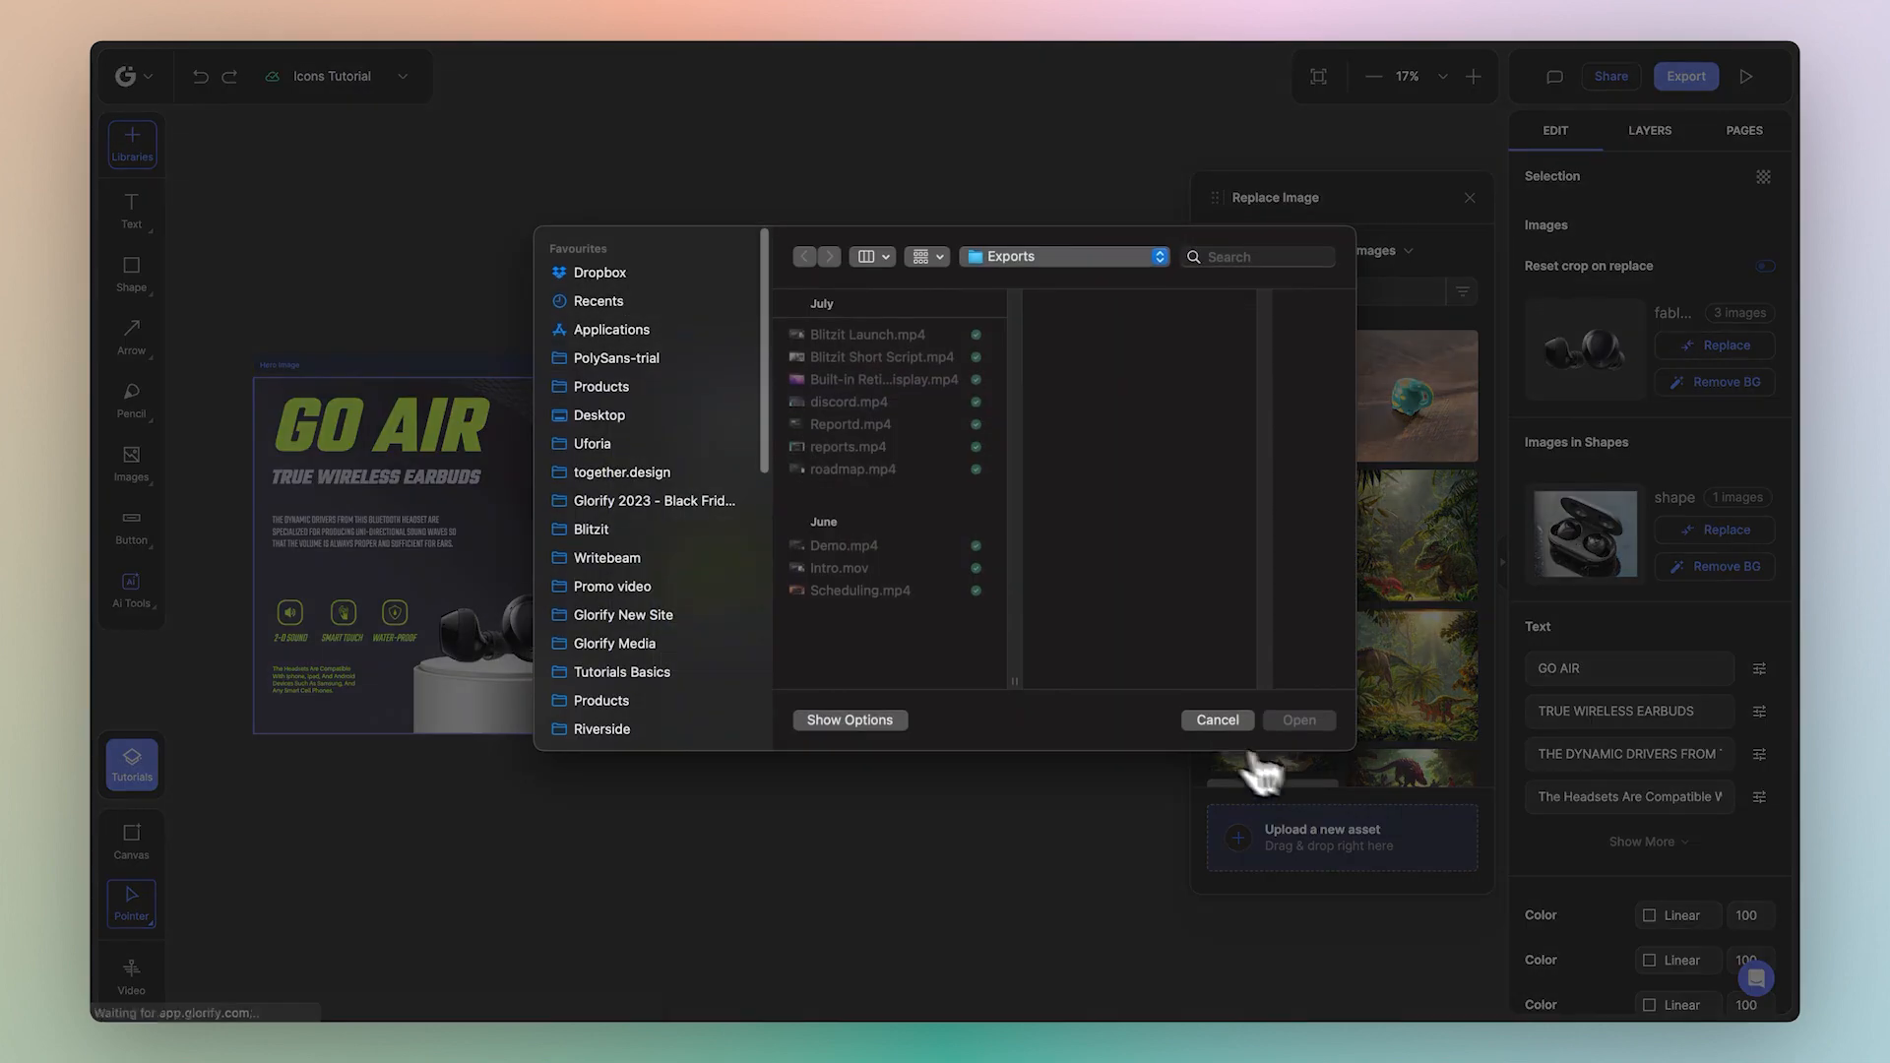
scroll(down, 3)
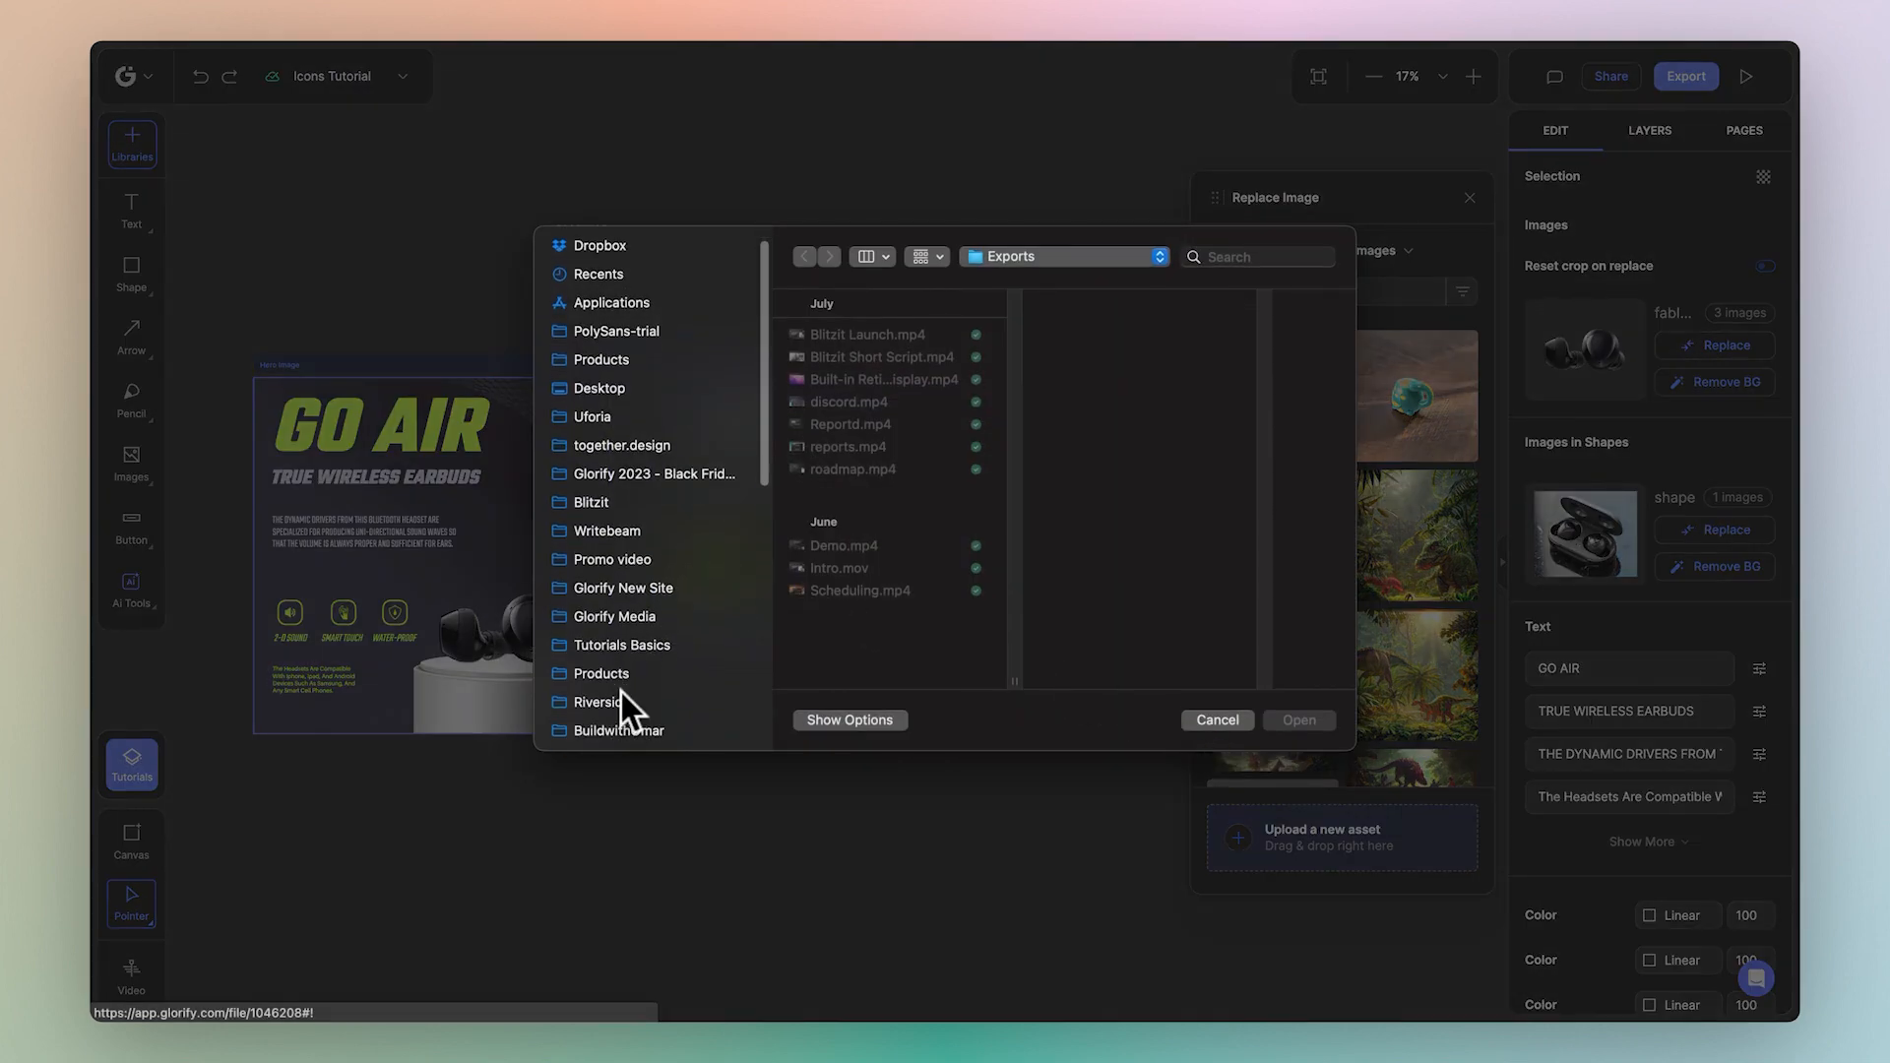
click(600, 673)
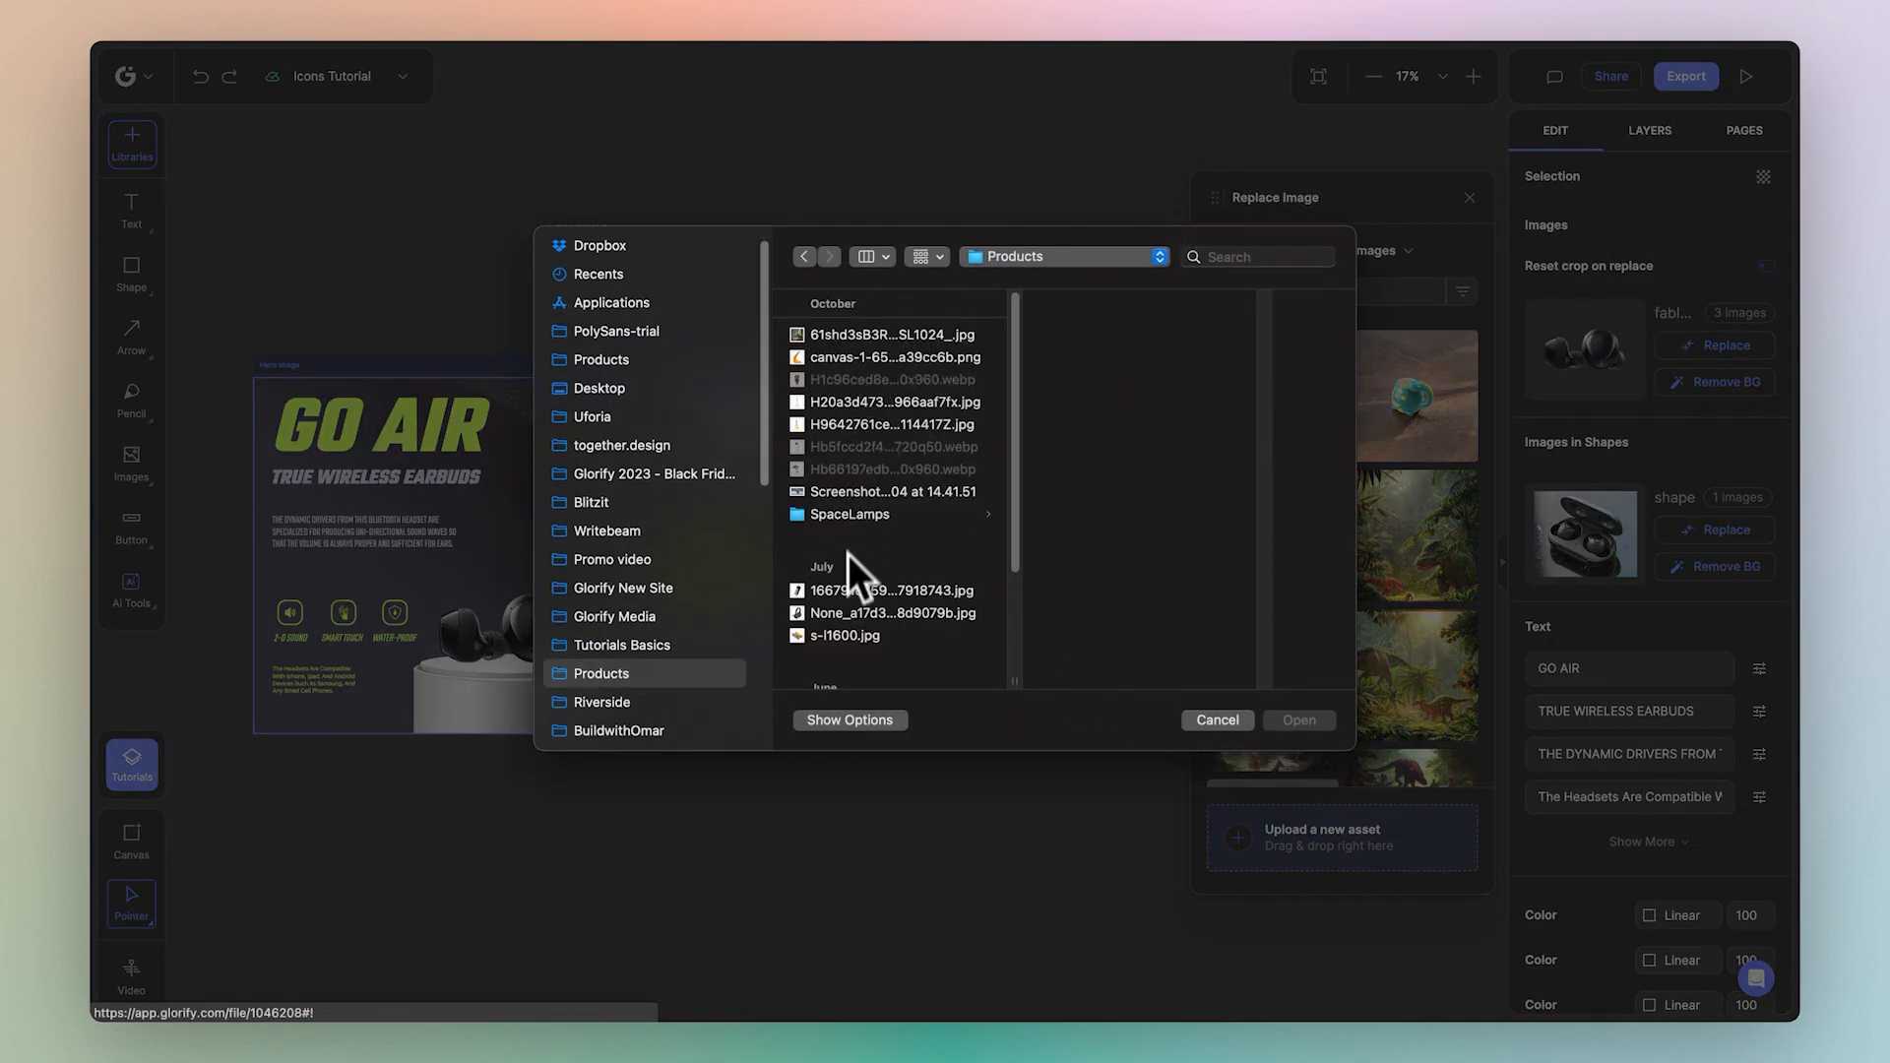
click(882, 612)
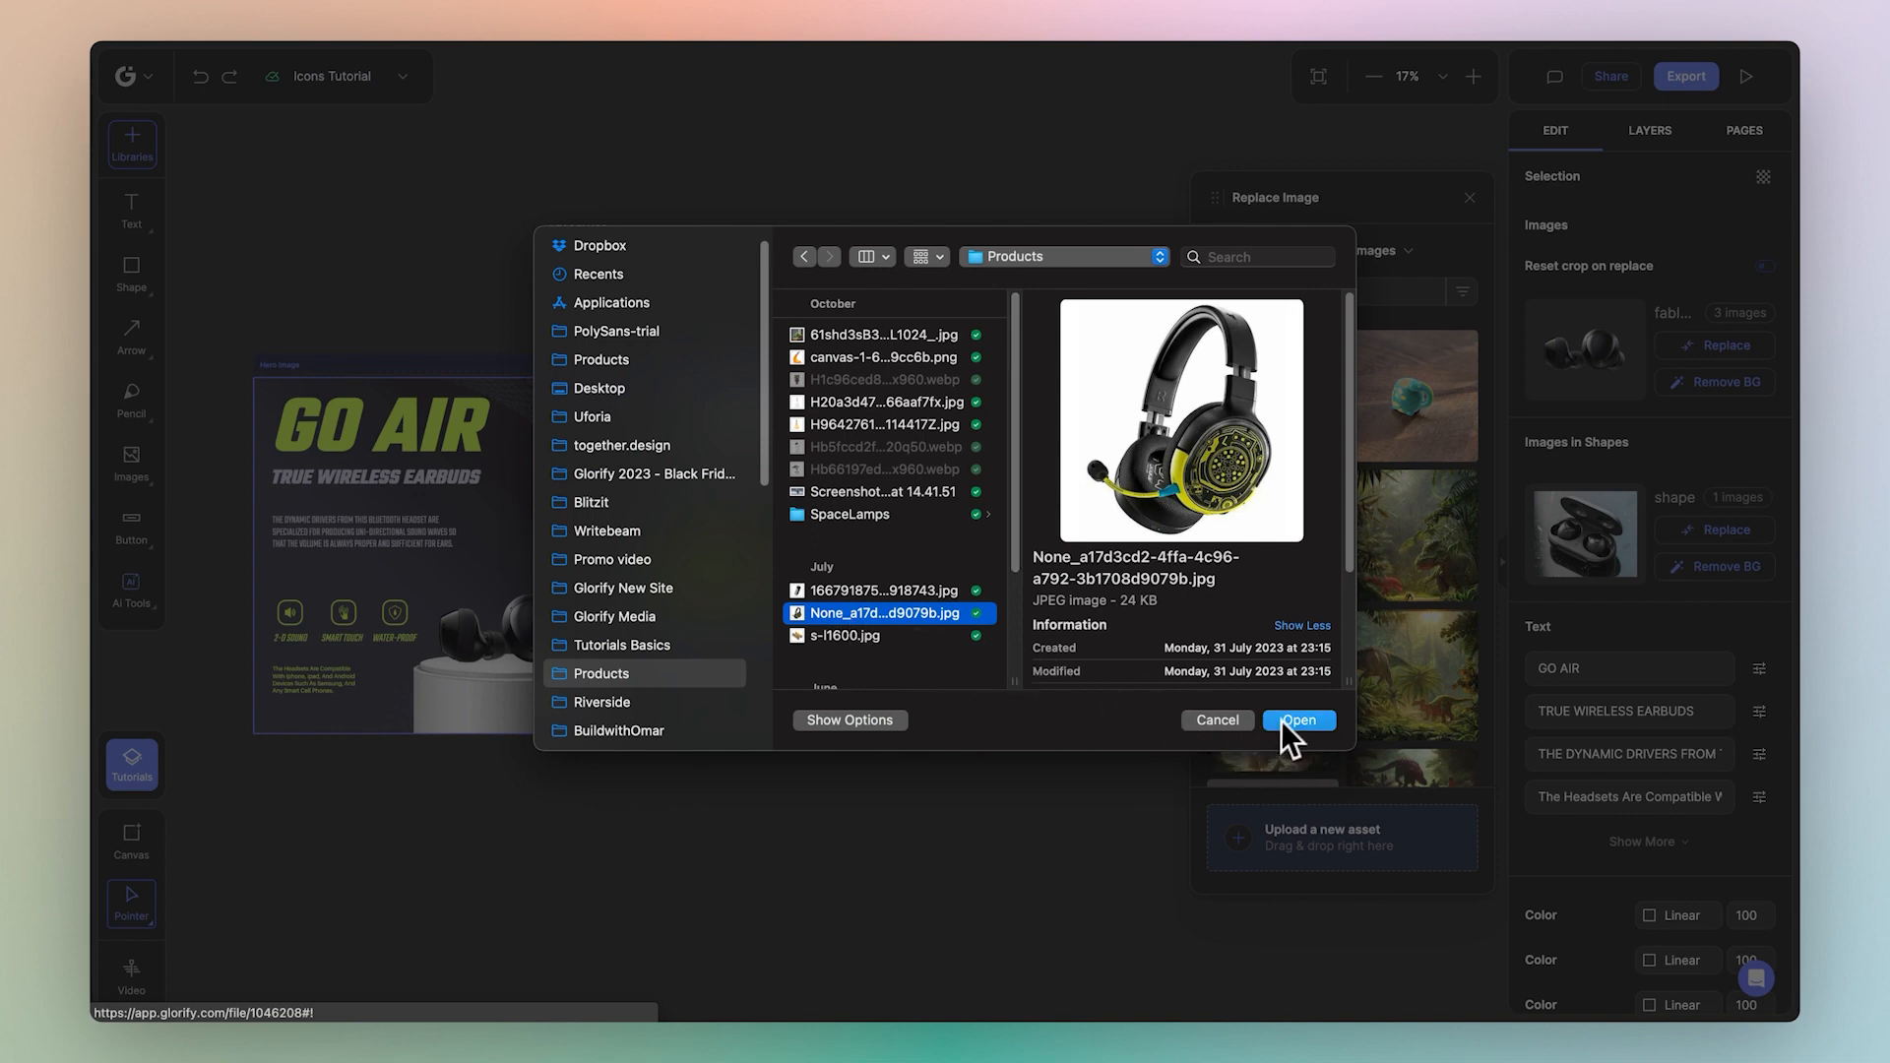
click(1298, 721)
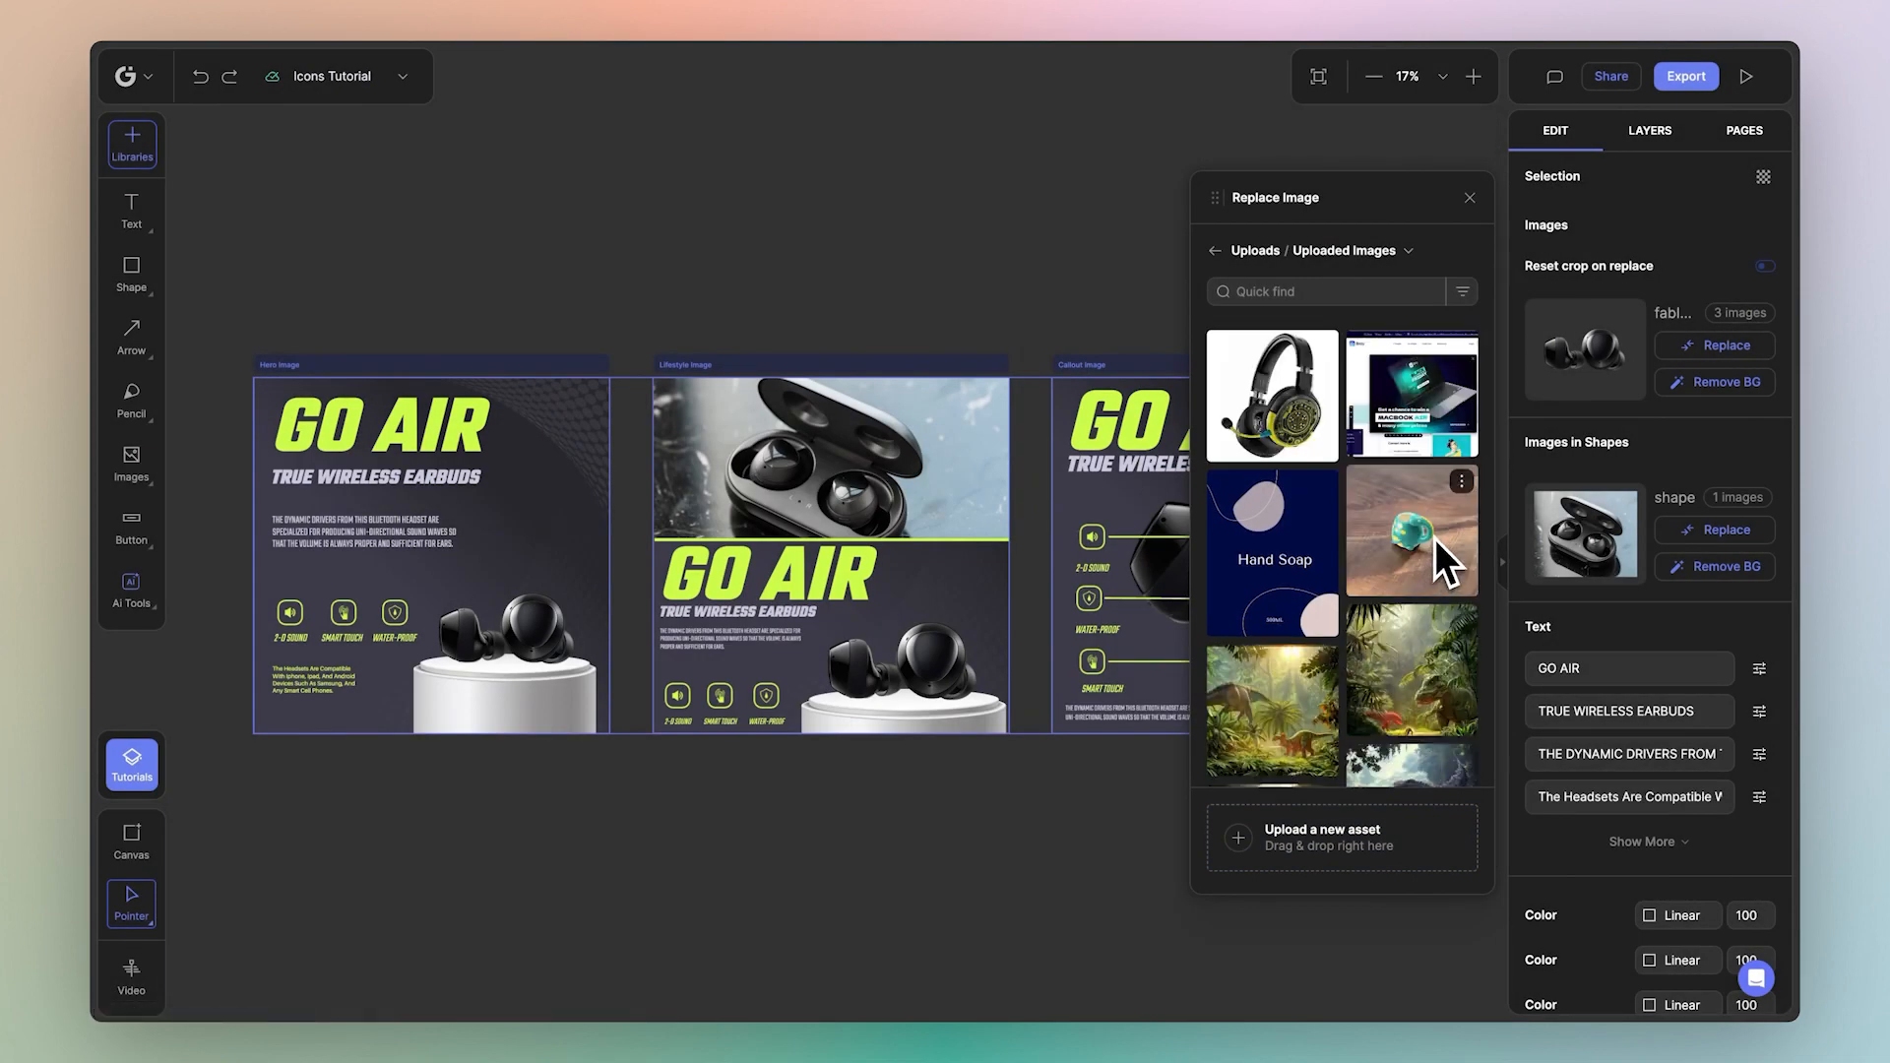
mouse_move(1290, 396)
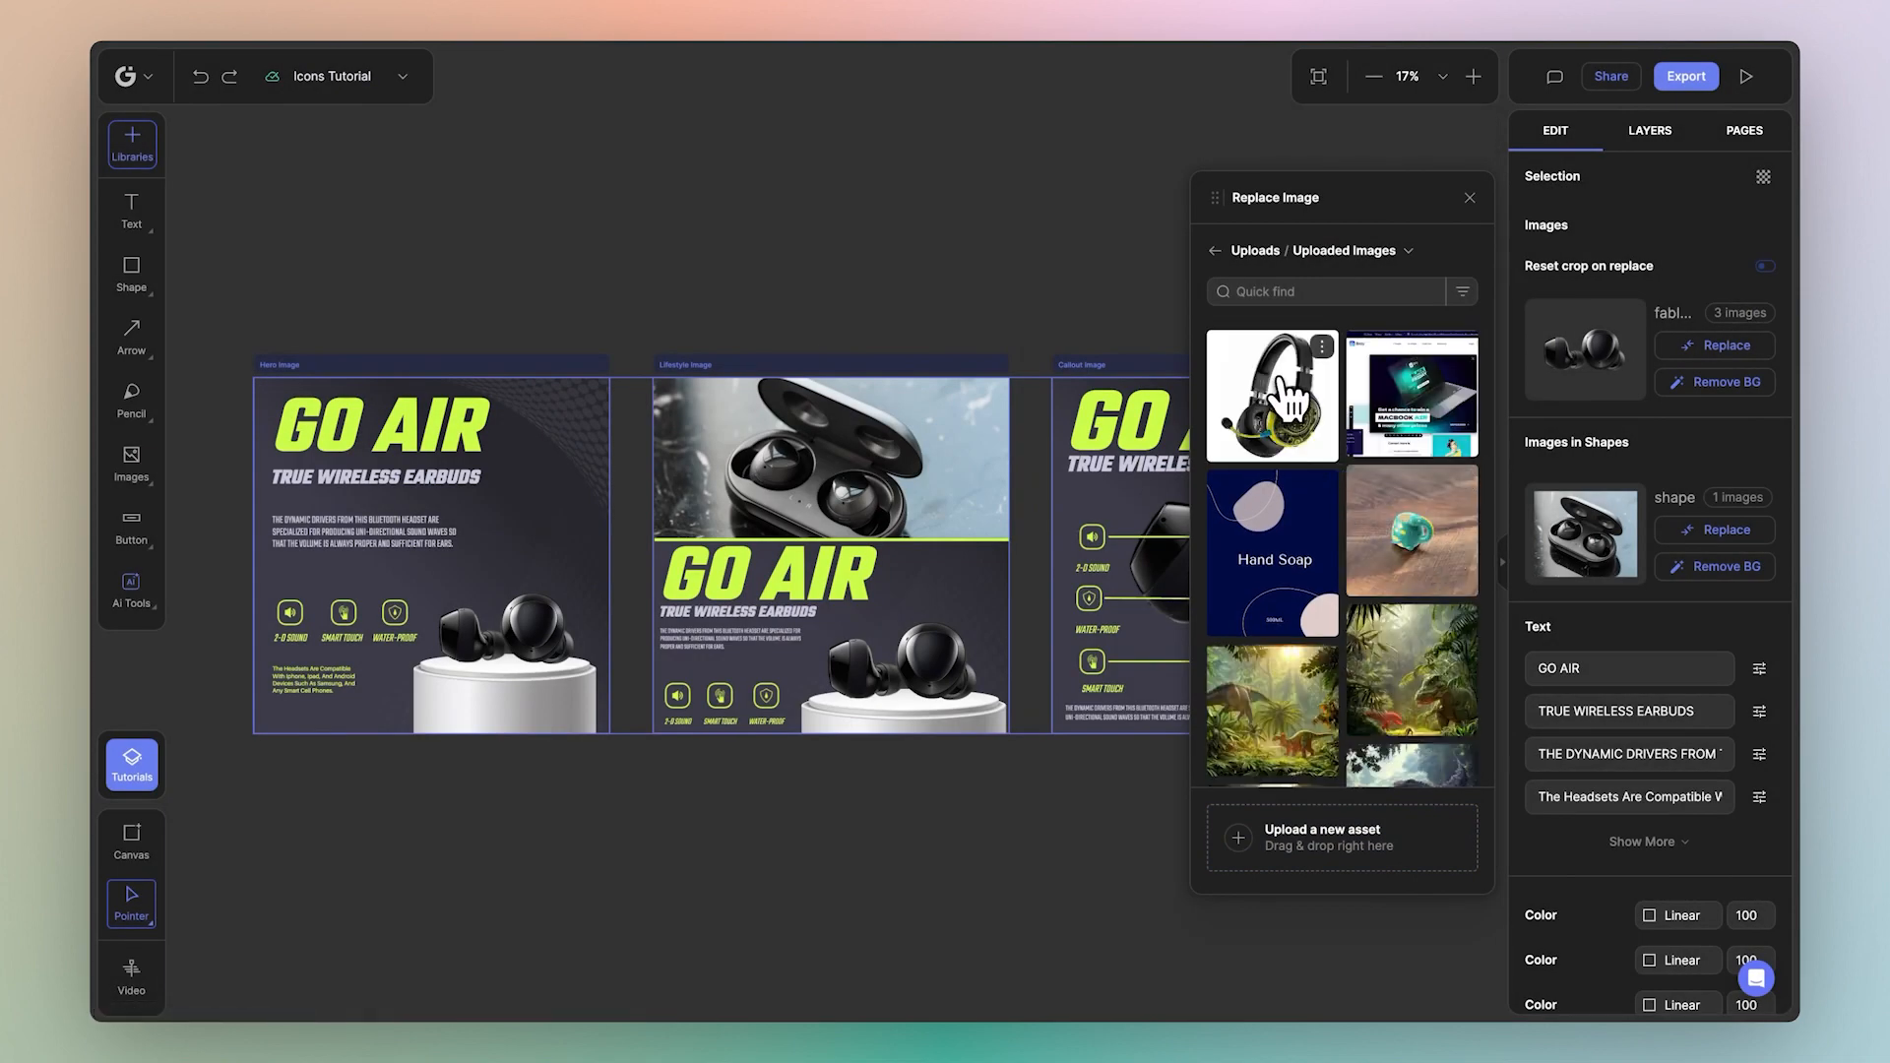
Step: Replace the earbud photos with the headset photo, with Reset crop on replace enabled
click(1272, 395)
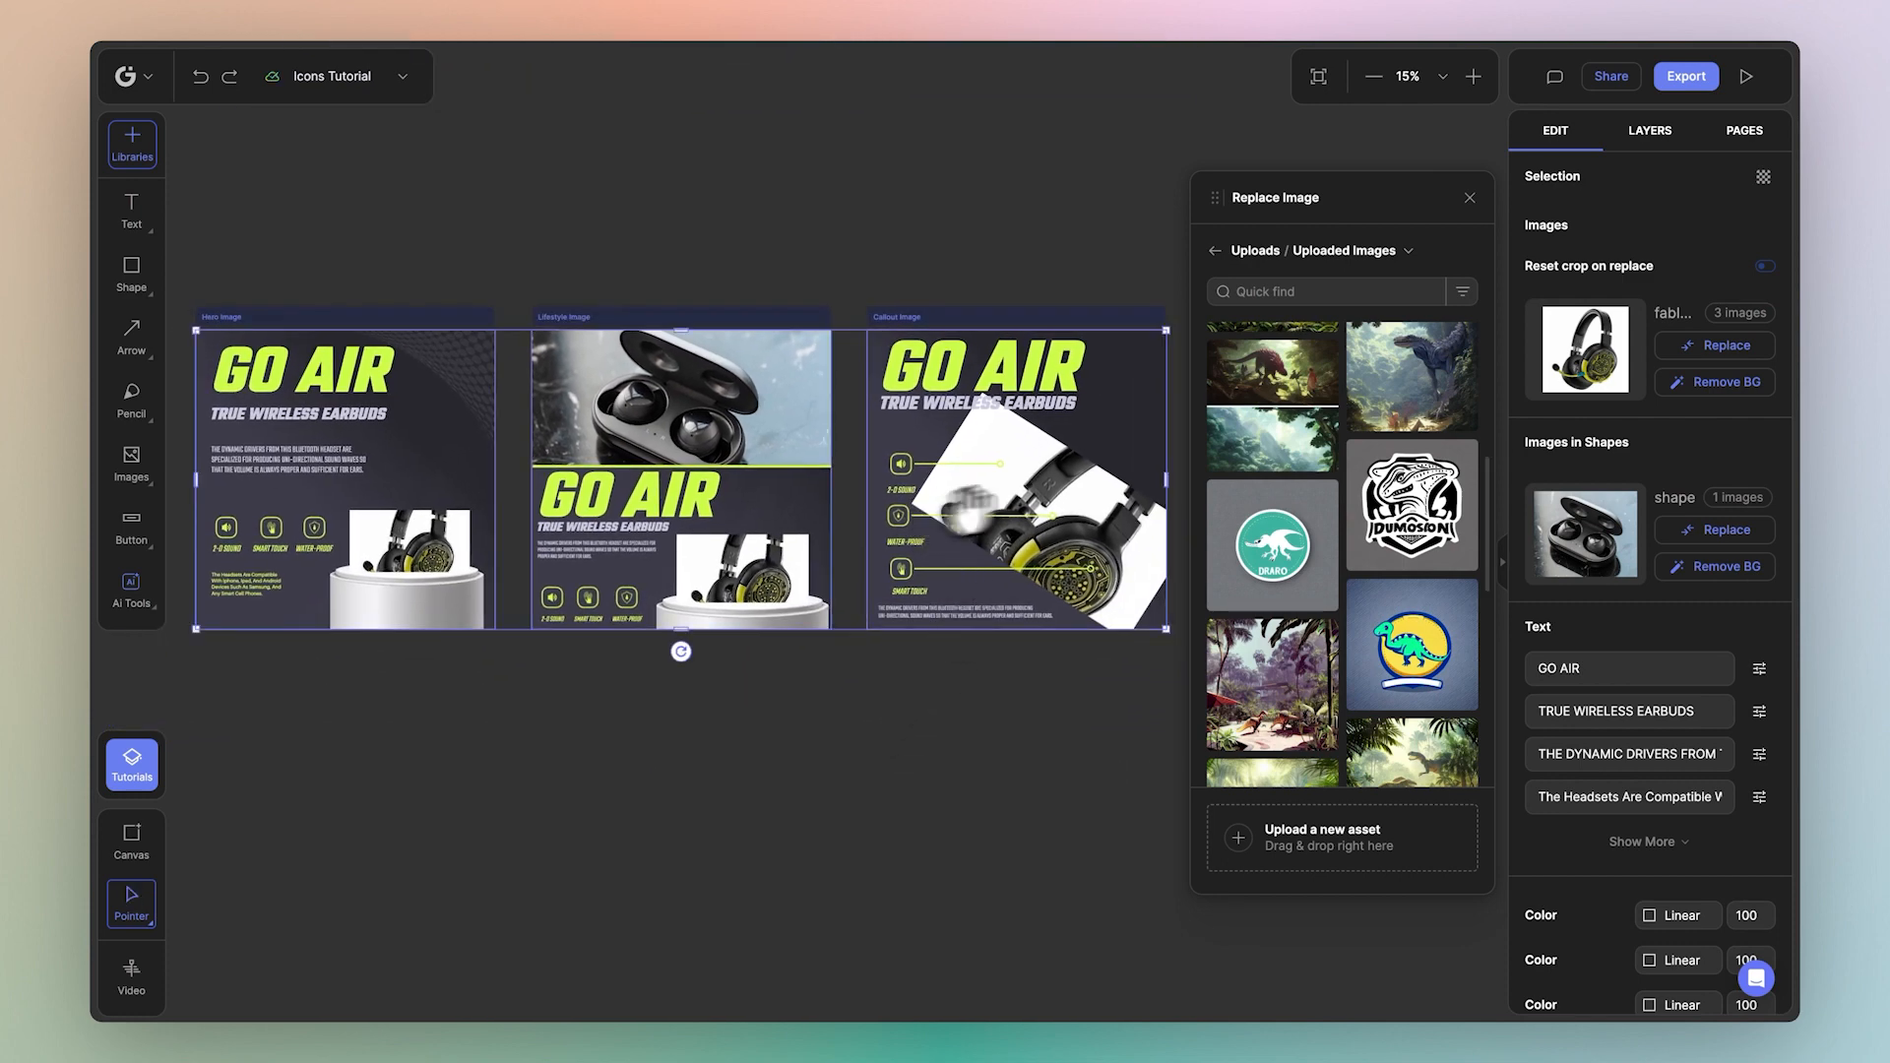
mouse_move(421, 555)
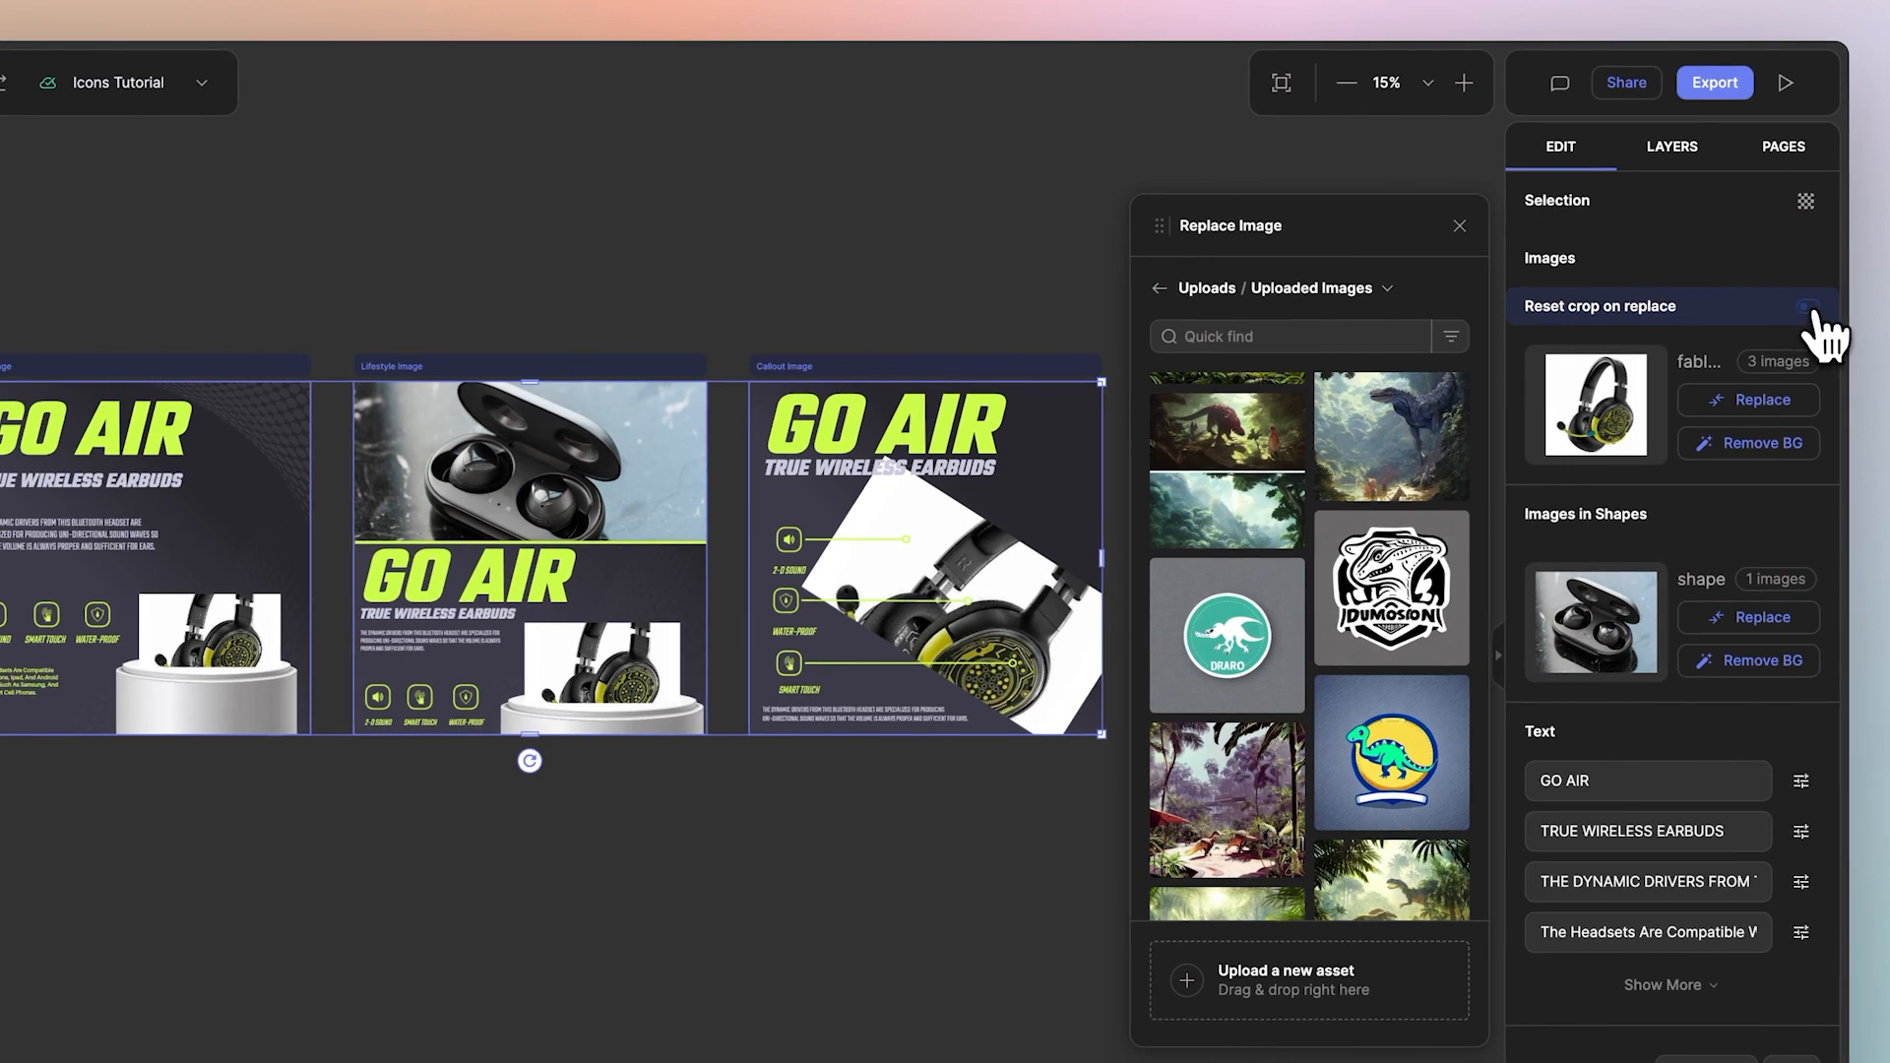
click(1807, 305)
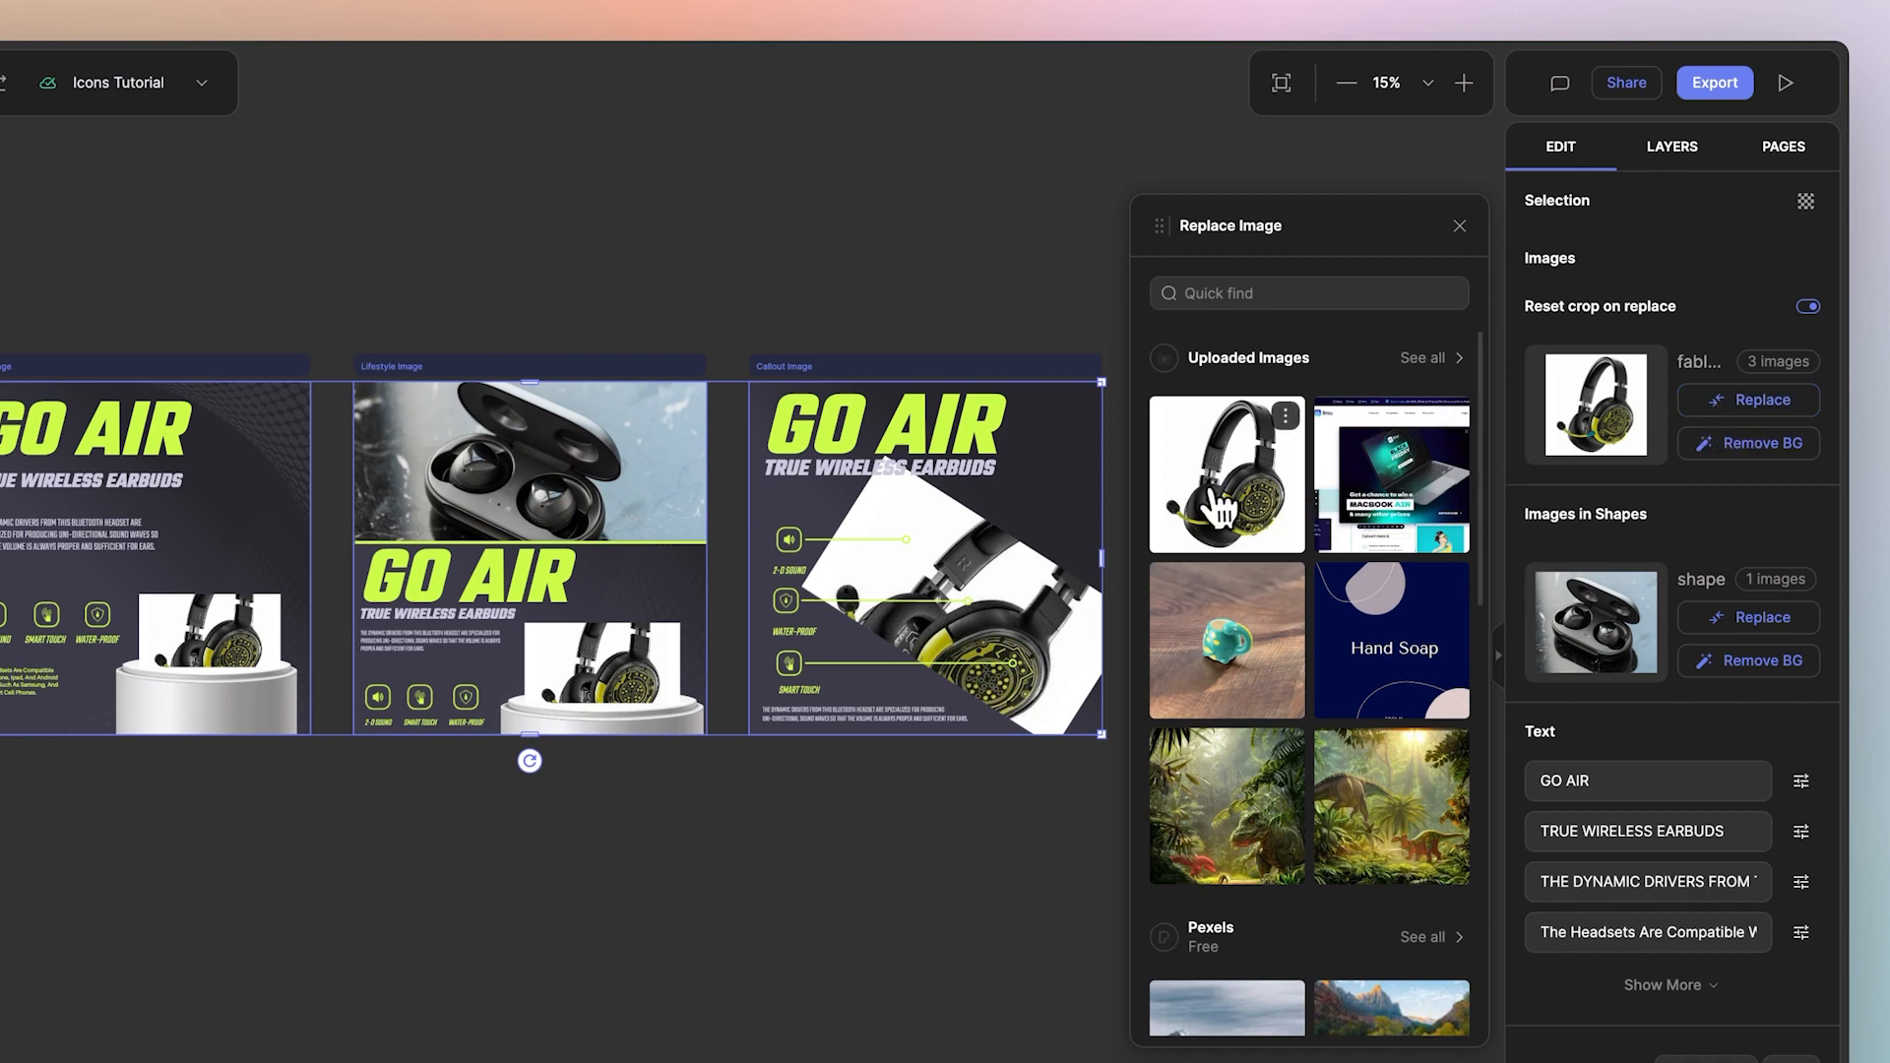
click(1225, 473)
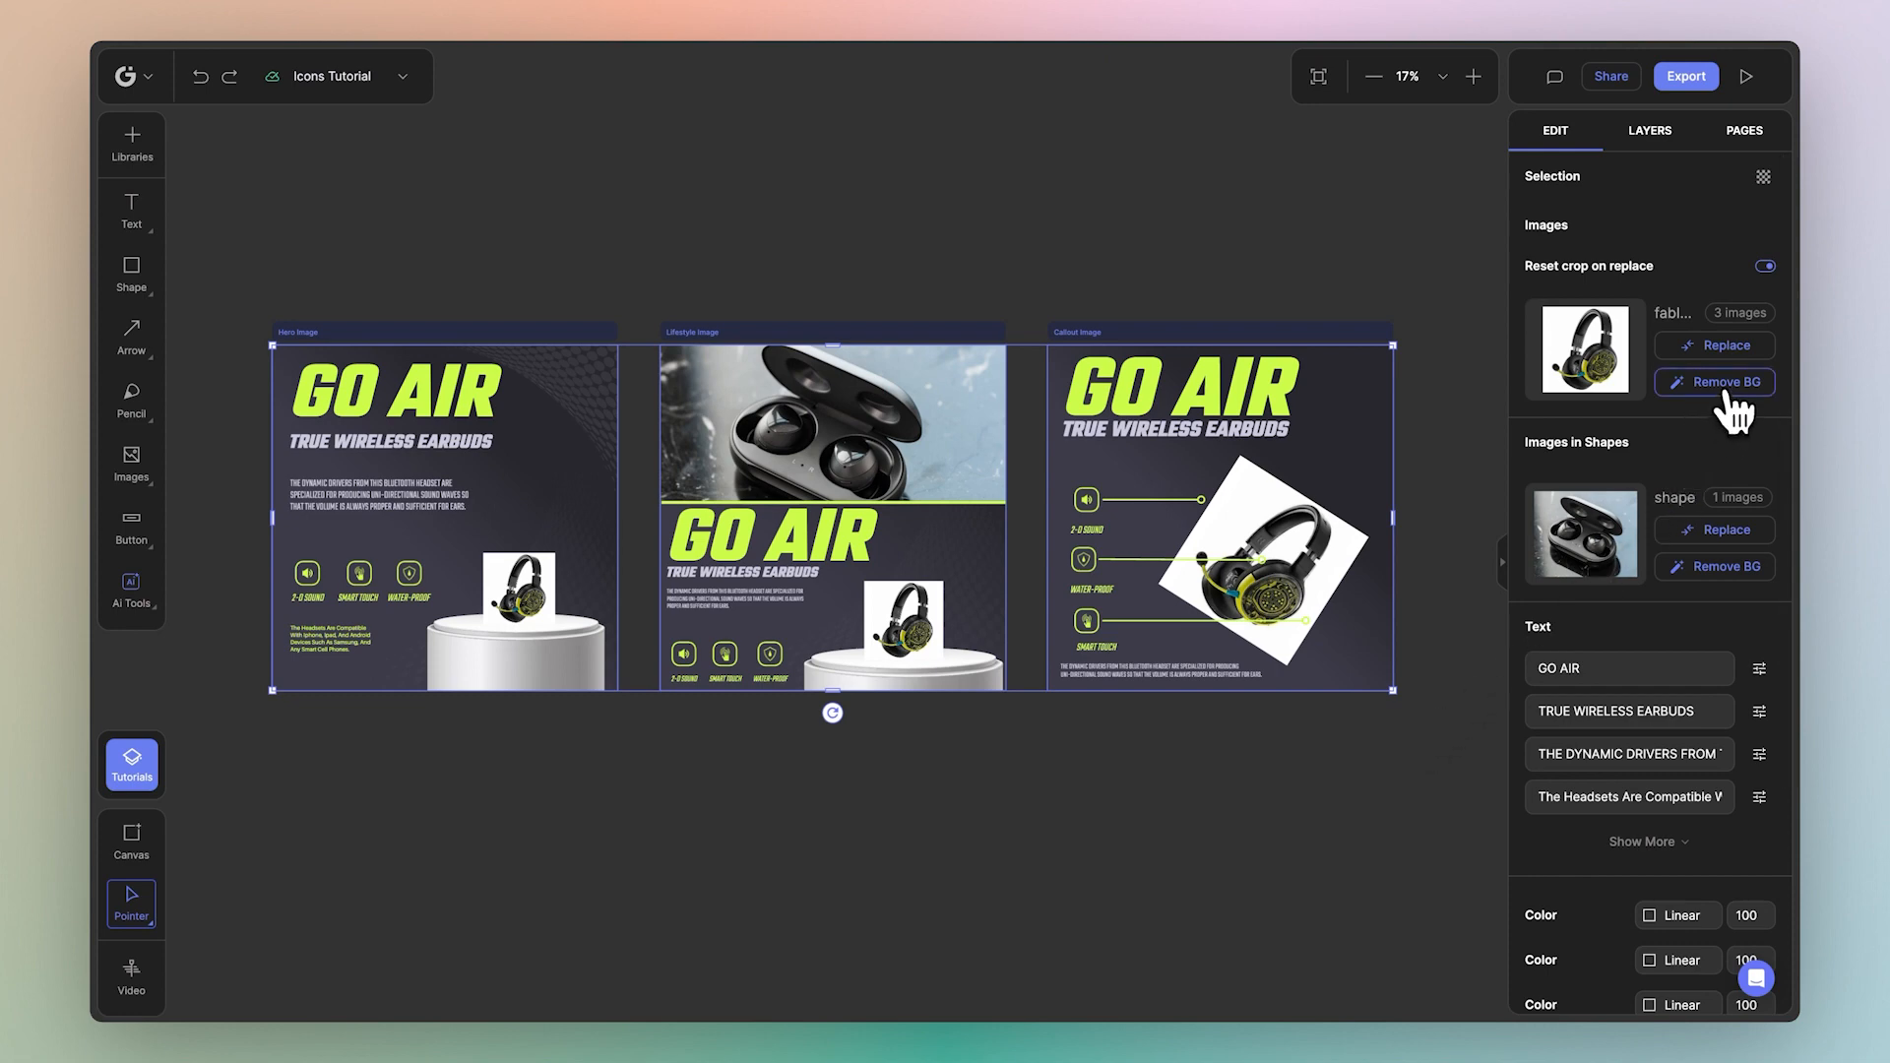
Step: Remove the headset photos' white background and enlarge the headset in the posts
click(1717, 382)
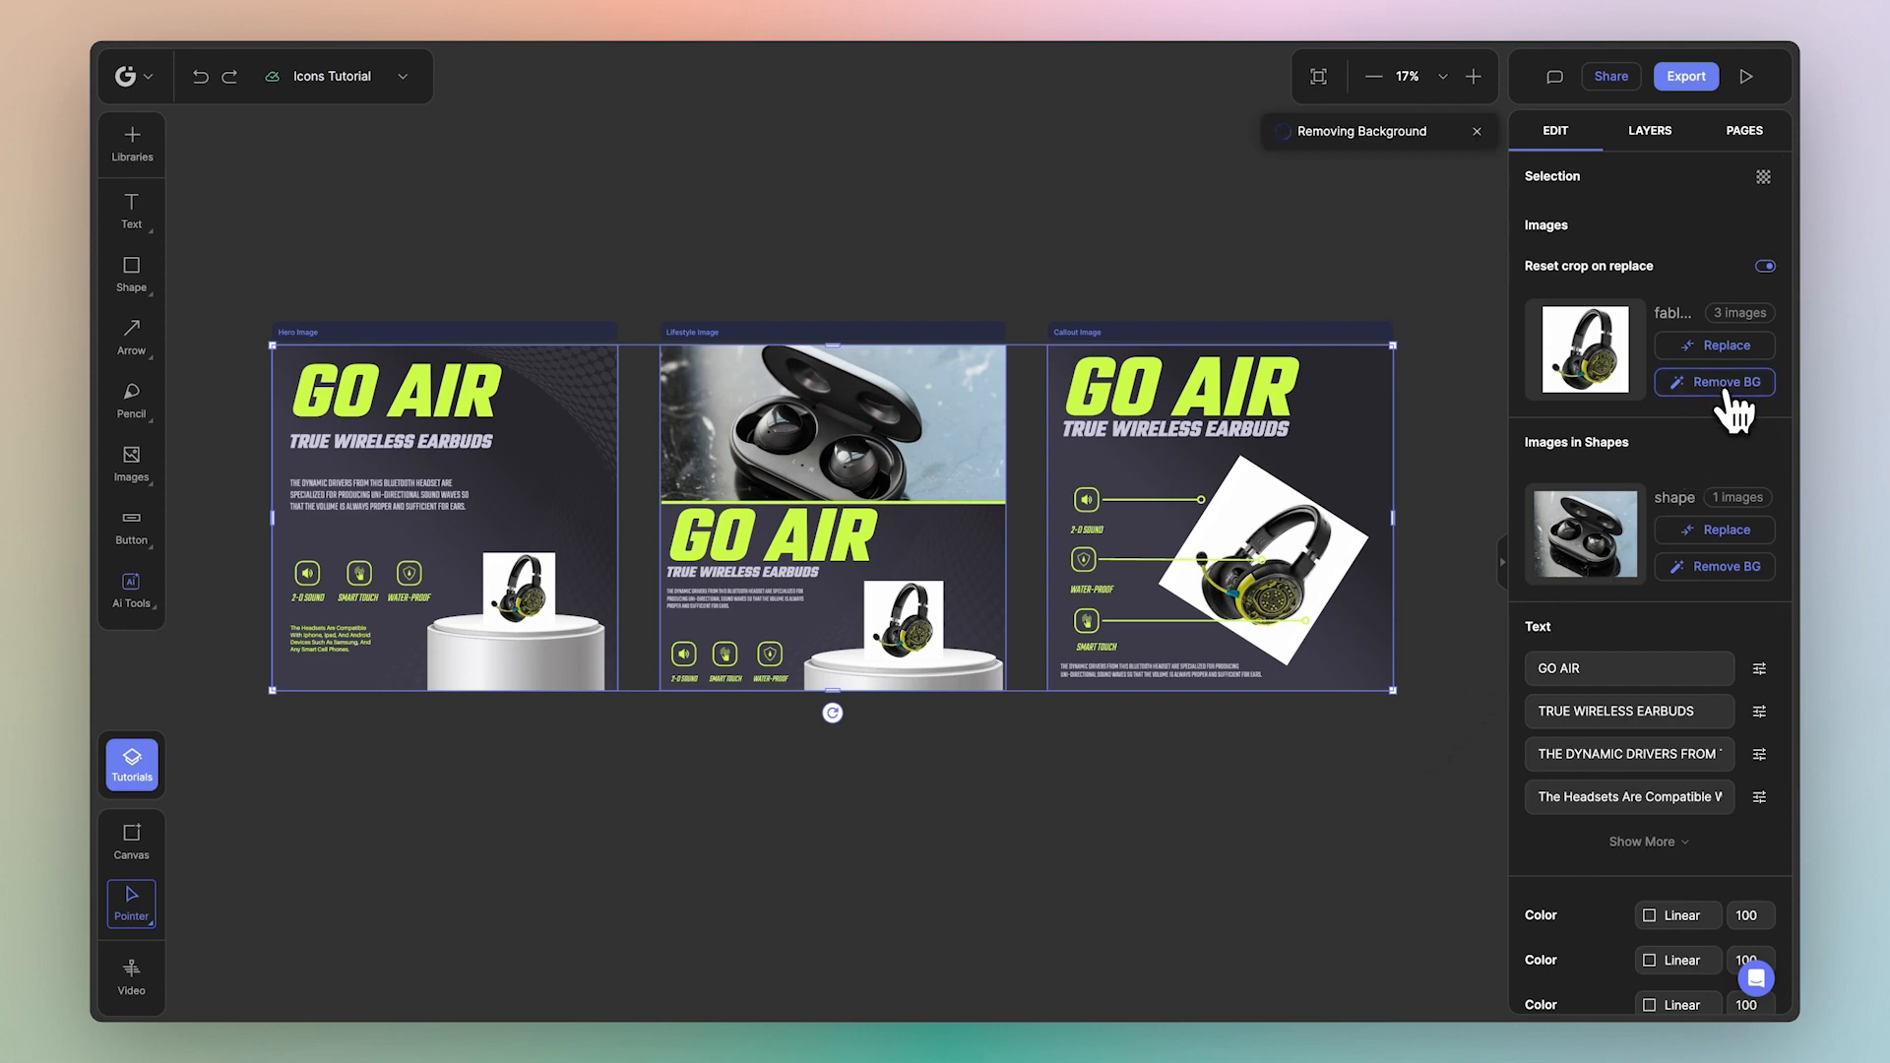
click(1715, 382)
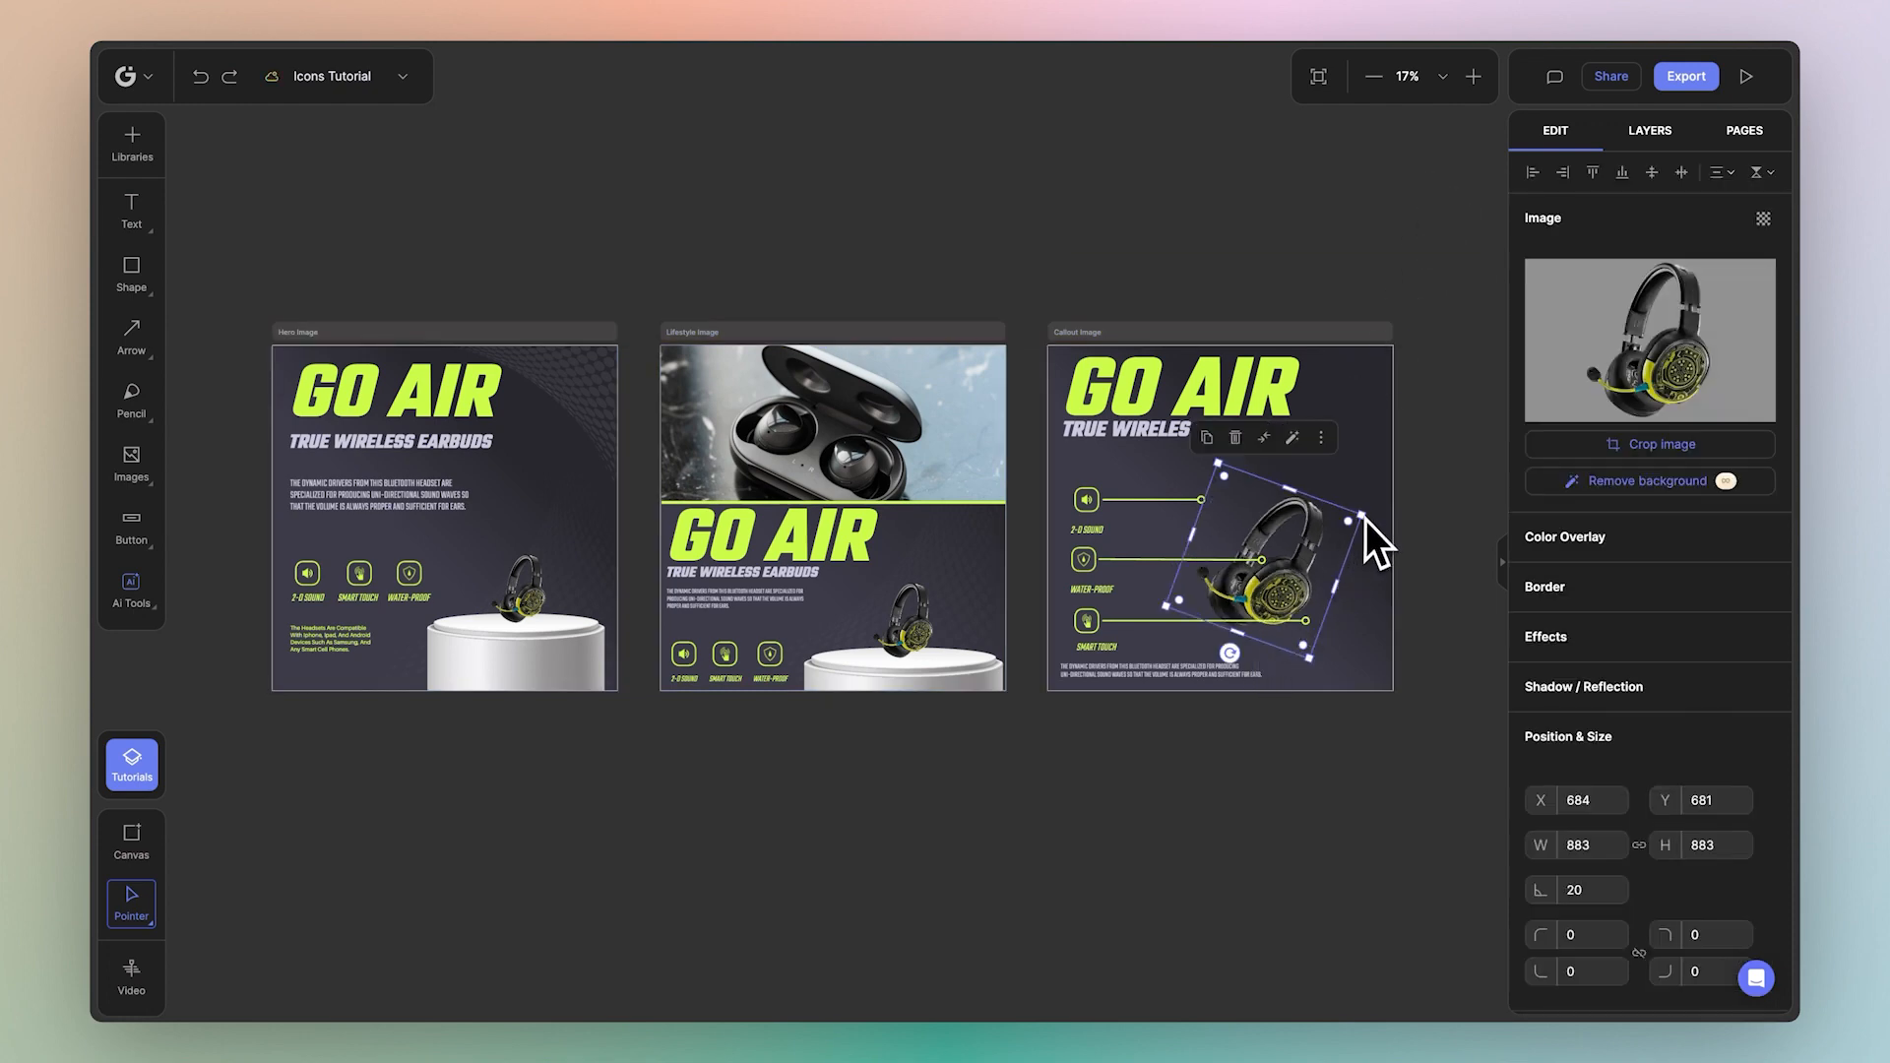
drag(1369, 544, 1392, 506)
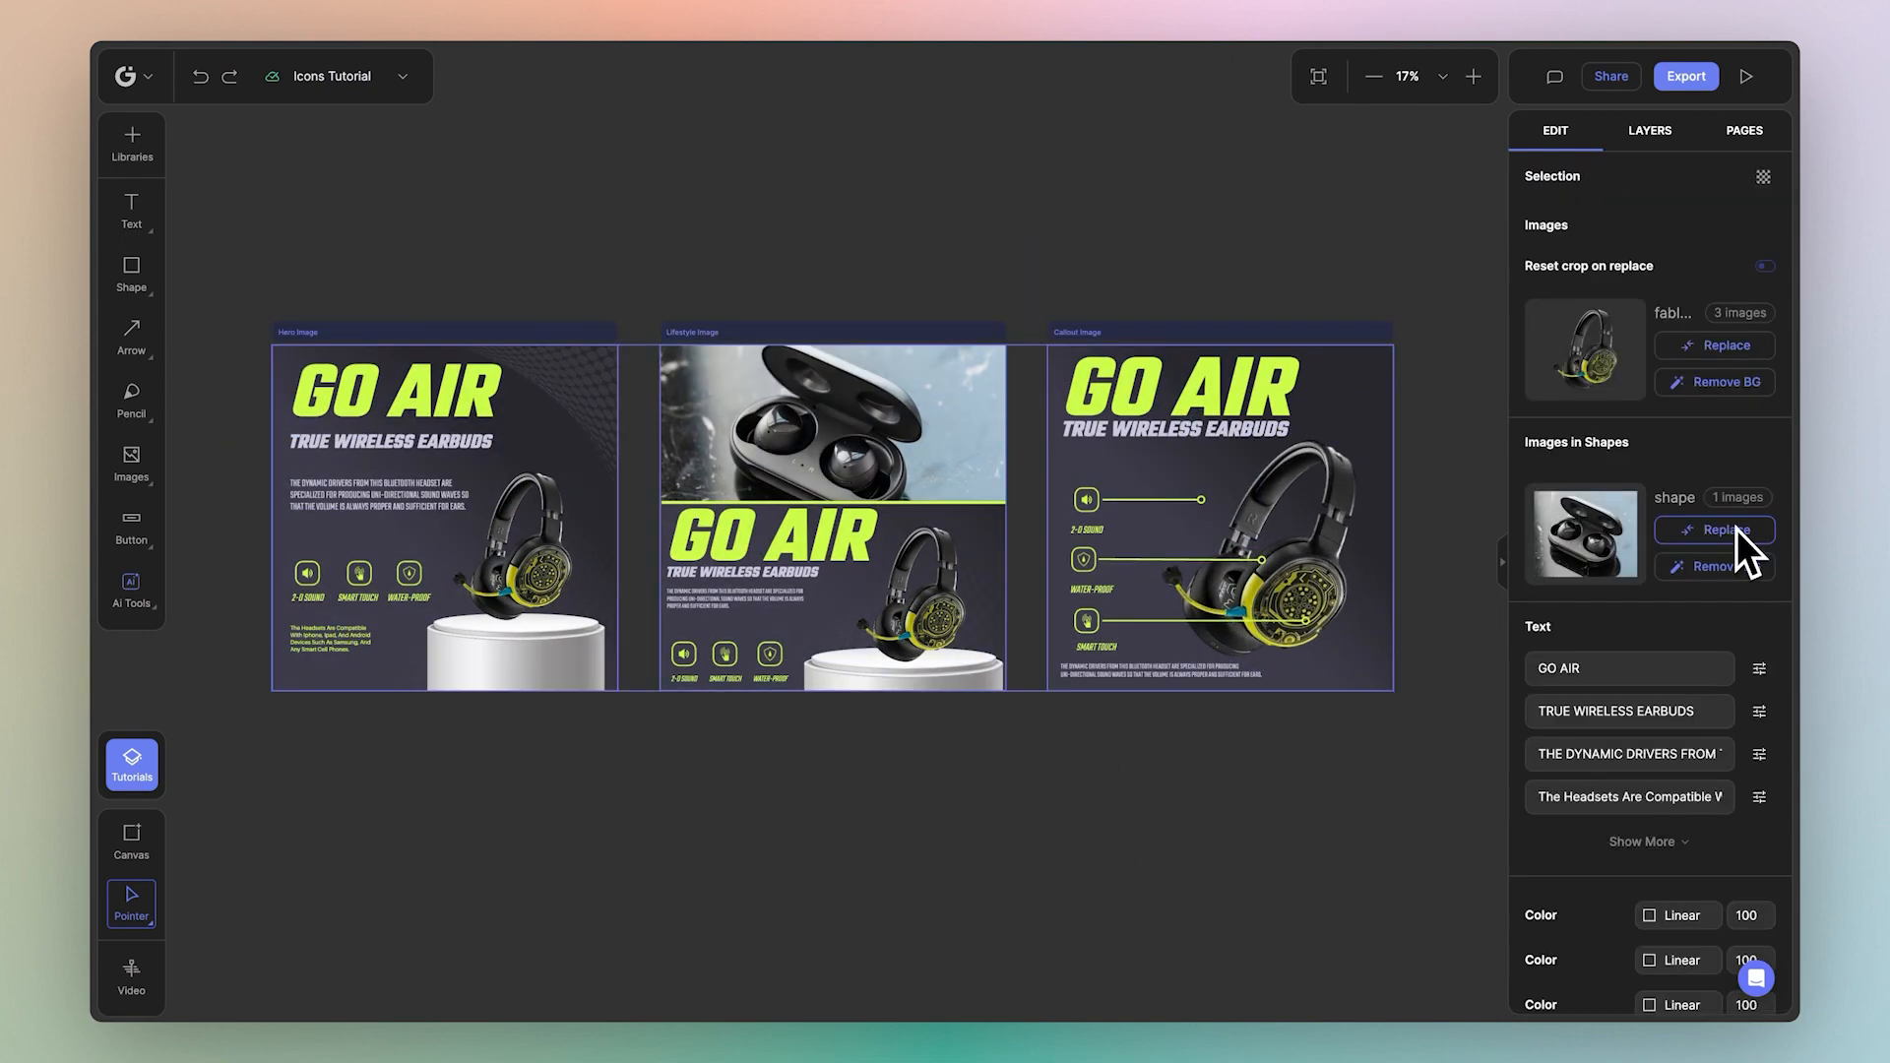
Step: Swap the middle post's lifestyle photo for an 'audio waves' image and reposition it in its frame
click(1727, 530)
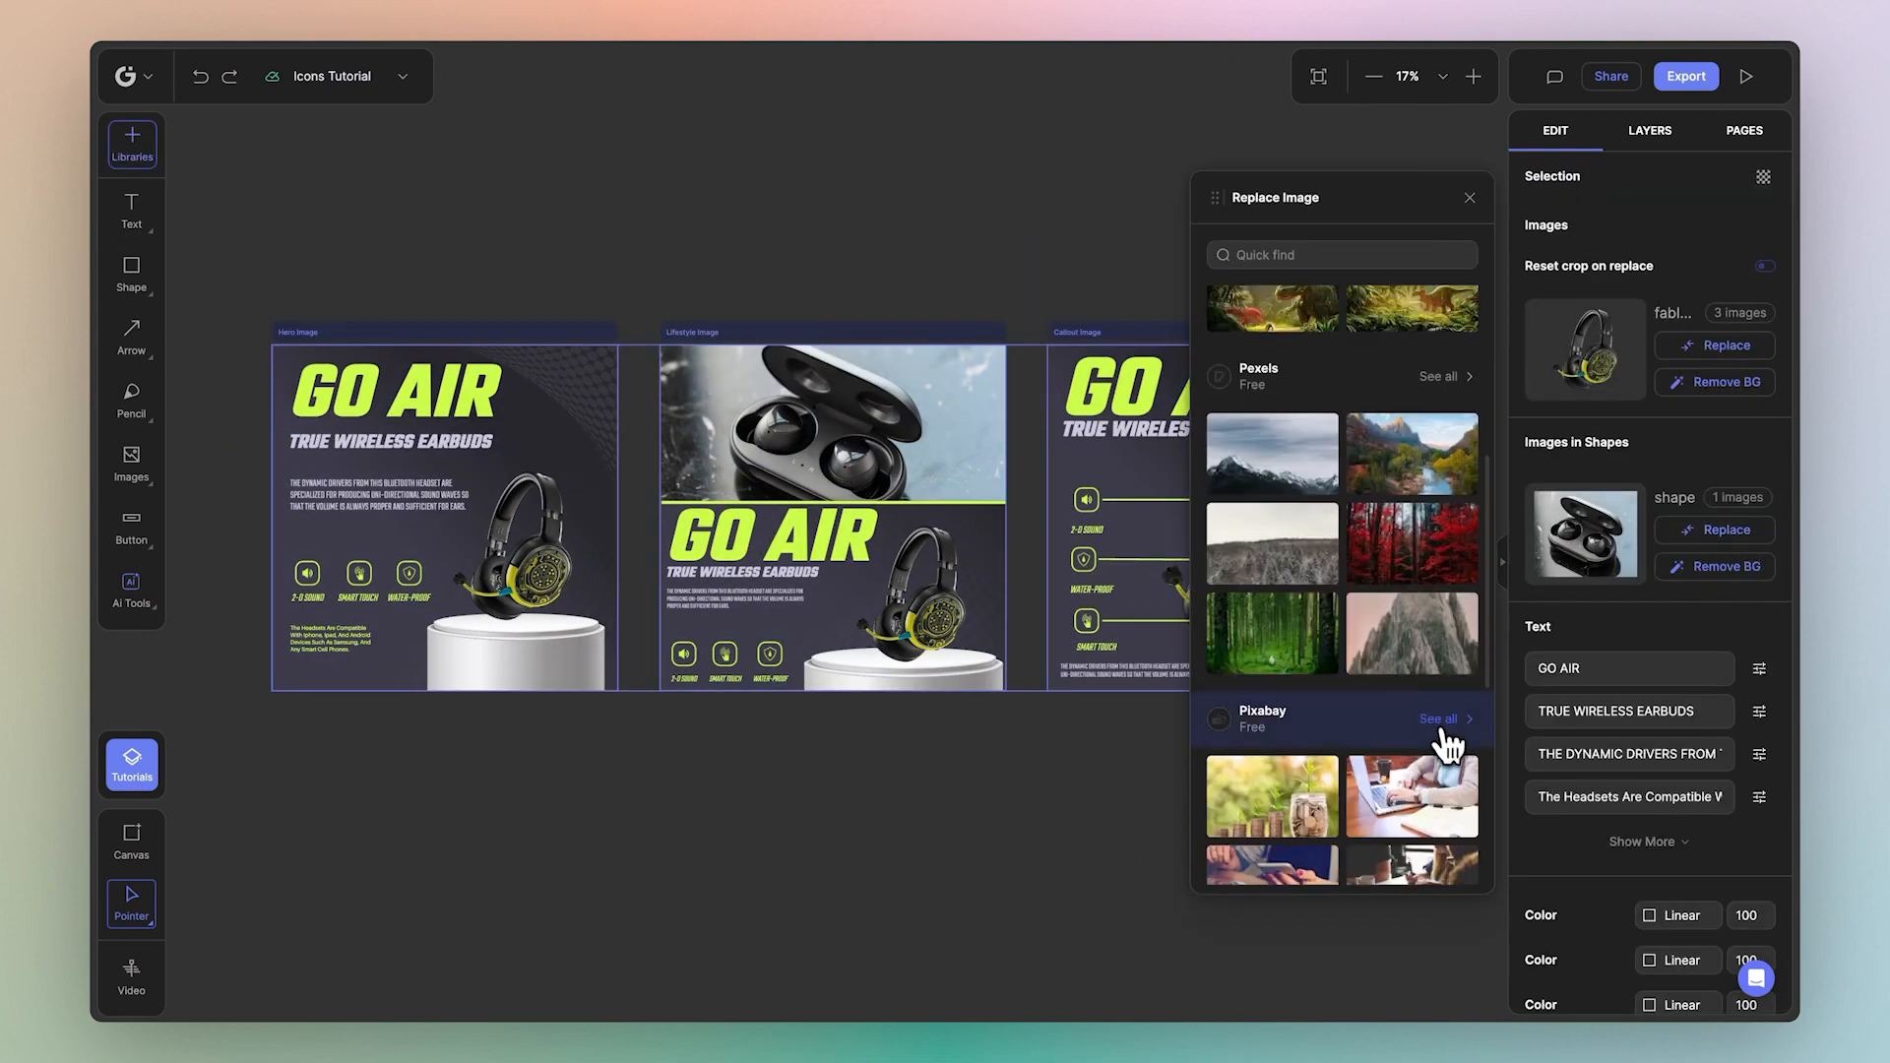
text(audio waves)
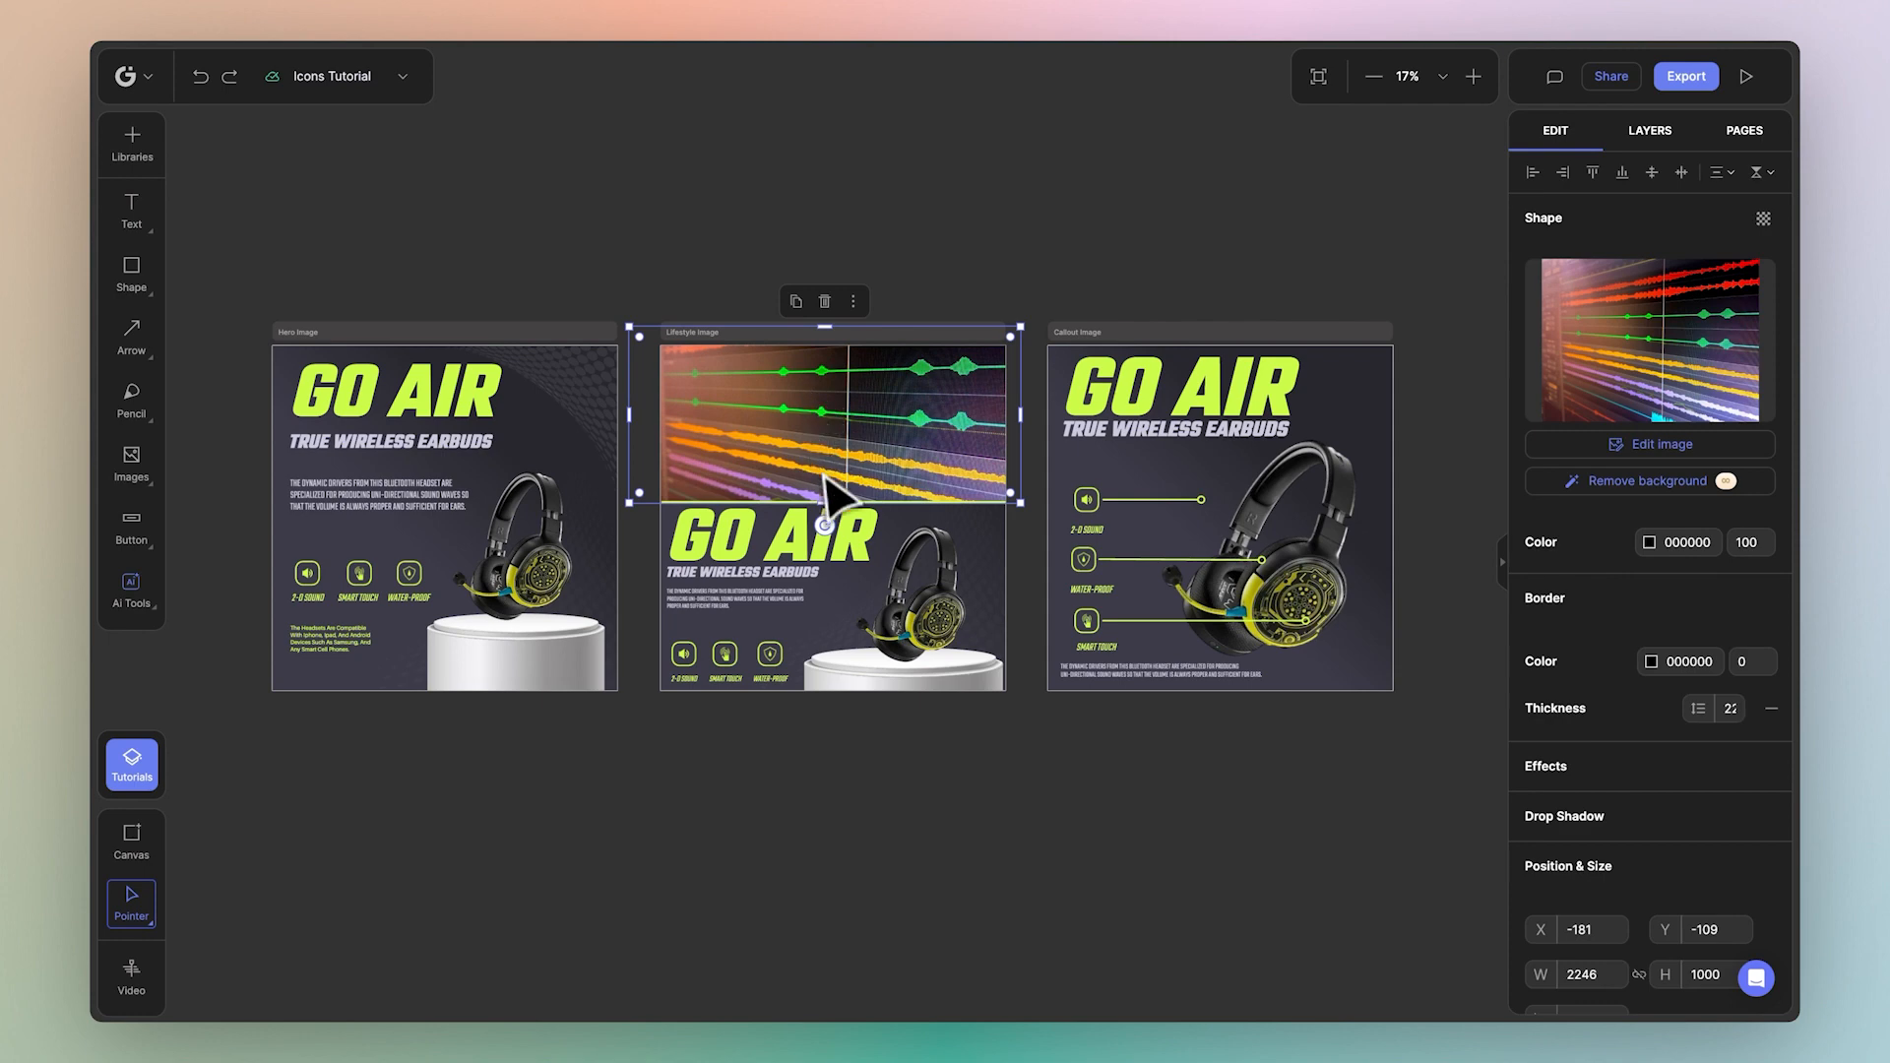
drag(823, 500, 824, 507)
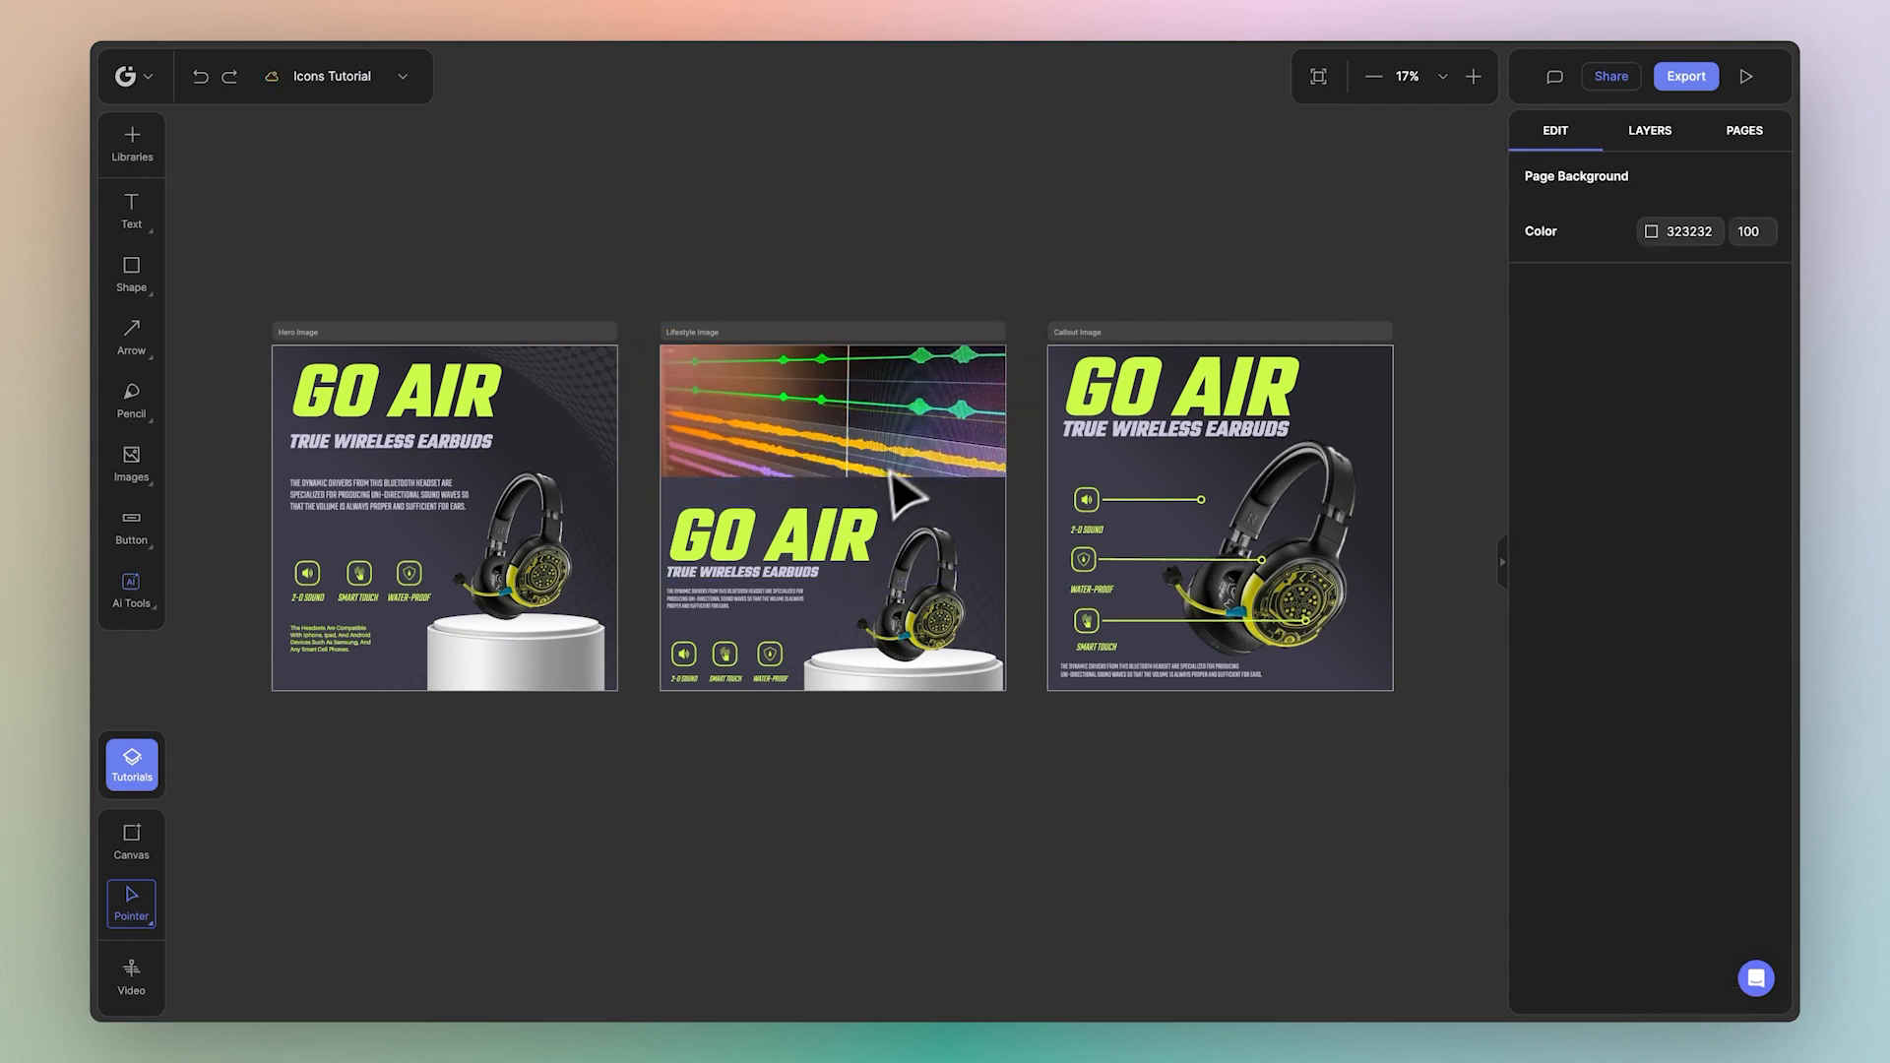
mouse_move(248, 228)
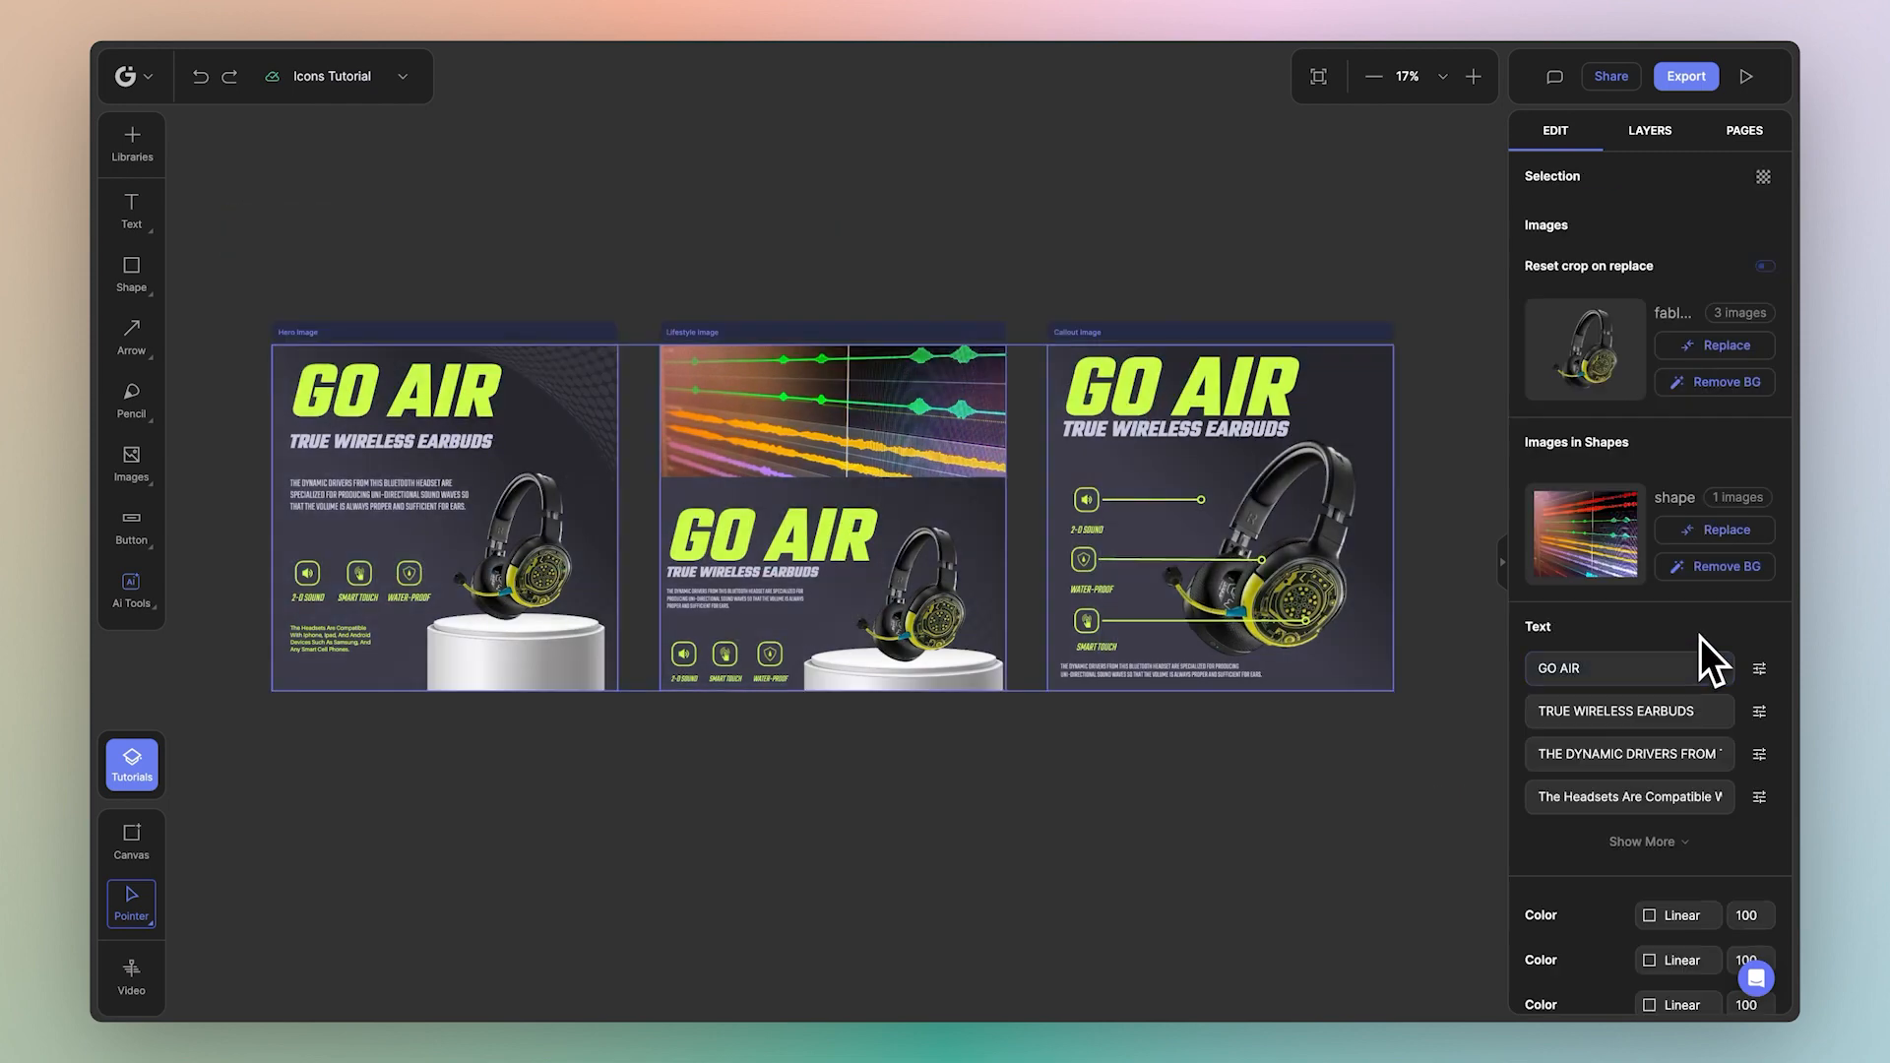
Step: Edit the GO AIR headline text to GO HEADSET across all three posts
double_click(1555, 667)
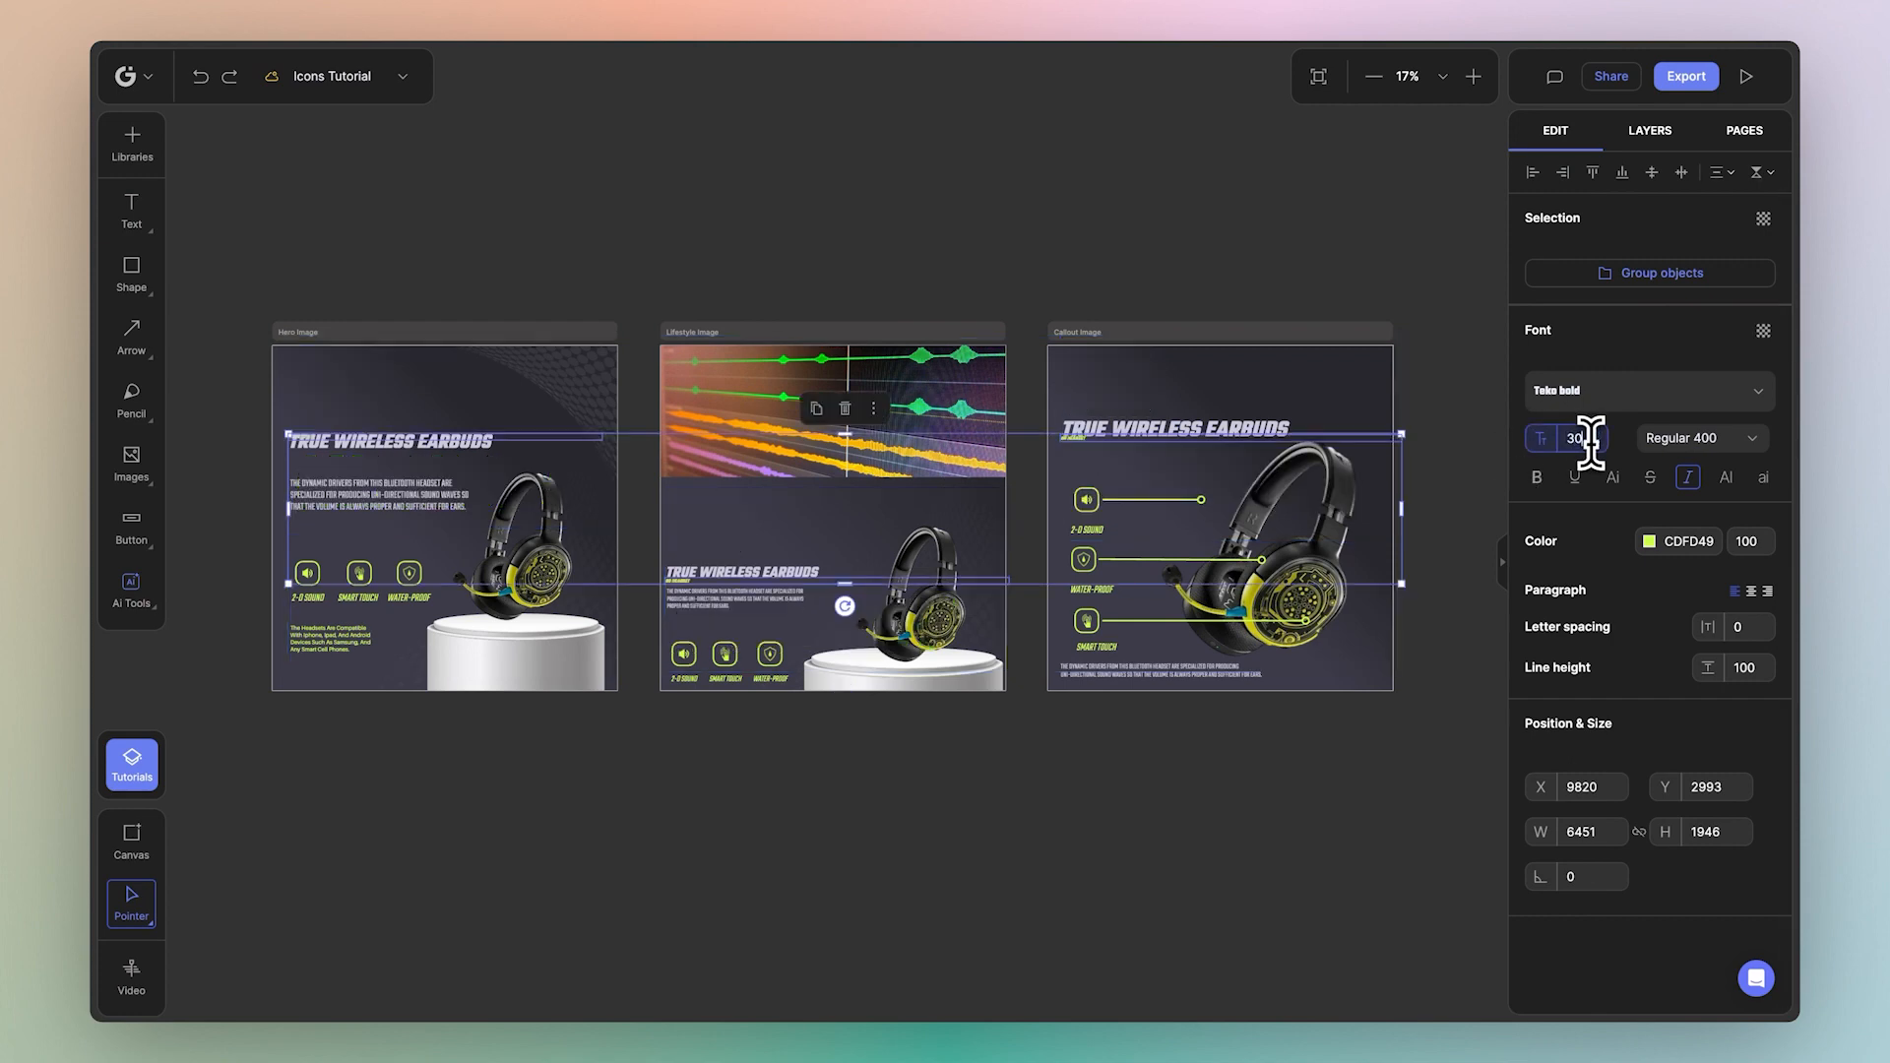
text(124)
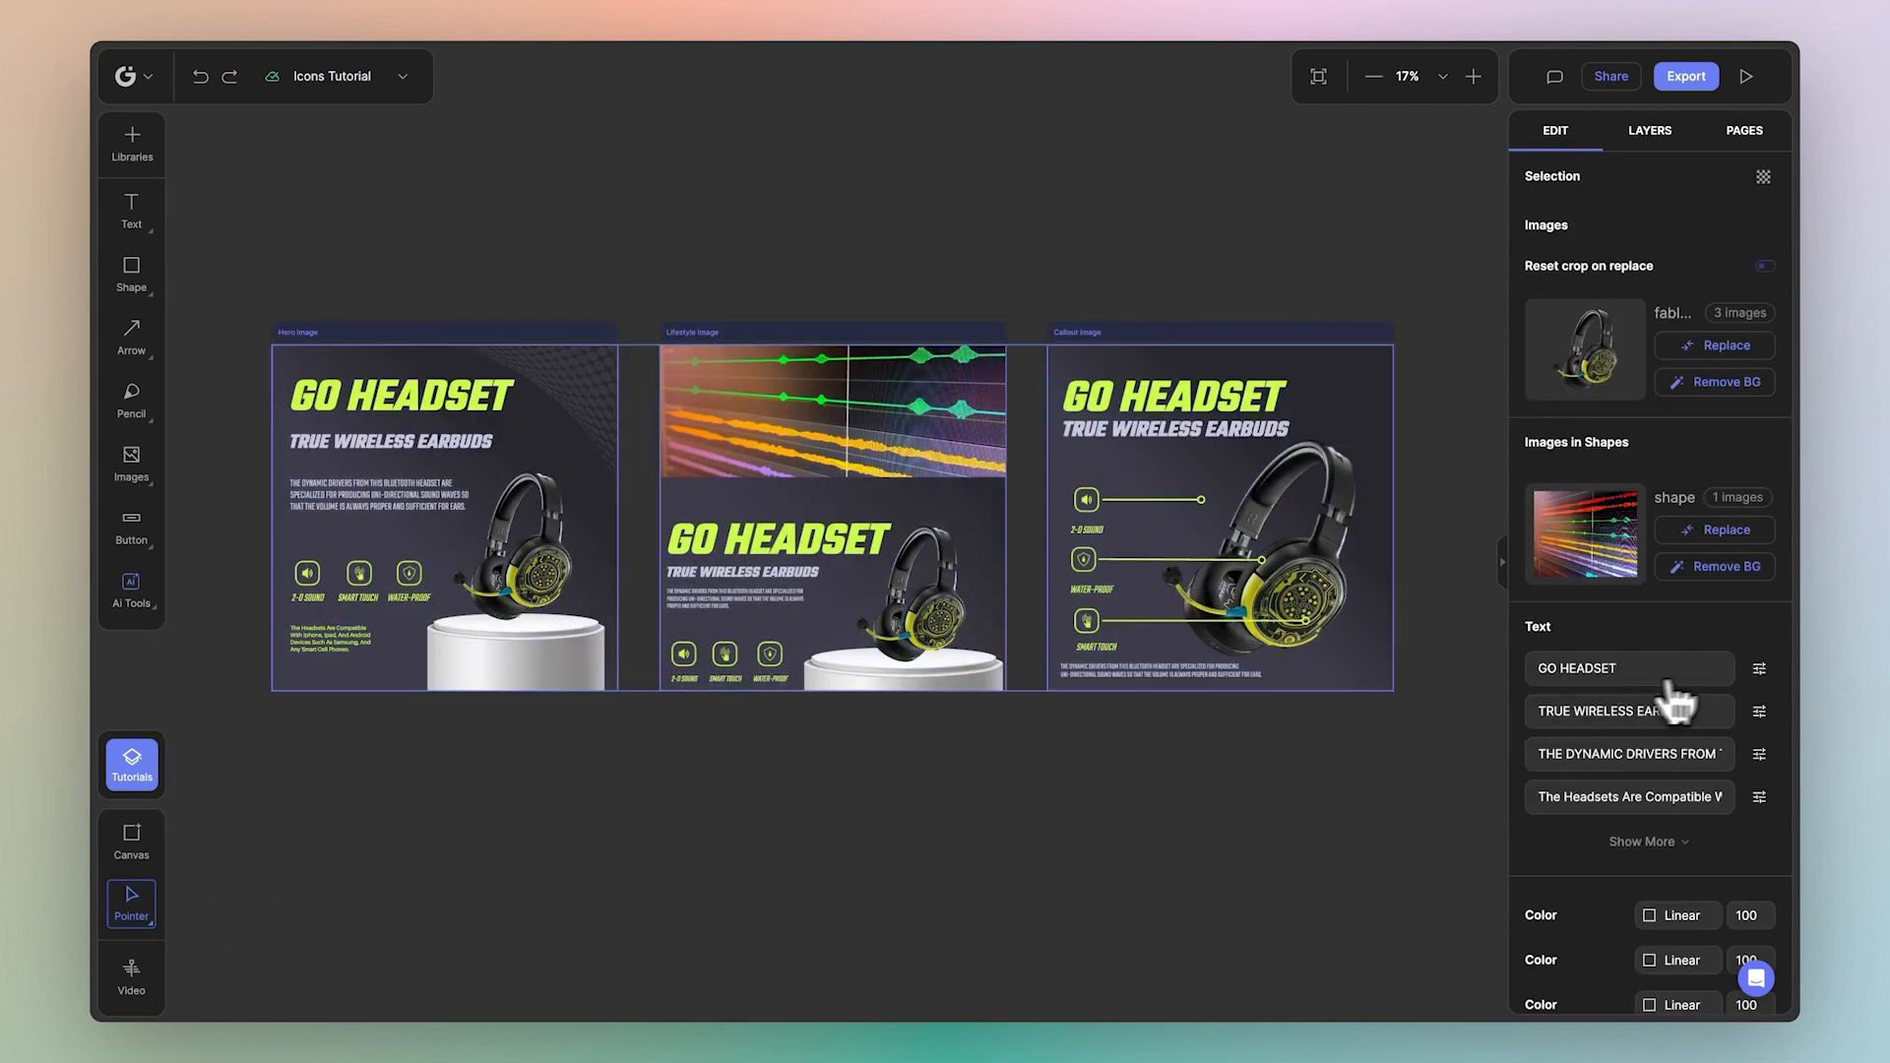
Step: Edit the subtitle to read TRUE WIRELESS HEADSET instead of EARBUDS
click(1623, 711)
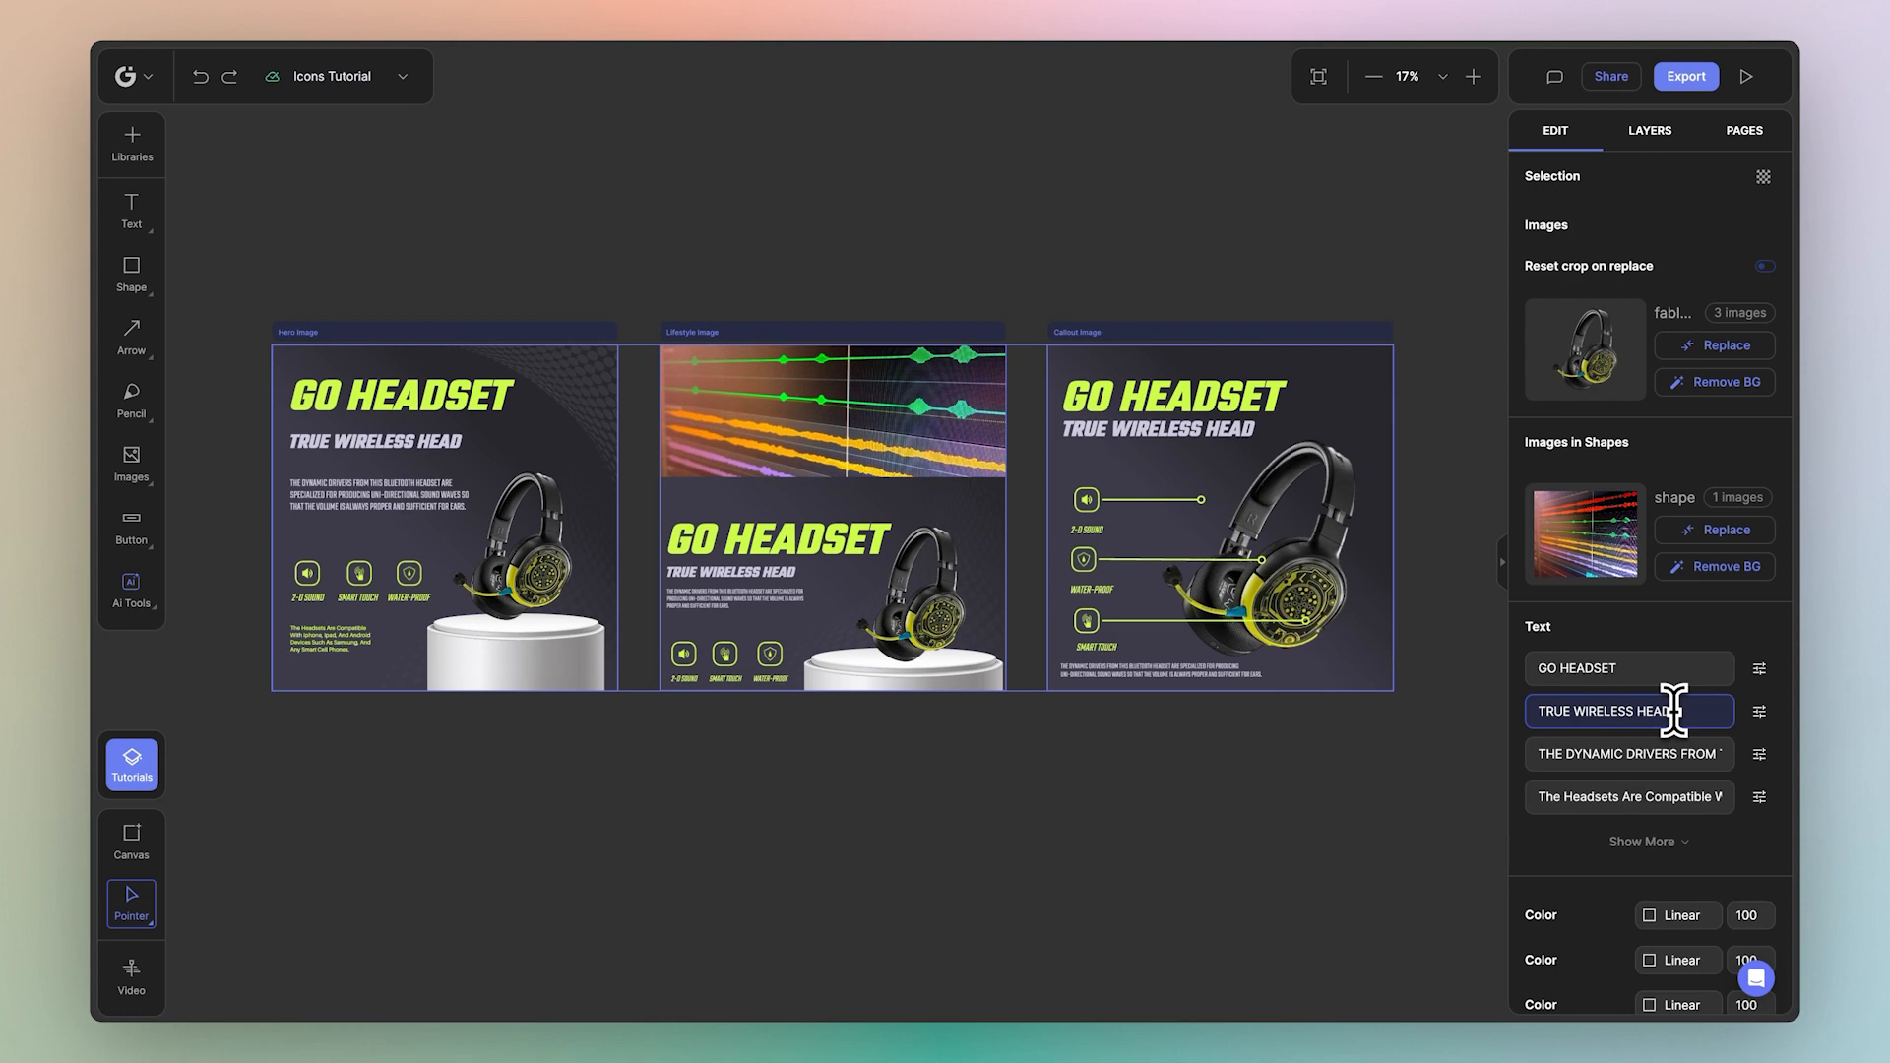
text(SET)
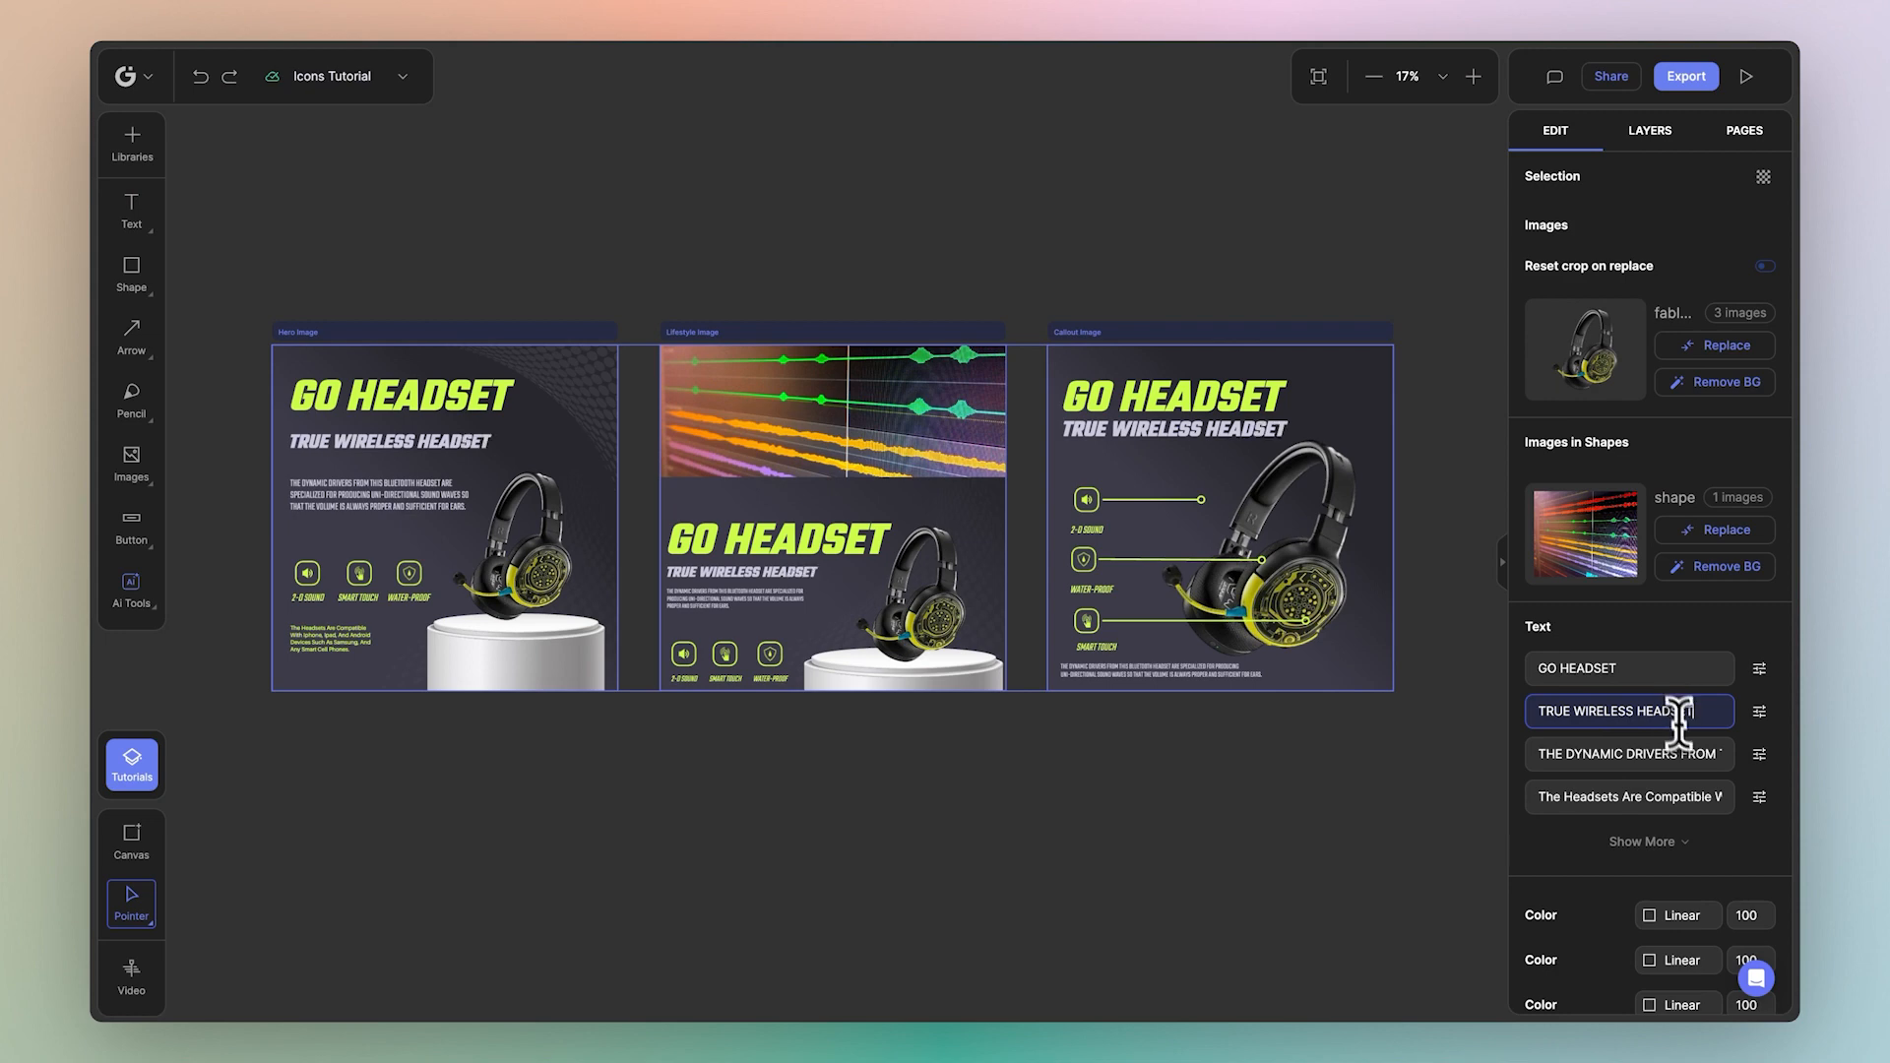